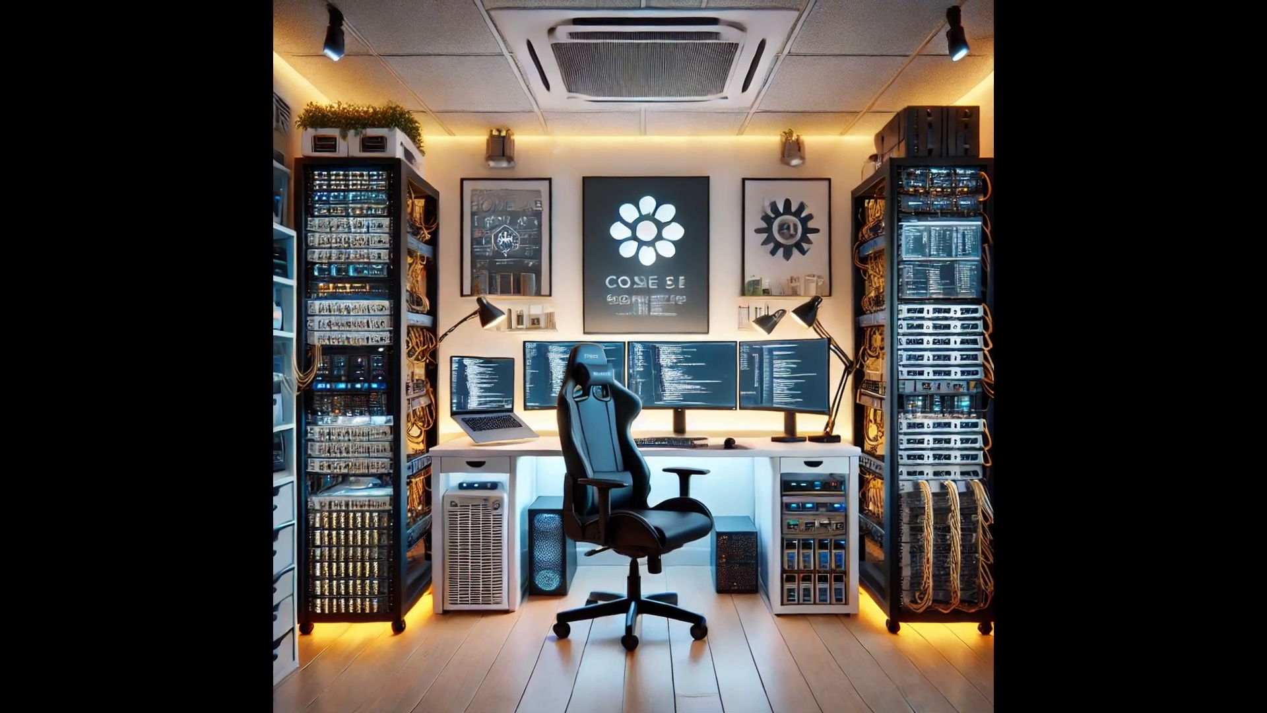
Step: Ask ChatGPT what the difference is with Claude and scroll through the comparison reply
{"action": "type", "text": "what is the difference between chat gpt and claude and which"}
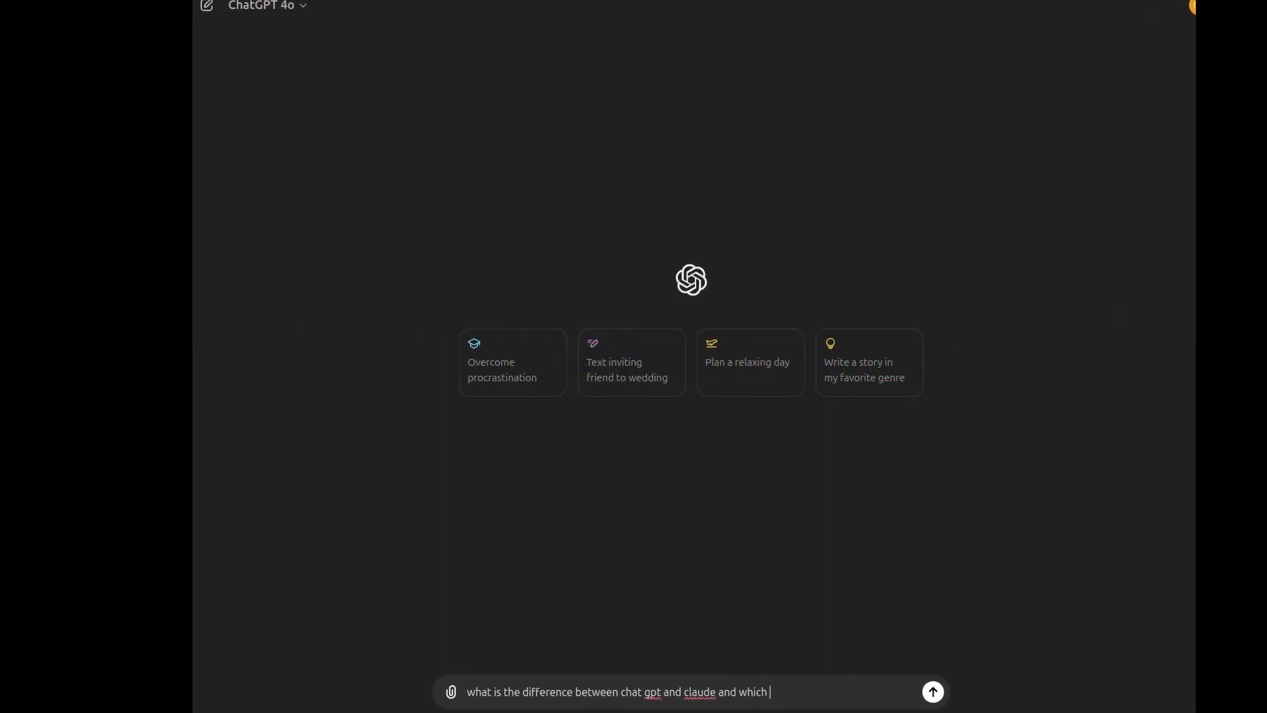
{"action": "left_click", "coordinate": [932, 692]}
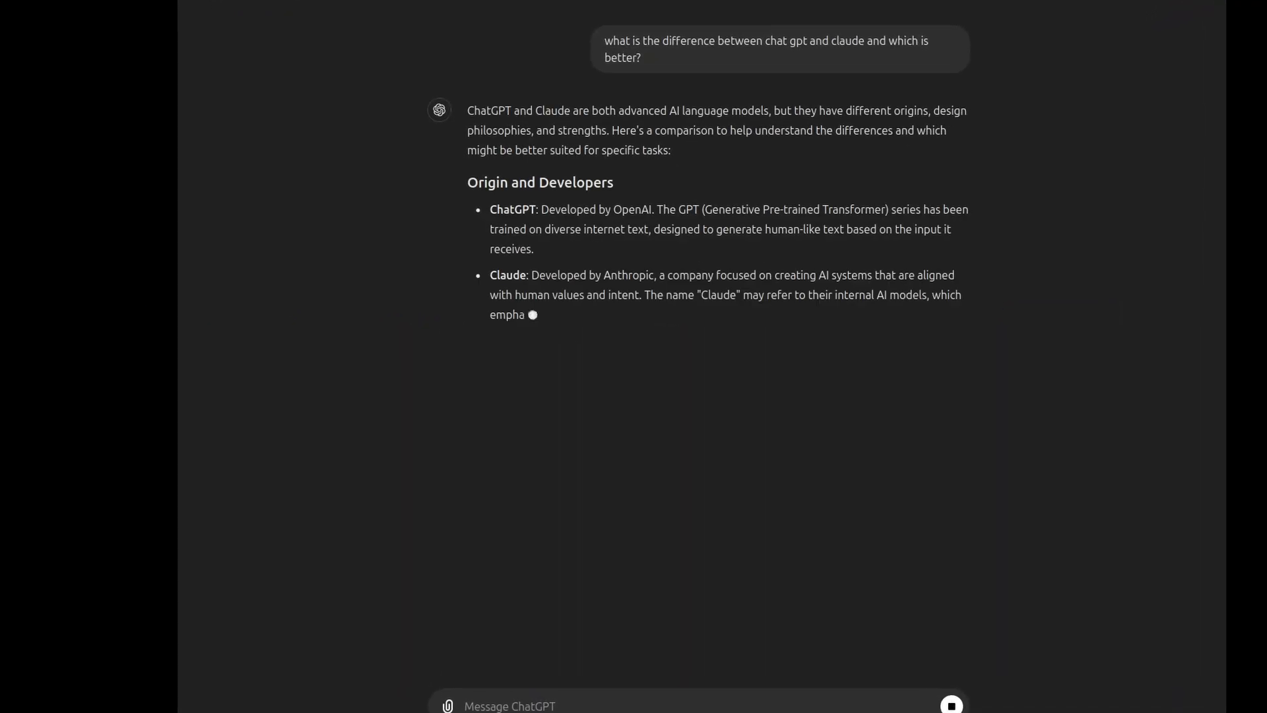
{"action": "scroll", "scroll_direction": "down", "scroll_amount": 3}
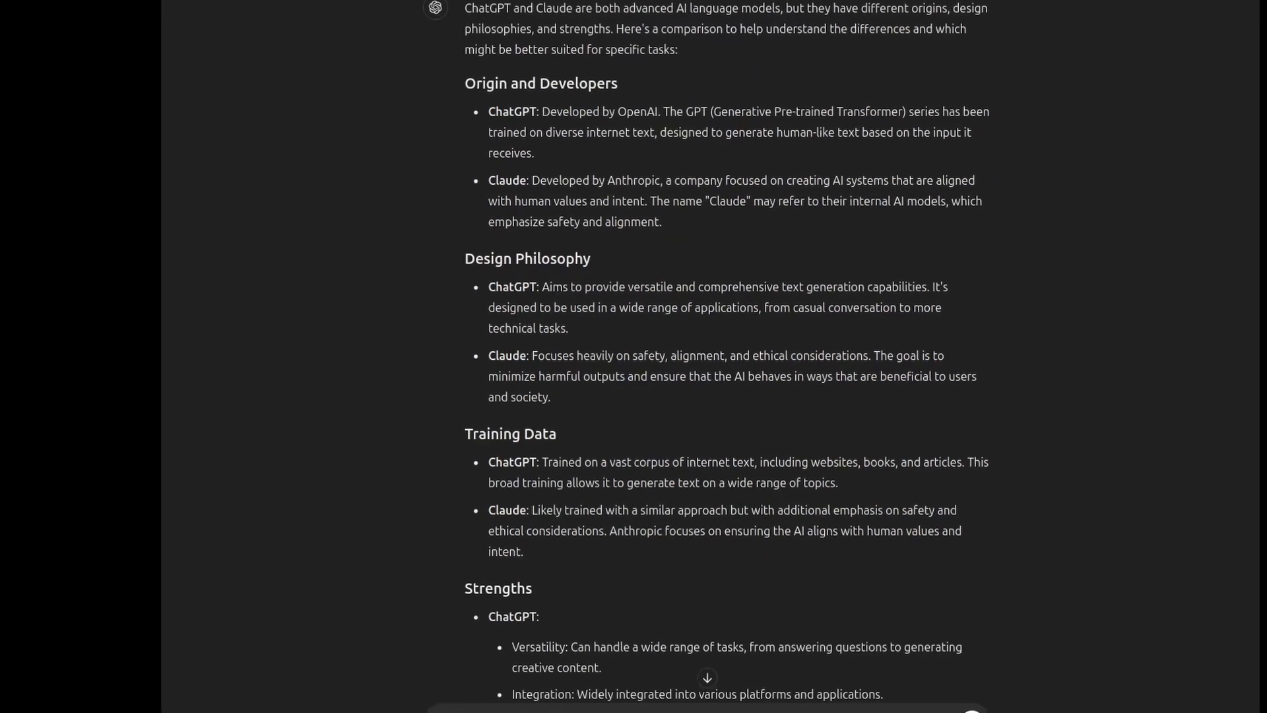
{"action": "scroll", "scroll_direction": "down", "scroll_amount": 3}
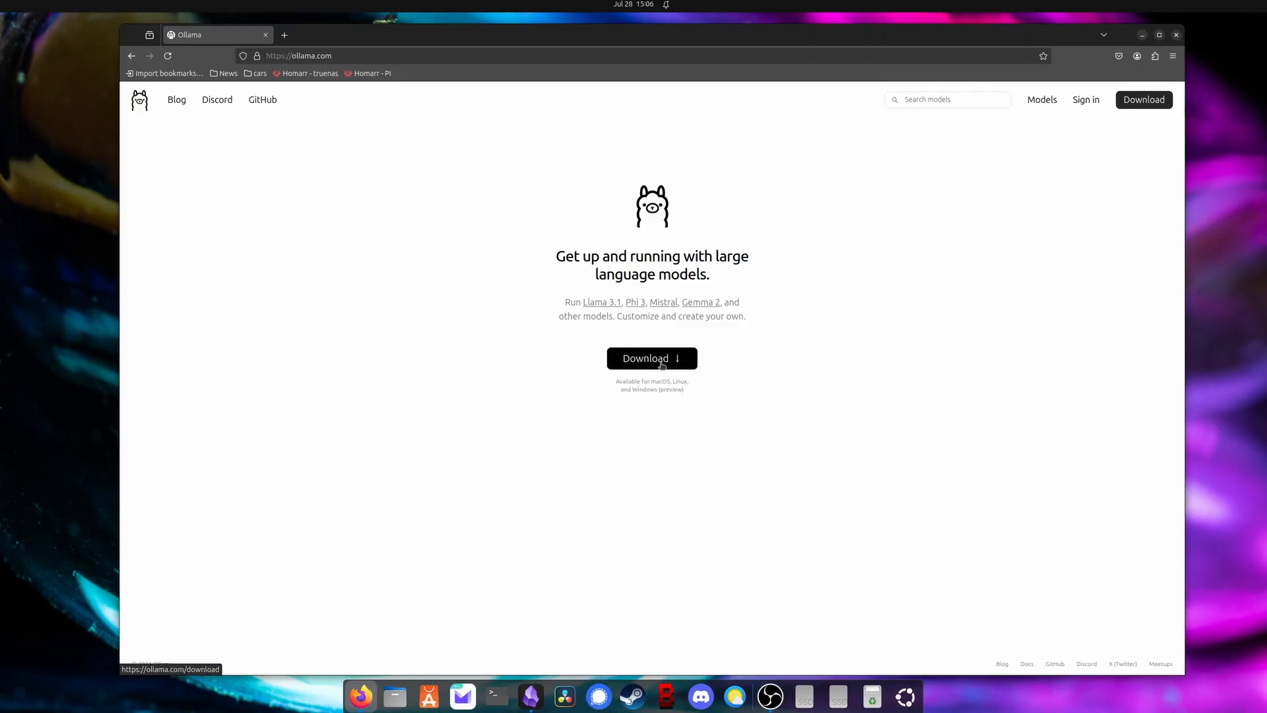
Step: Go to the Download page from the ollama.com homepage
{"action": "left_click", "coordinate": [652, 358]}
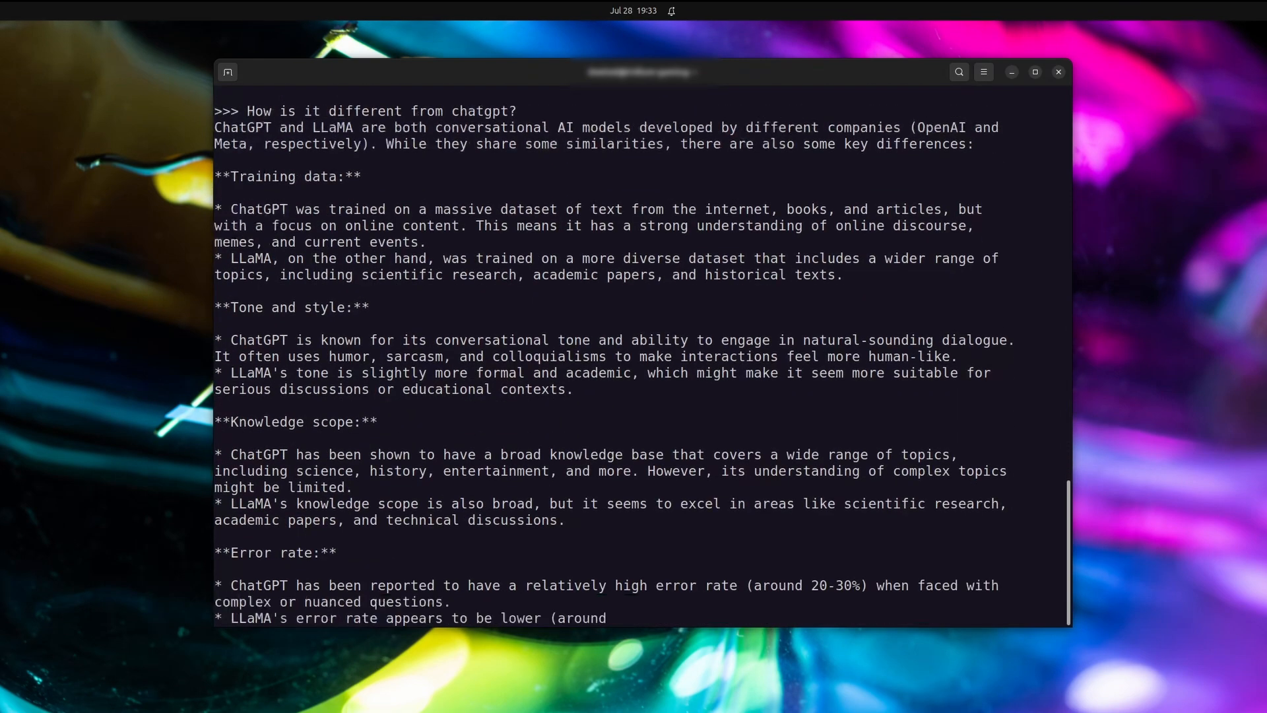
Step: Ask the local LLaMA model about parameter differences and how many parameters llama3.1 has
{"action": "scroll", "scroll_direction": "down", "scroll_amount": 3}
{"action": "type", "text": "Is it better?"}
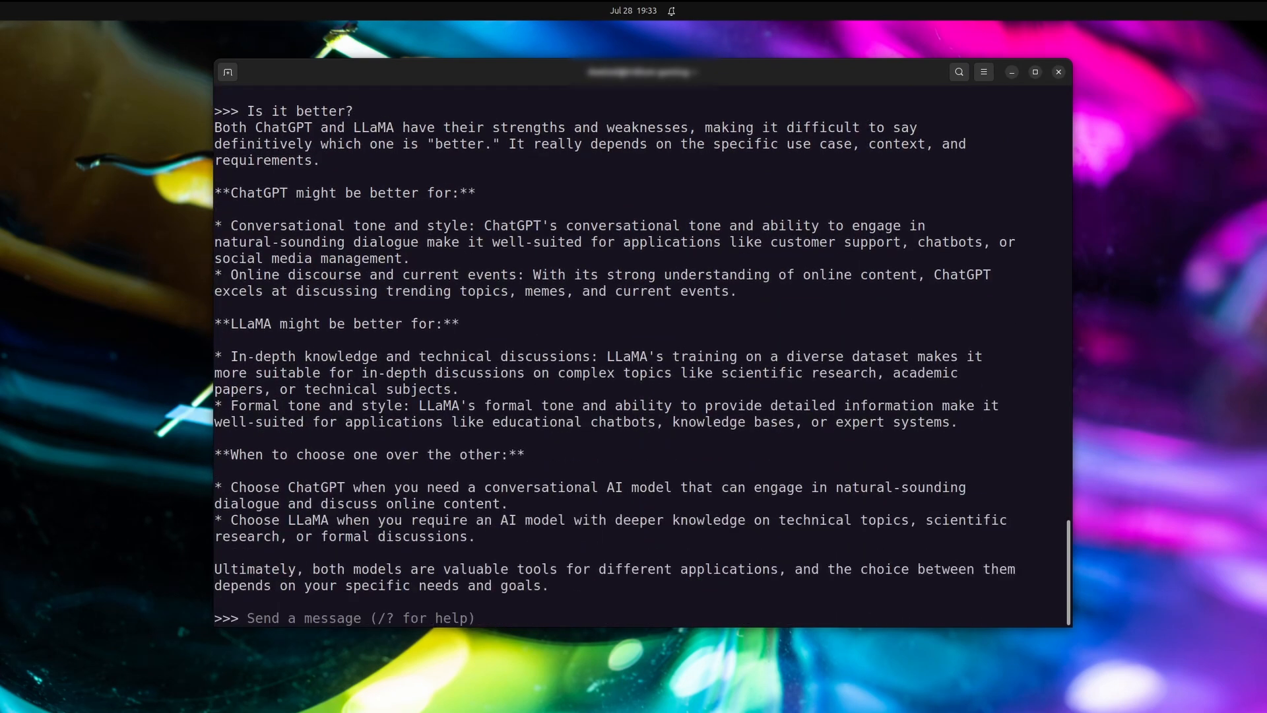
{"action": "type", "text": "What are the parameter differences?"}
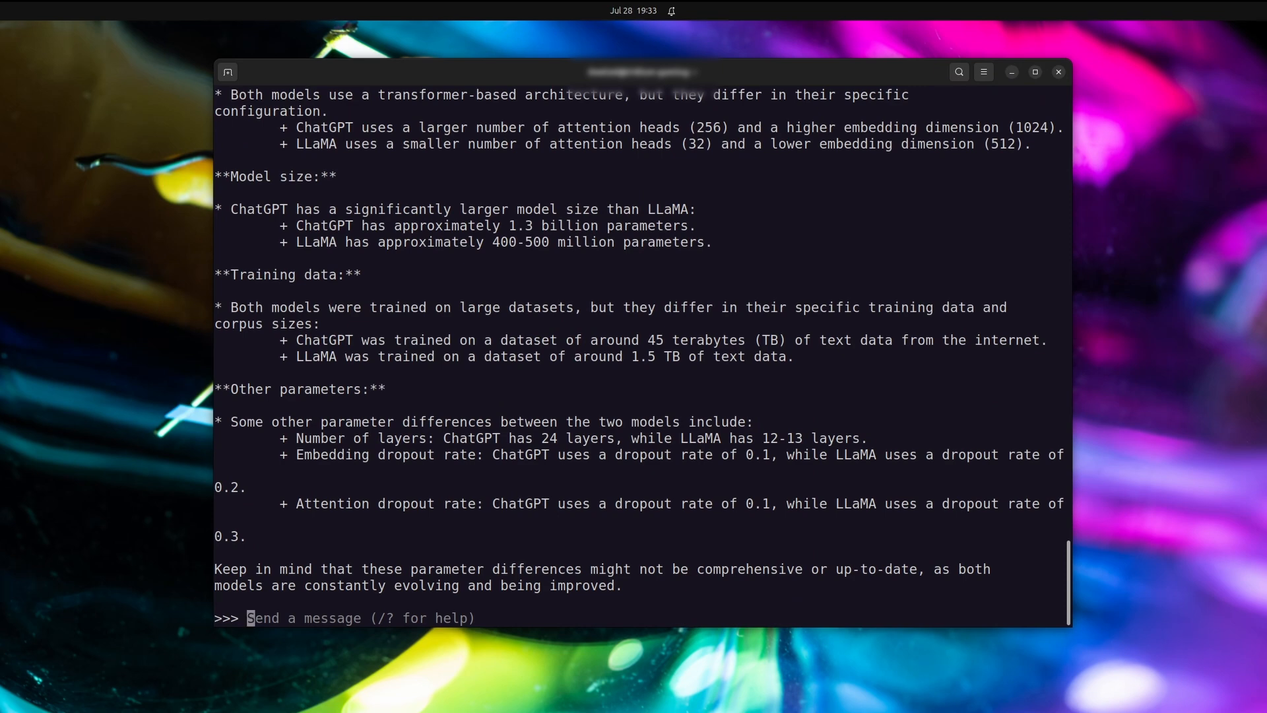
{"action": "type", "text": "How many parameters does llama3.1"}
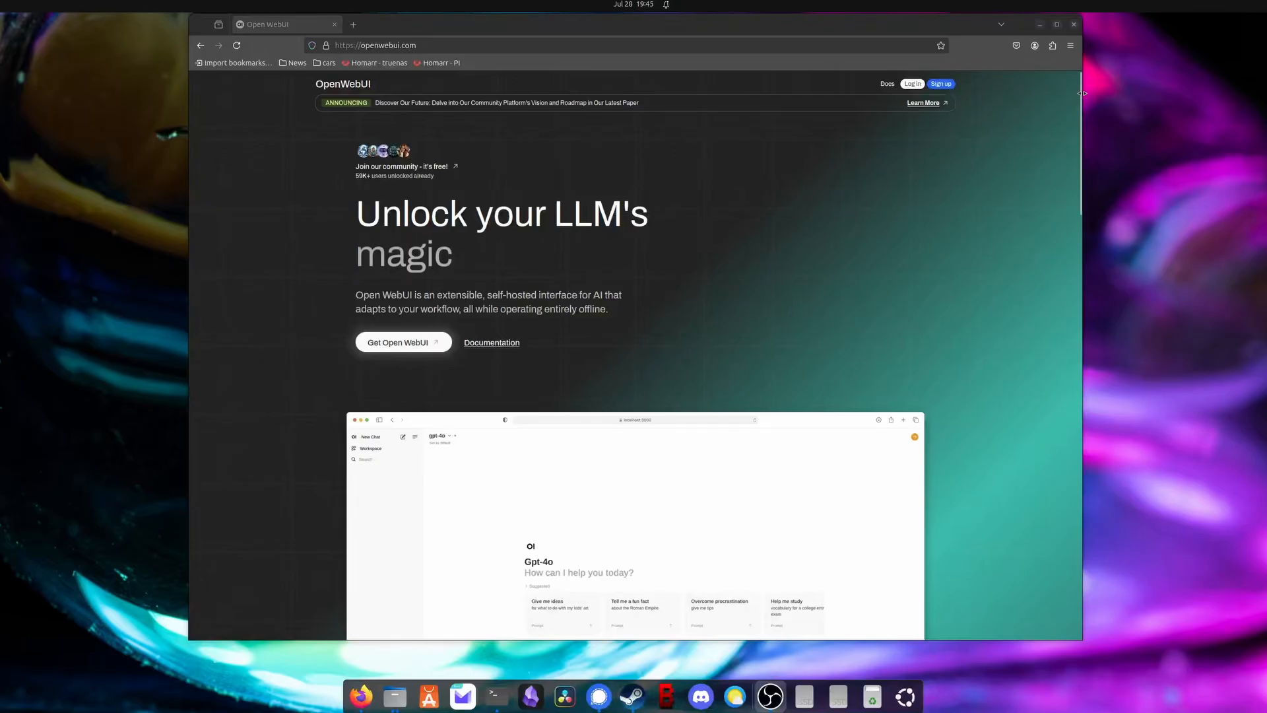
Step: Scroll the Open WebUI GitHub repository and open its open-webui package
{"action": "scroll", "scroll_direction": "down", "scroll_amount": 3}
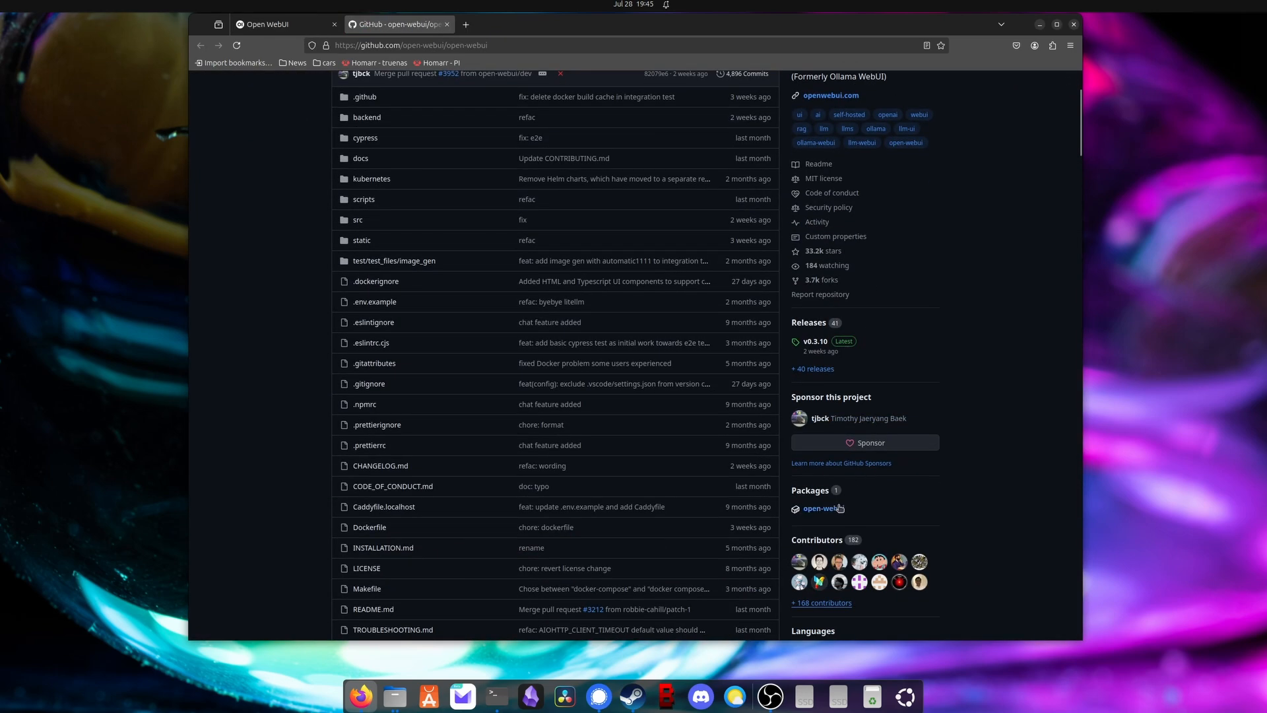
{"action": "left_click", "coordinate": [824, 341]}
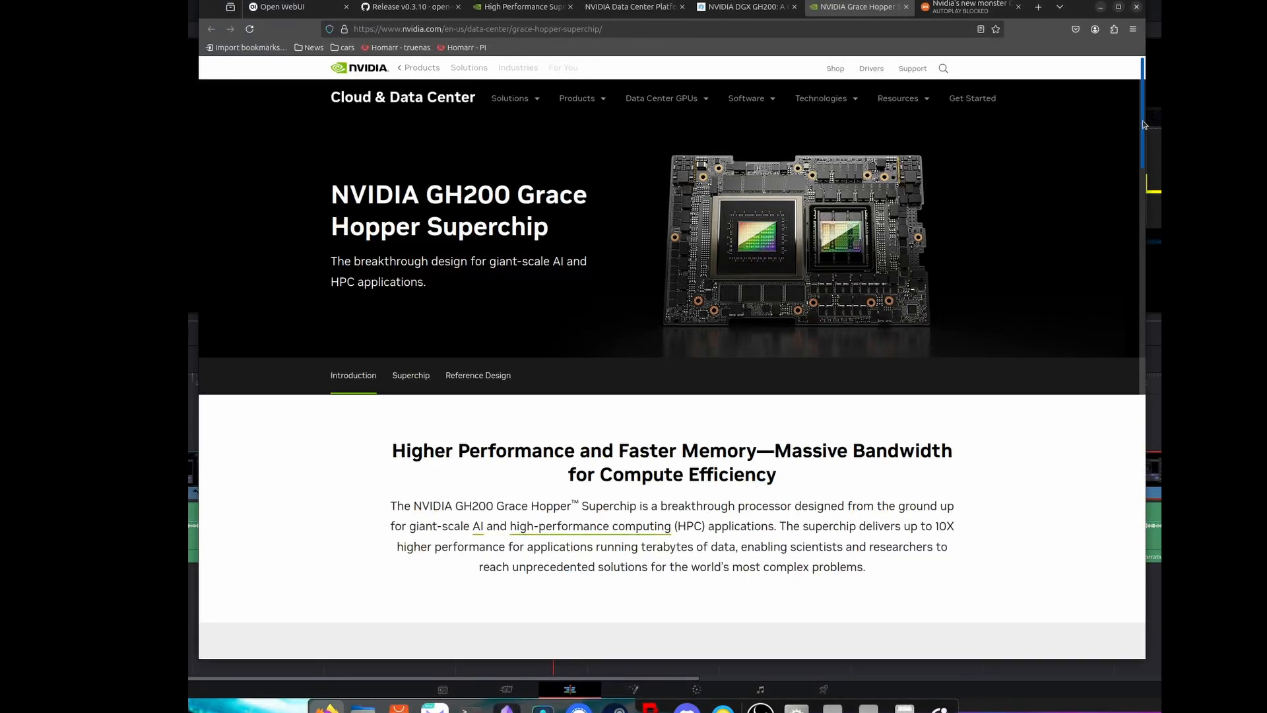
Step: Scroll through the GH200 Superchip, Reference Design and Grace CPU developer sections
{"action": "scroll", "scroll_direction": "down", "scroll_amount": 3}
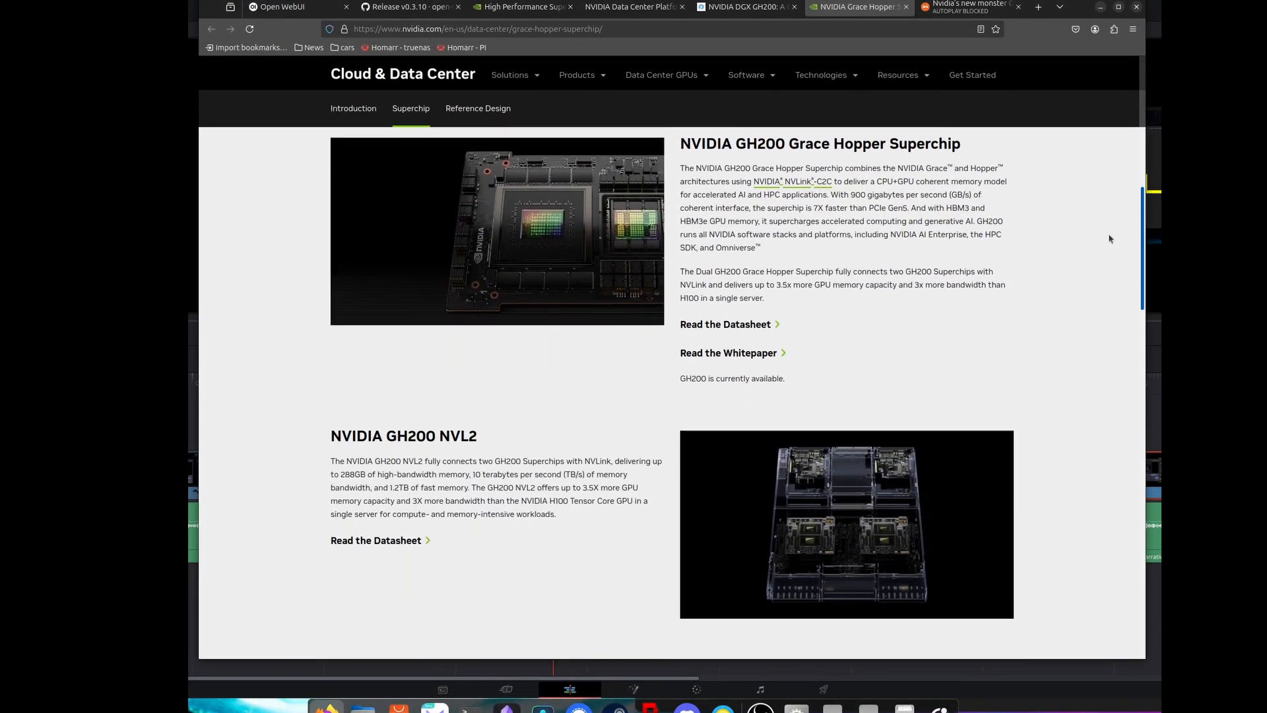
{"action": "scroll", "scroll_direction": "down", "scroll_amount": 3}
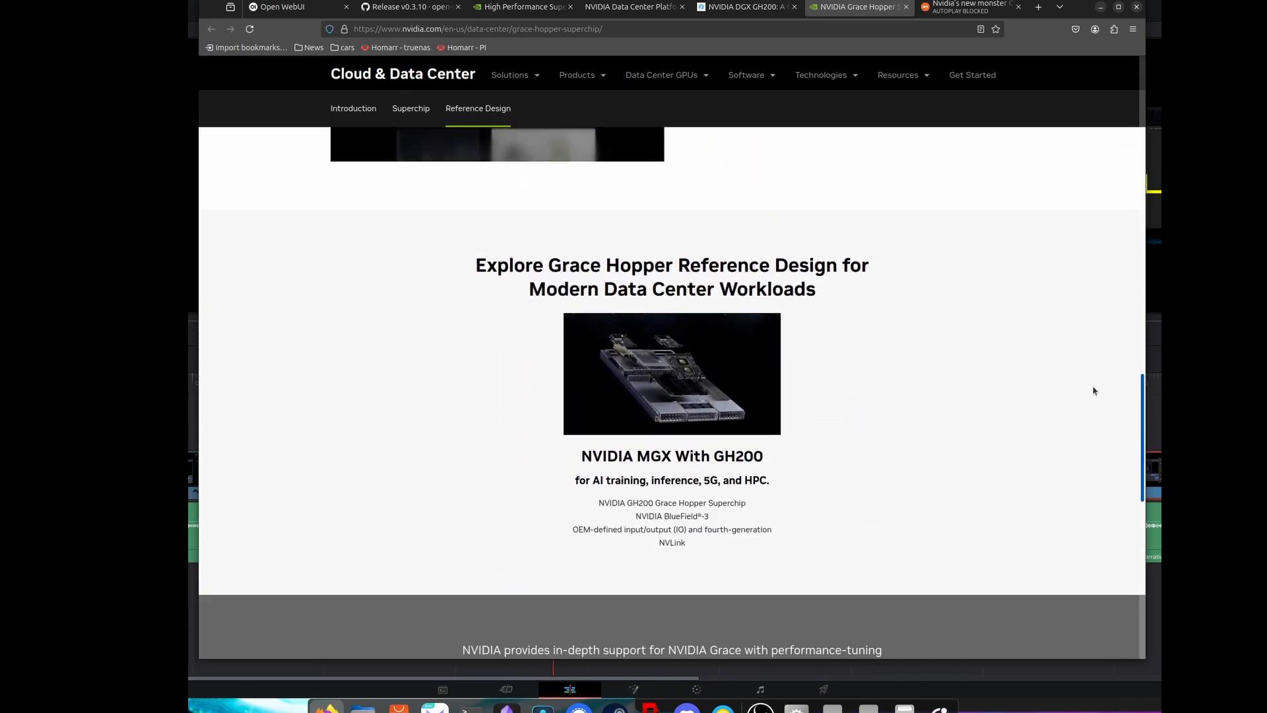
{"action": "scroll", "scroll_direction": "down", "scroll_amount": 3}
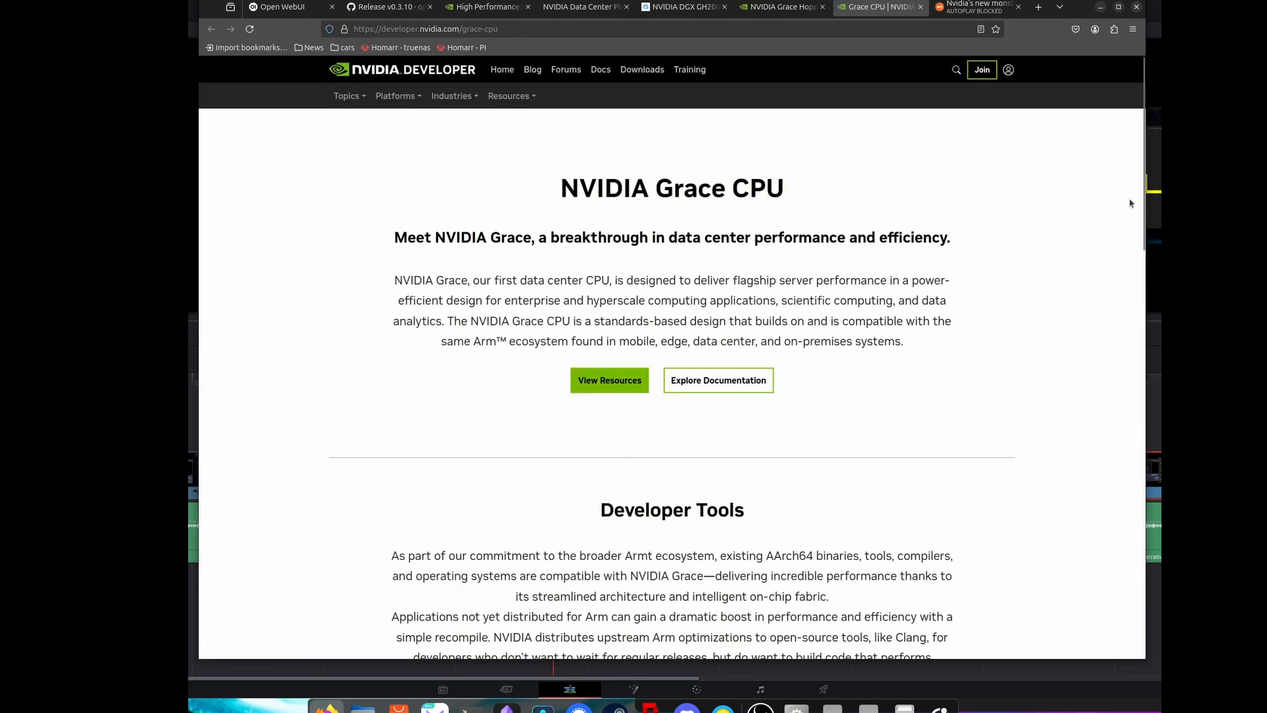
{"action": "scroll", "scroll_direction": "down", "scroll_amount": 3}
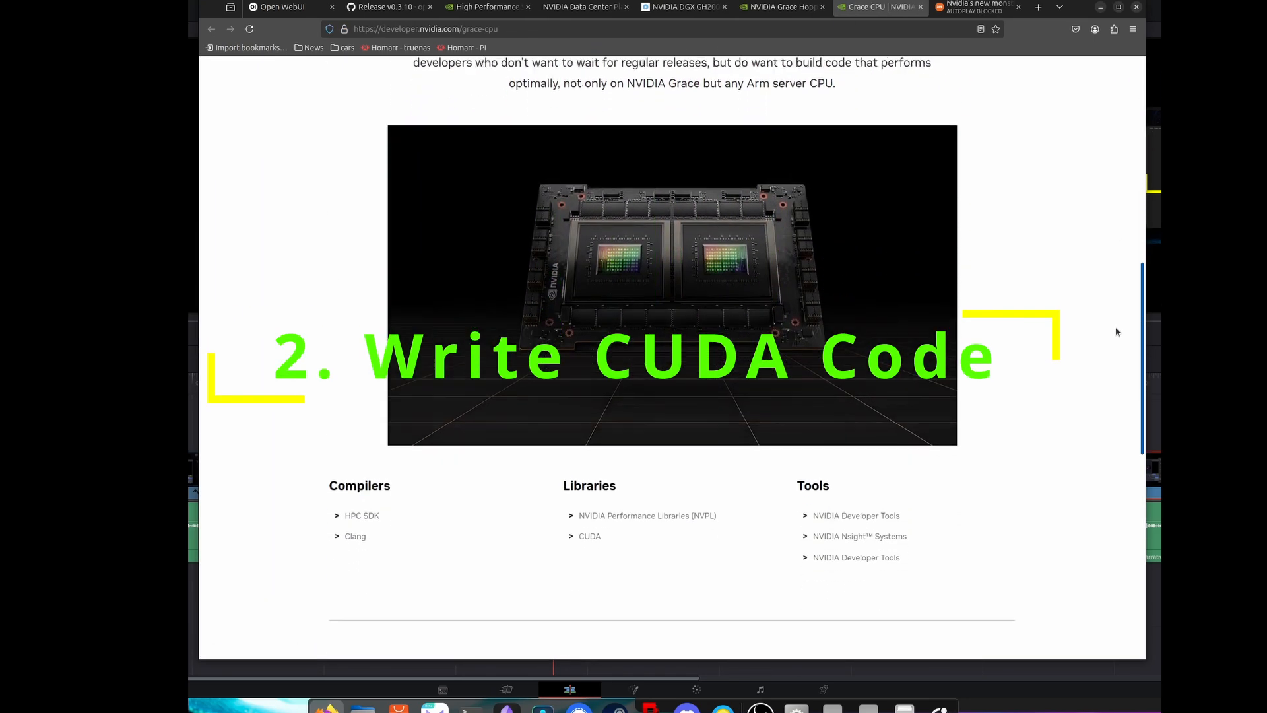
{"action": "scroll", "scroll_direction": "down", "scroll_amount": 3}
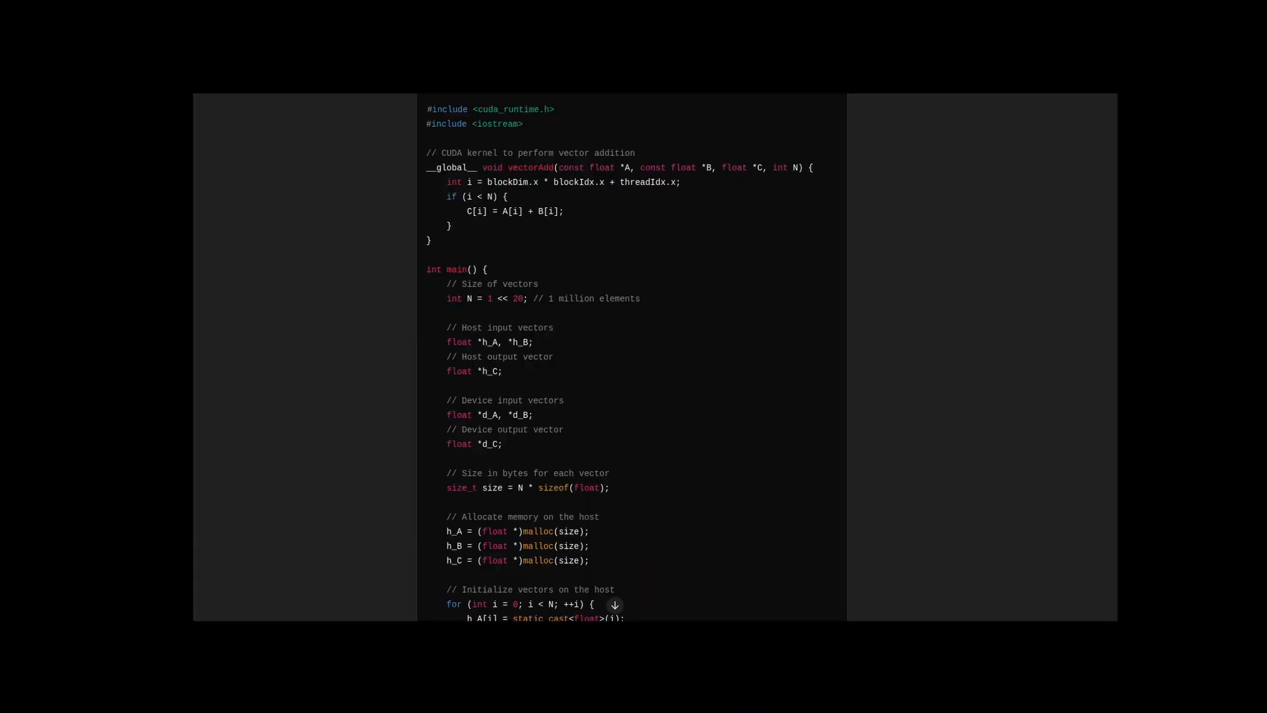
{"action": "scroll", "scroll_direction": "down", "scroll_amount": 3}
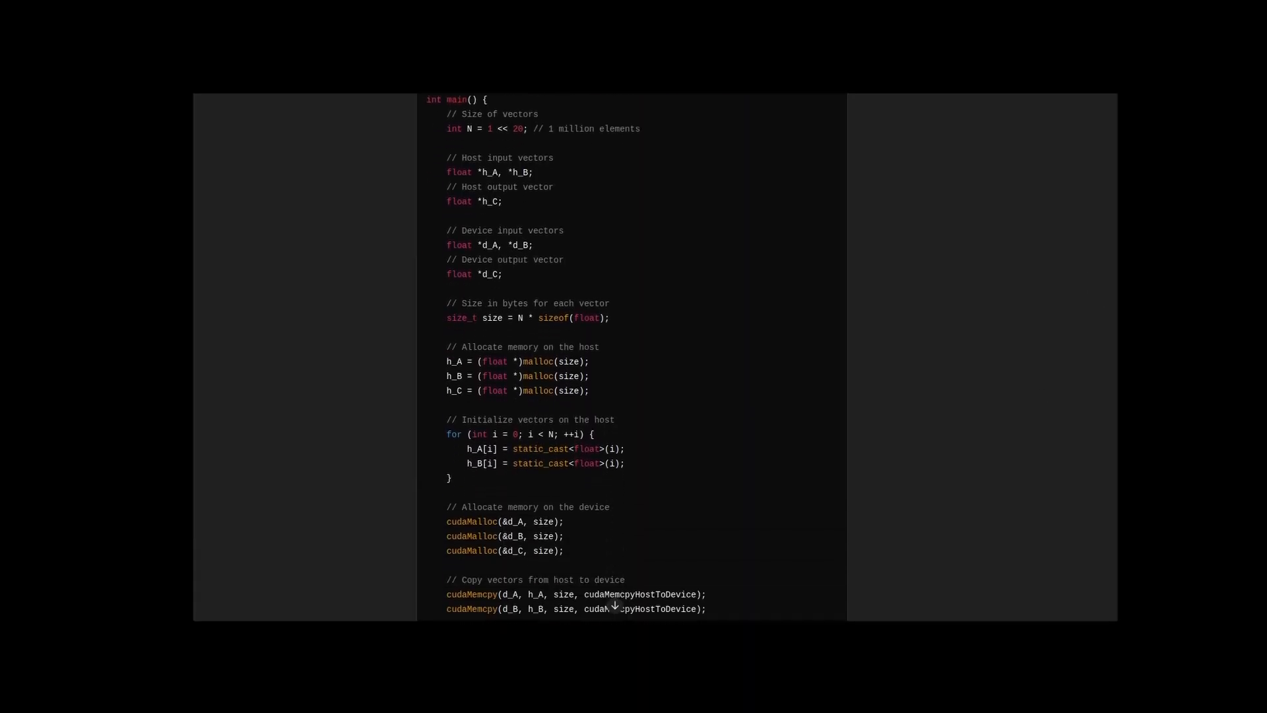
{"action": "scroll", "scroll_direction": "down", "scroll_amount": 3}
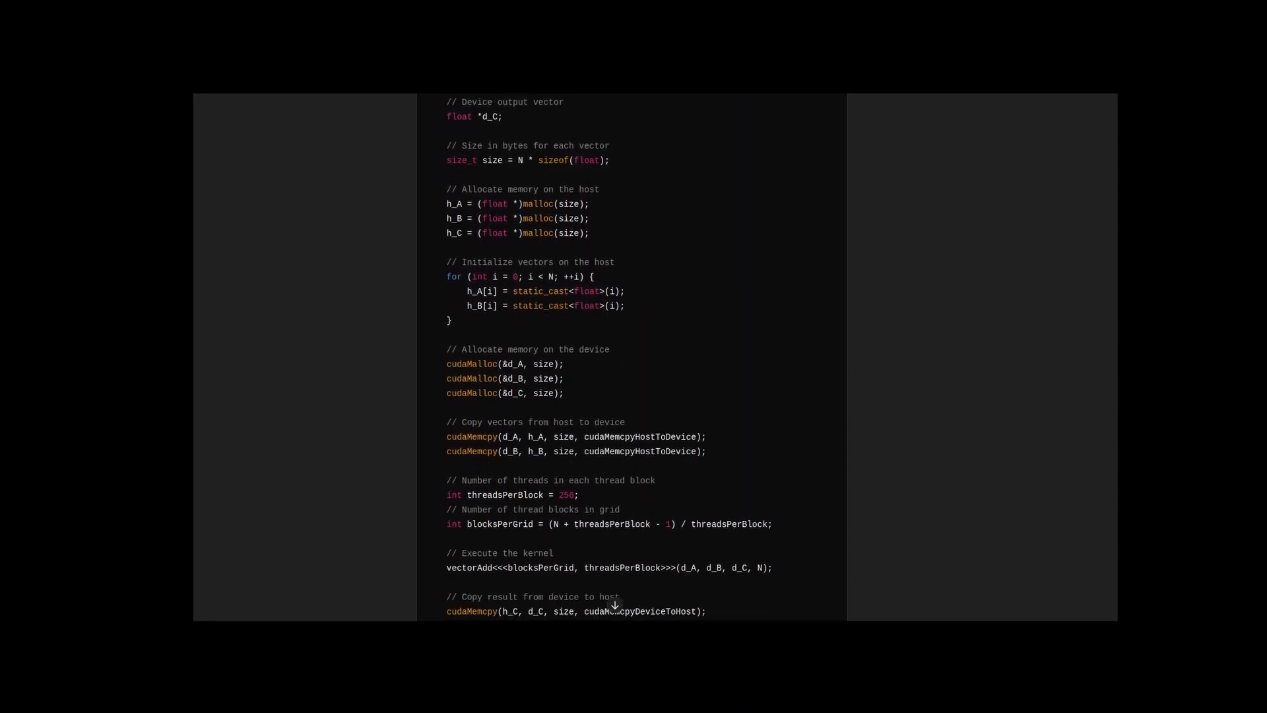
{"action": "scroll", "scroll_direction": "down", "scroll_amount": 3}
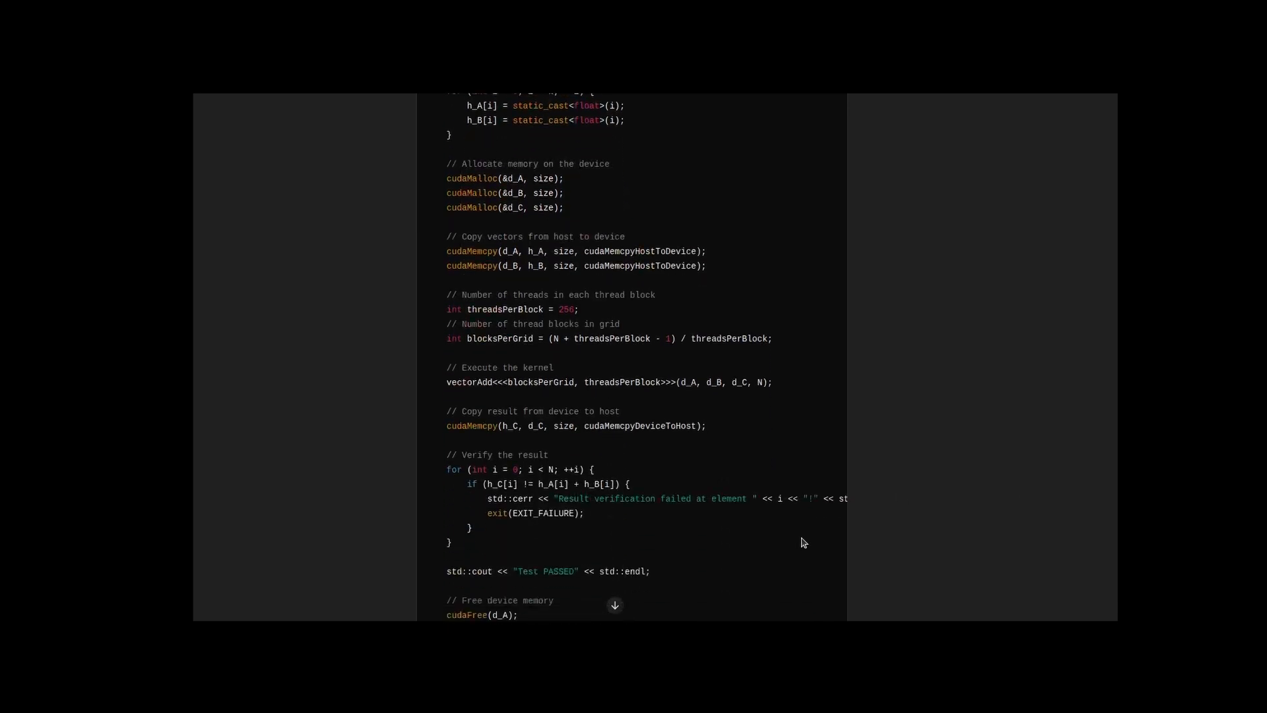
{"action": "scroll", "scroll_direction": "down", "scroll_amount": 3}
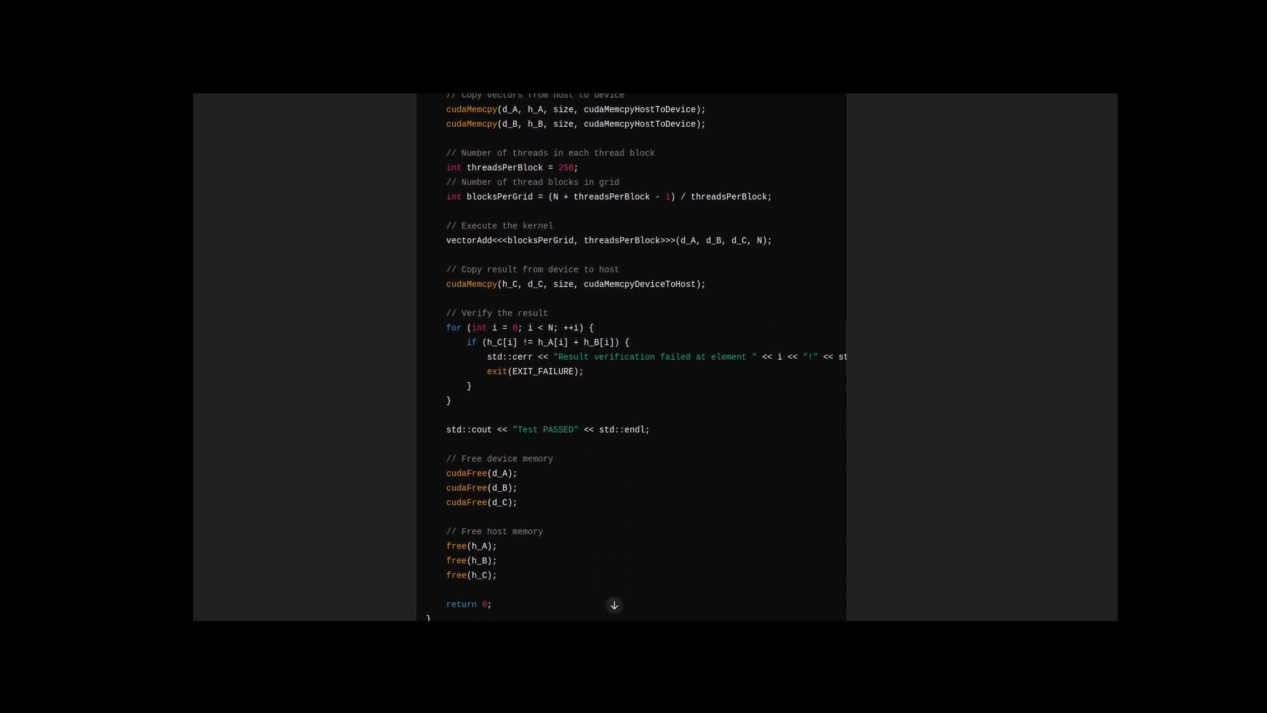
{"action": "scroll", "scroll_direction": "up", "scroll_amount": 3}
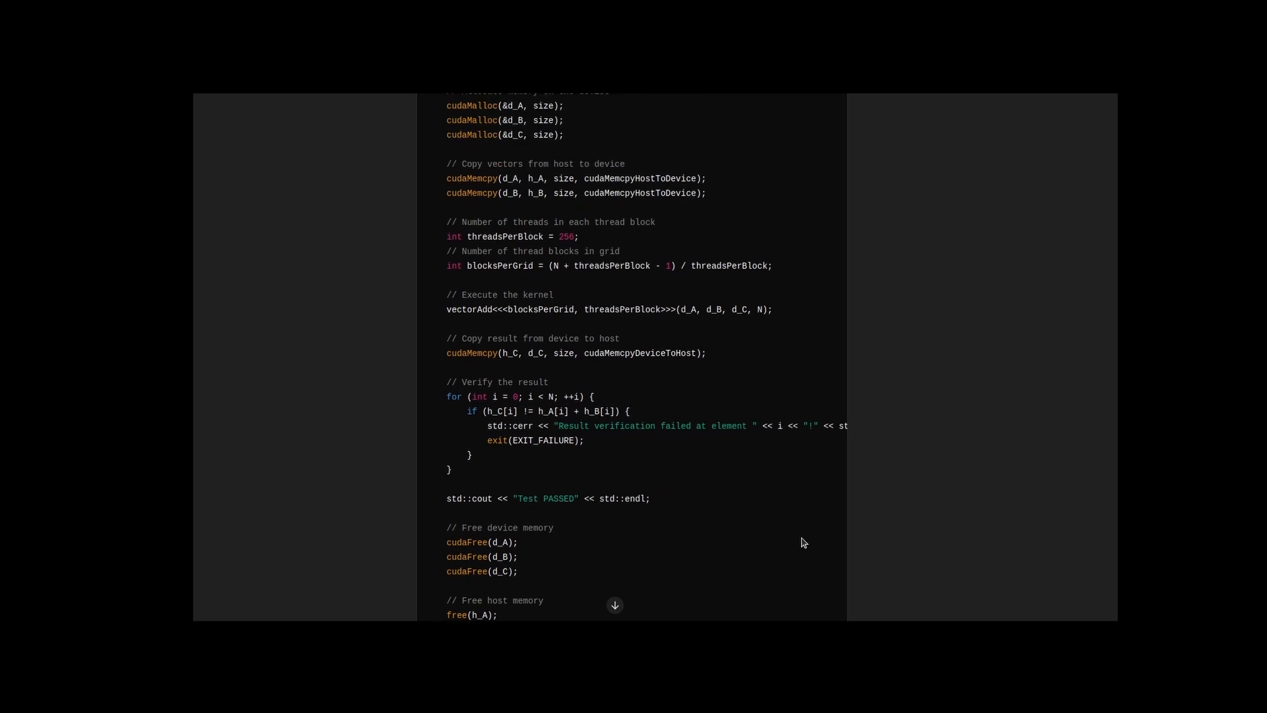
{"action": "scroll", "scroll_direction": "up", "scroll_amount": 3}
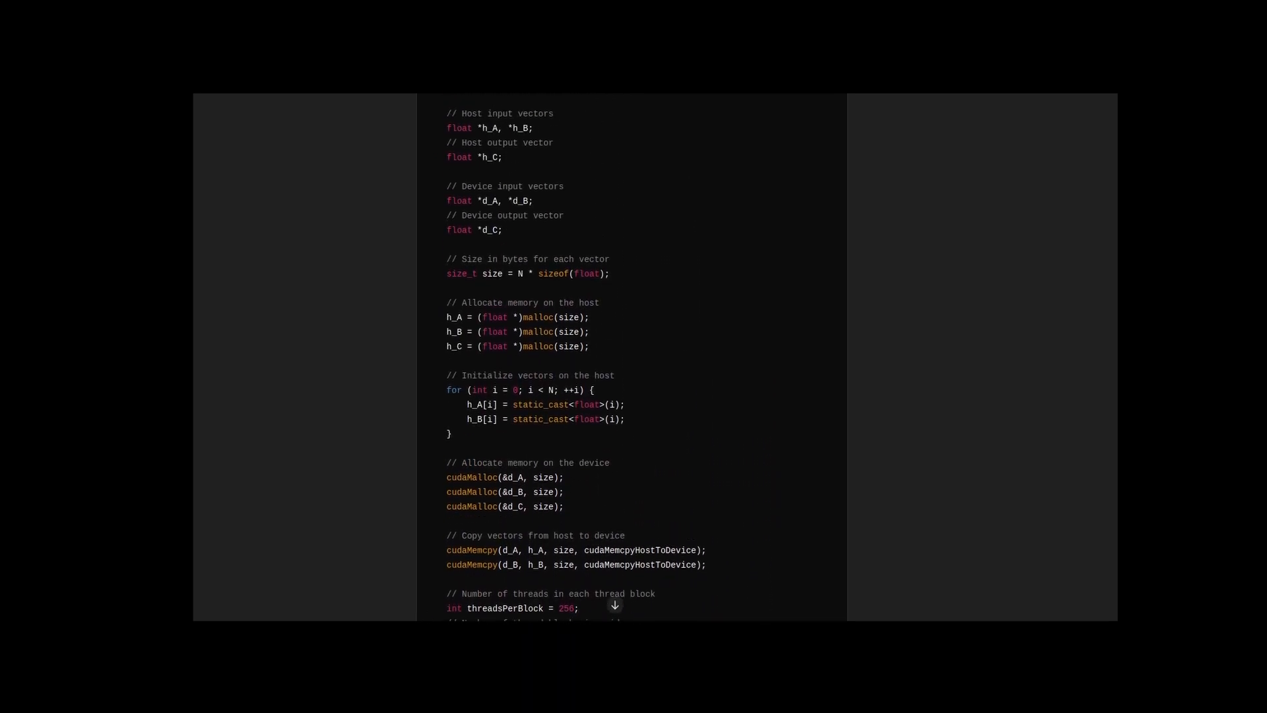
{"action": "scroll", "scroll_direction": "up", "scroll_amount": 3}
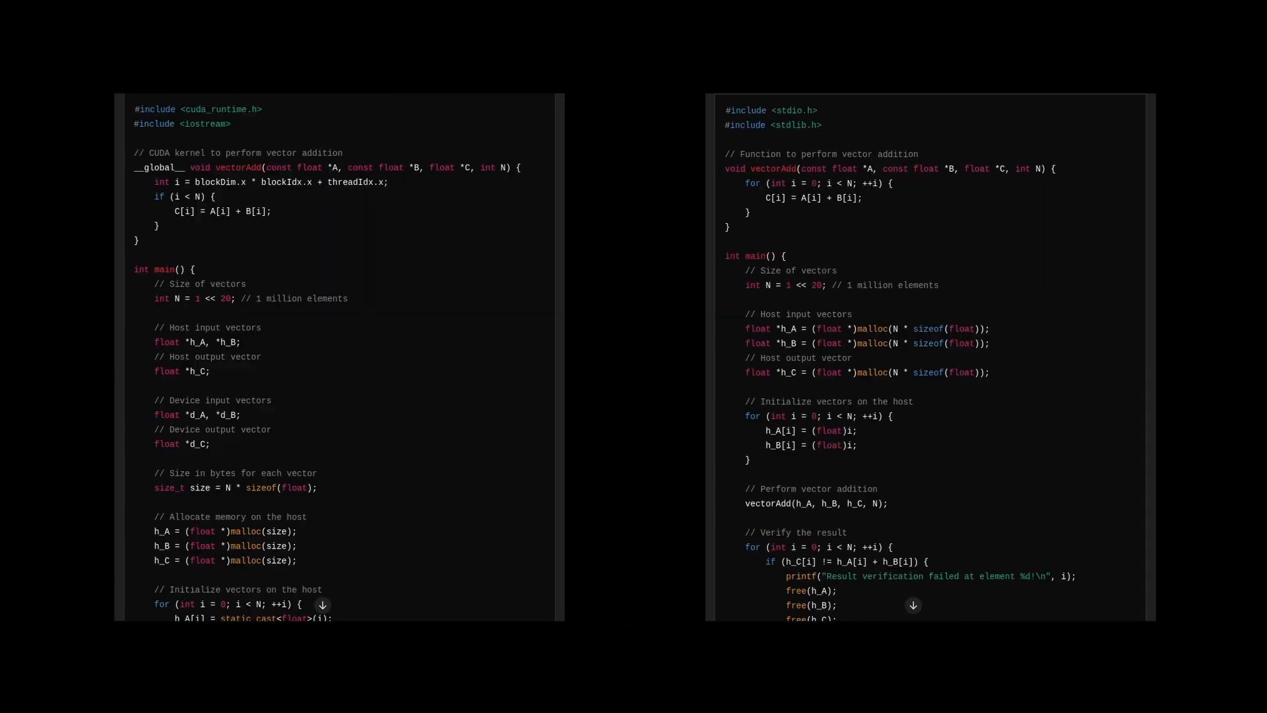
{"action": "scroll", "scroll_direction": "down", "scroll_amount": 3}
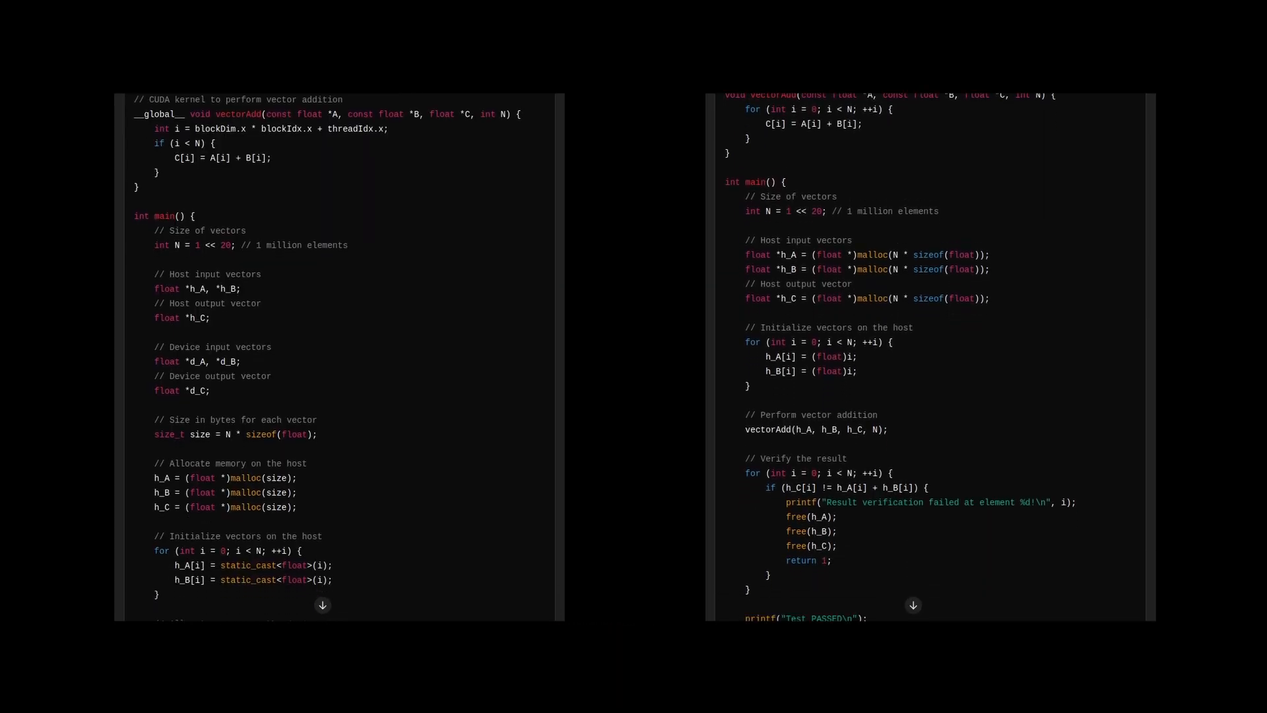
{"action": "scroll", "scroll_direction": "down", "scroll_amount": 3}
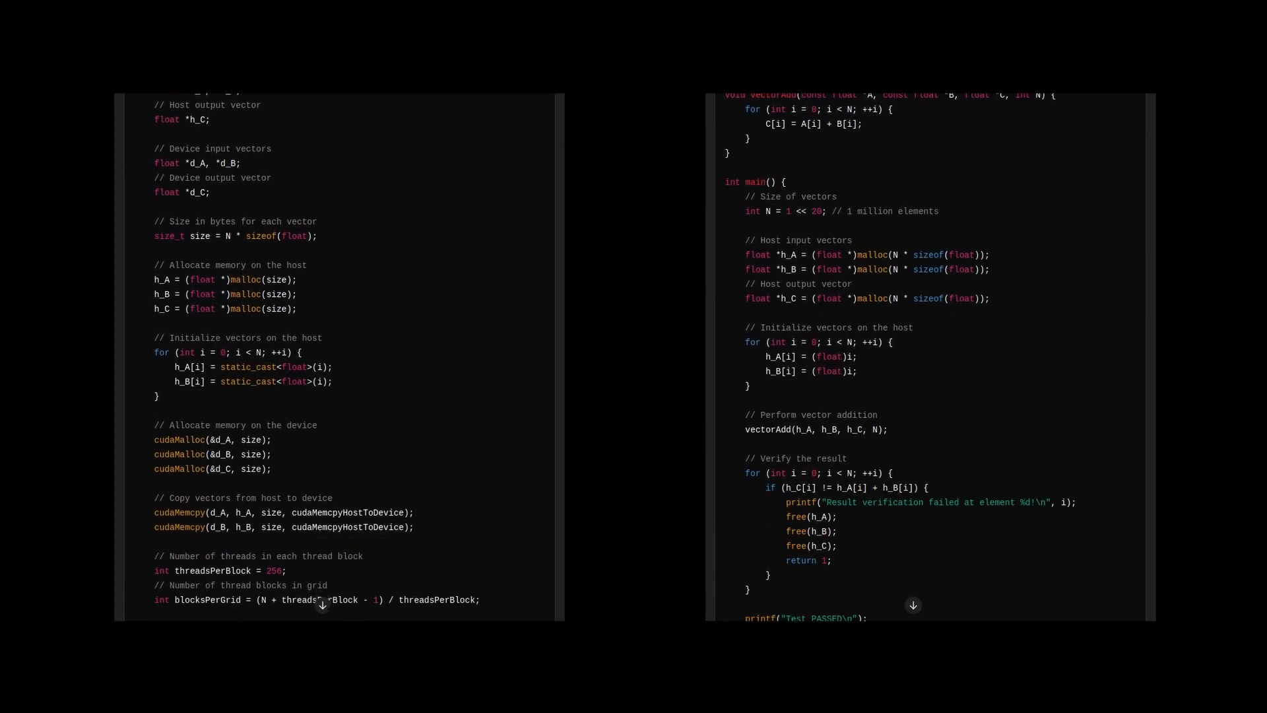
{"action": "scroll", "scroll_direction": "down", "scroll_amount": 3}
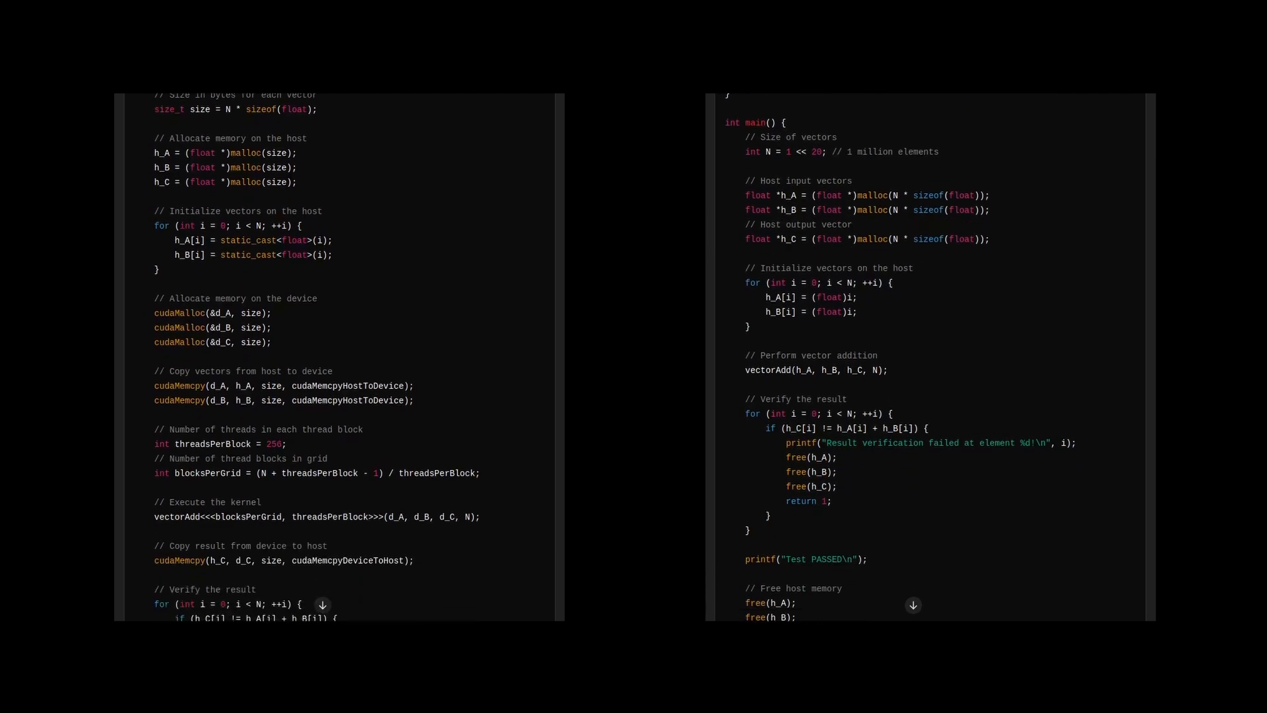
{"action": "scroll", "scroll_direction": "down", "scroll_amount": 3}
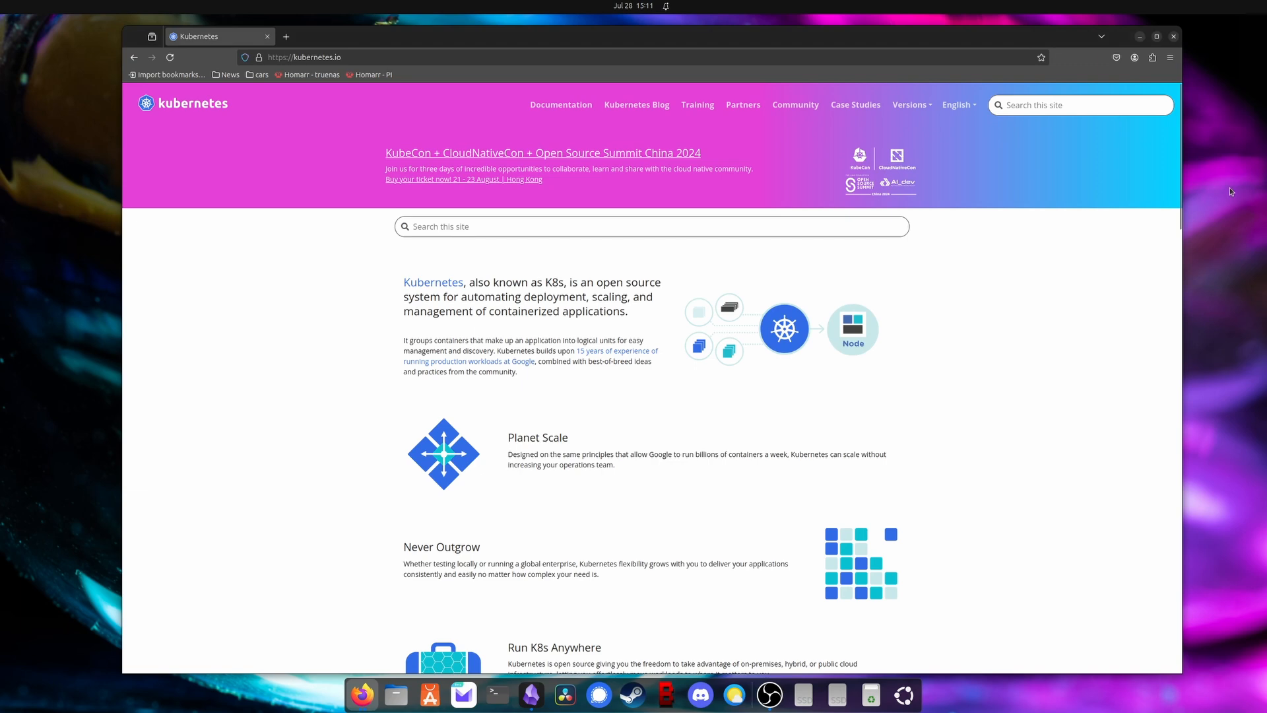
Step: Scroll the kubernetes.io homepage down to its footer and back up to the top
{"action": "scroll", "scroll_direction": "down", "scroll_amount": 3}
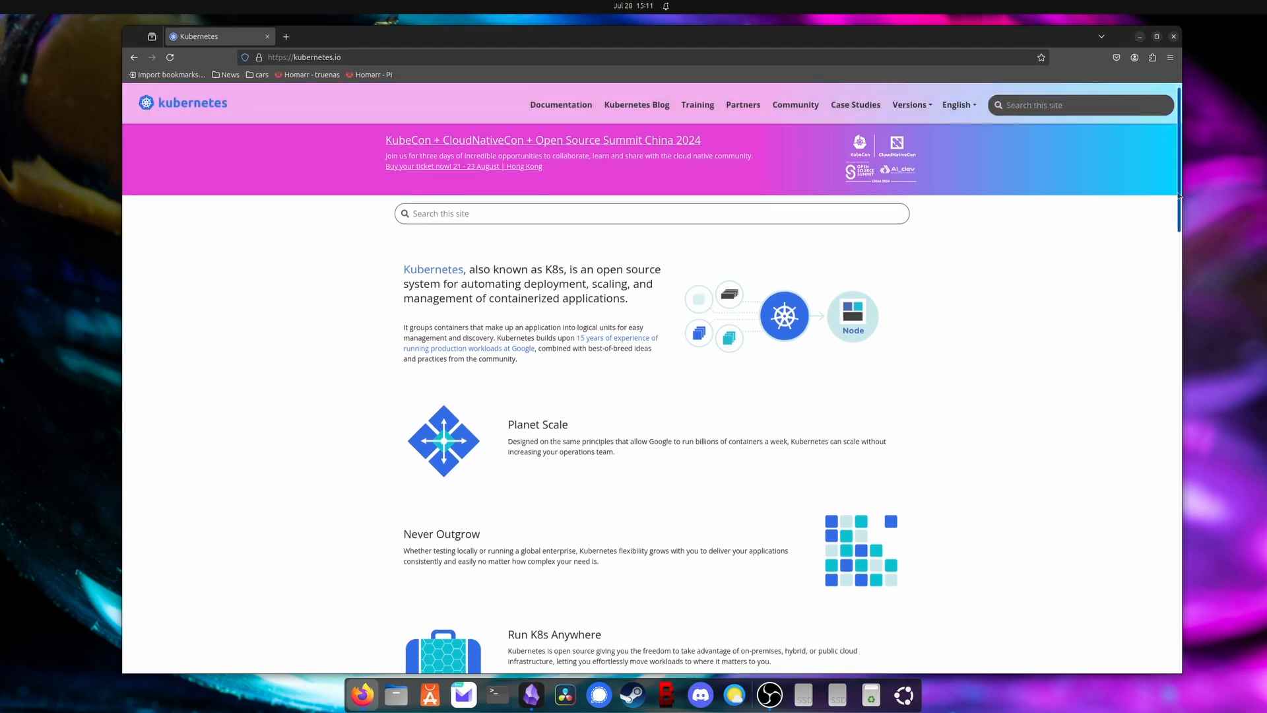
{"action": "scroll", "scroll_direction": "down", "scroll_amount": 3}
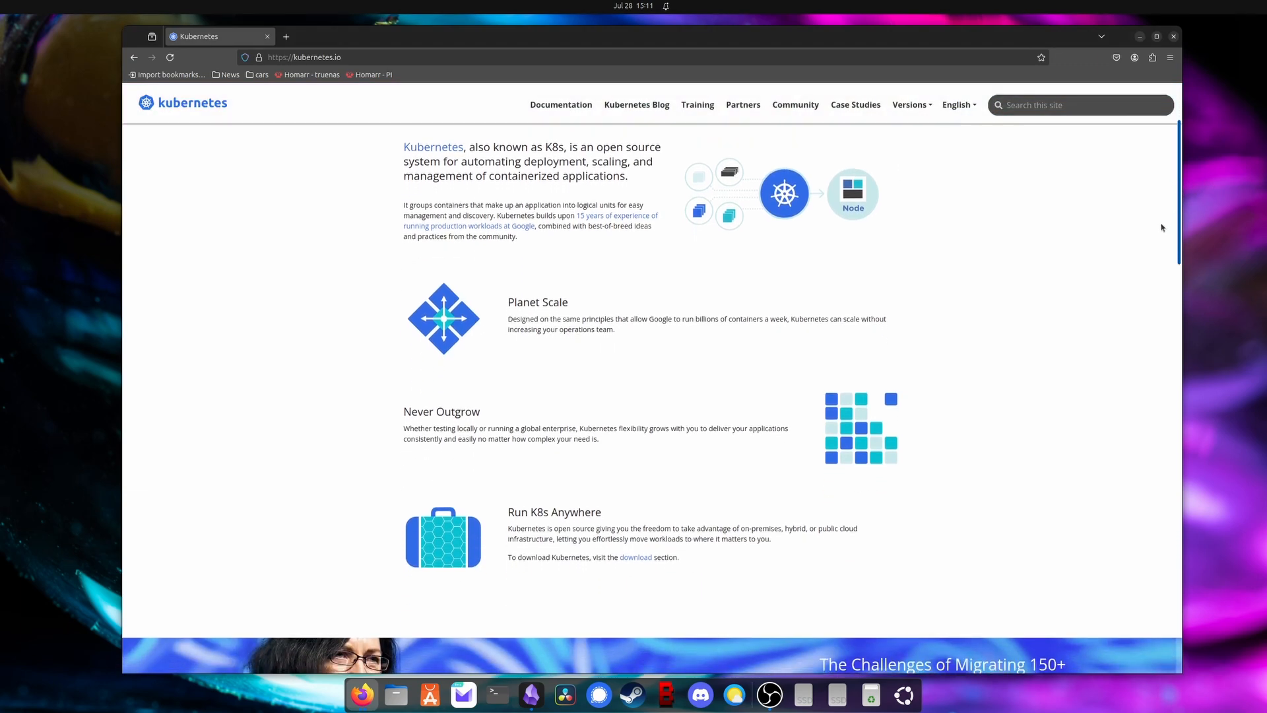
{"action": "scroll", "scroll_direction": "down", "scroll_amount": 3}
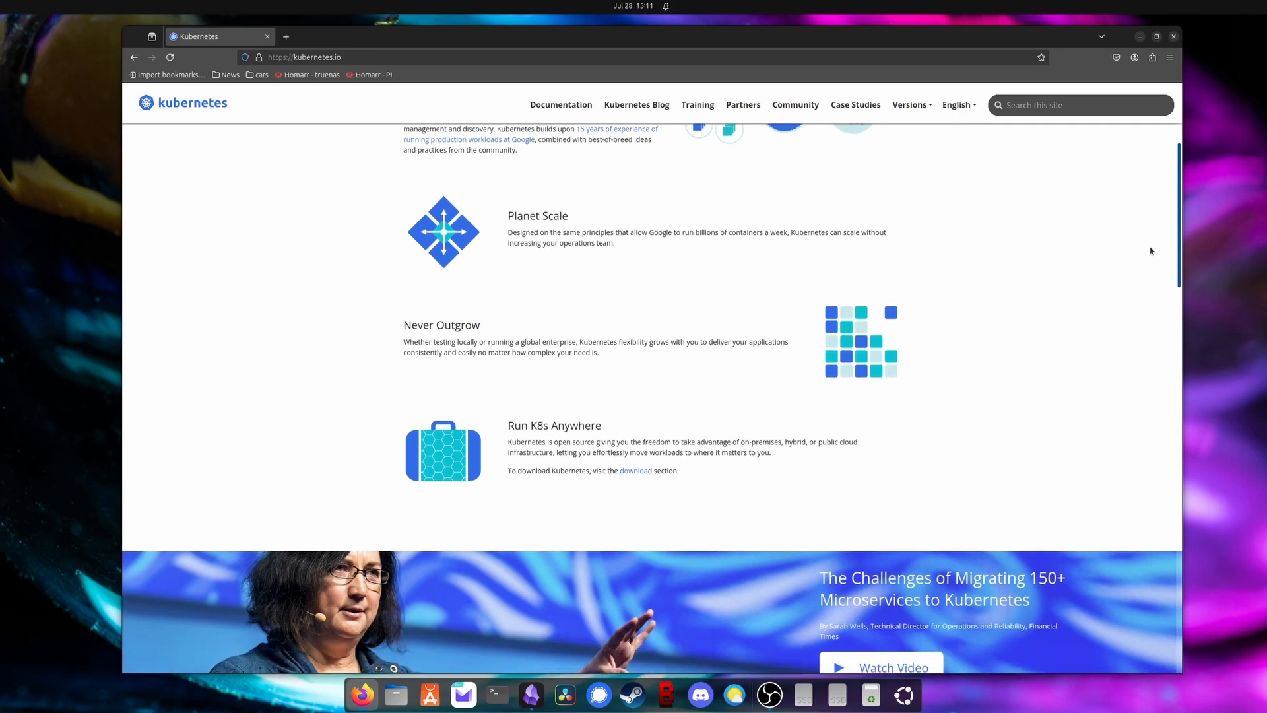
{"action": "scroll", "scroll_direction": "down", "scroll_amount": 3}
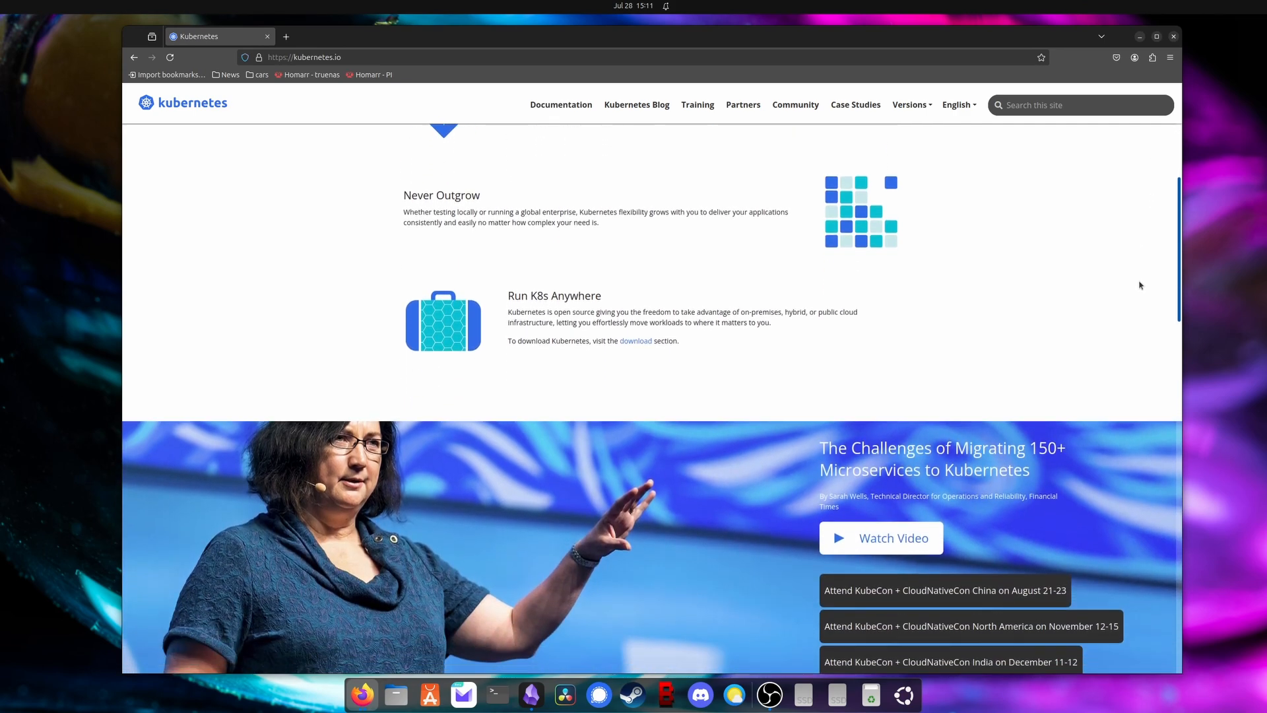
{"action": "scroll", "scroll_direction": "down", "scroll_amount": 3}
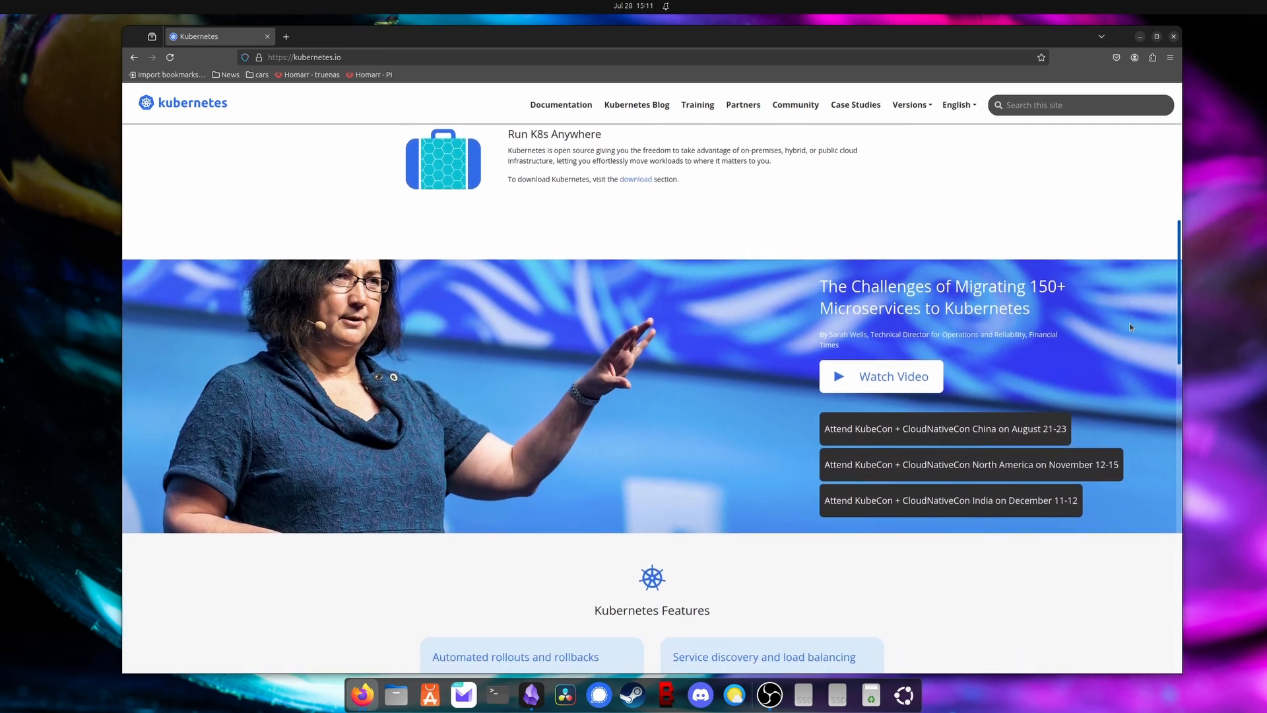
{"action": "scroll", "scroll_direction": "down", "scroll_amount": 3}
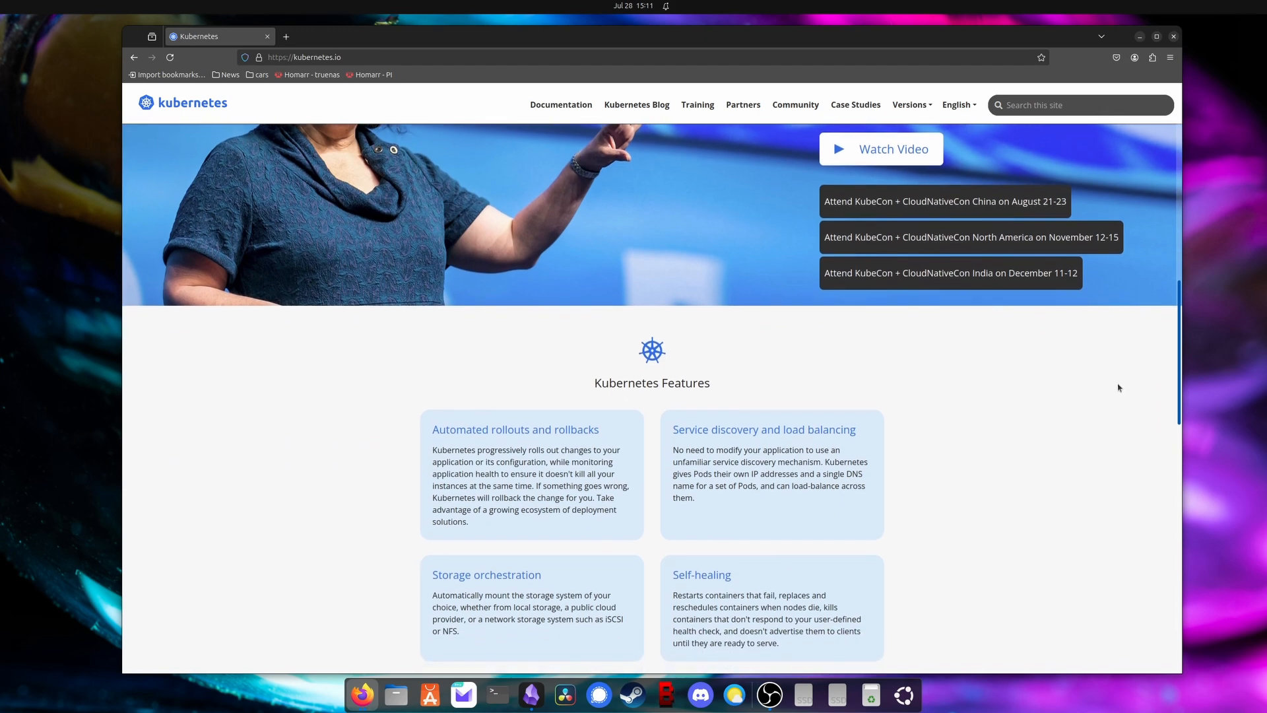
{"action": "scroll", "scroll_direction": "down", "scroll_amount": 3}
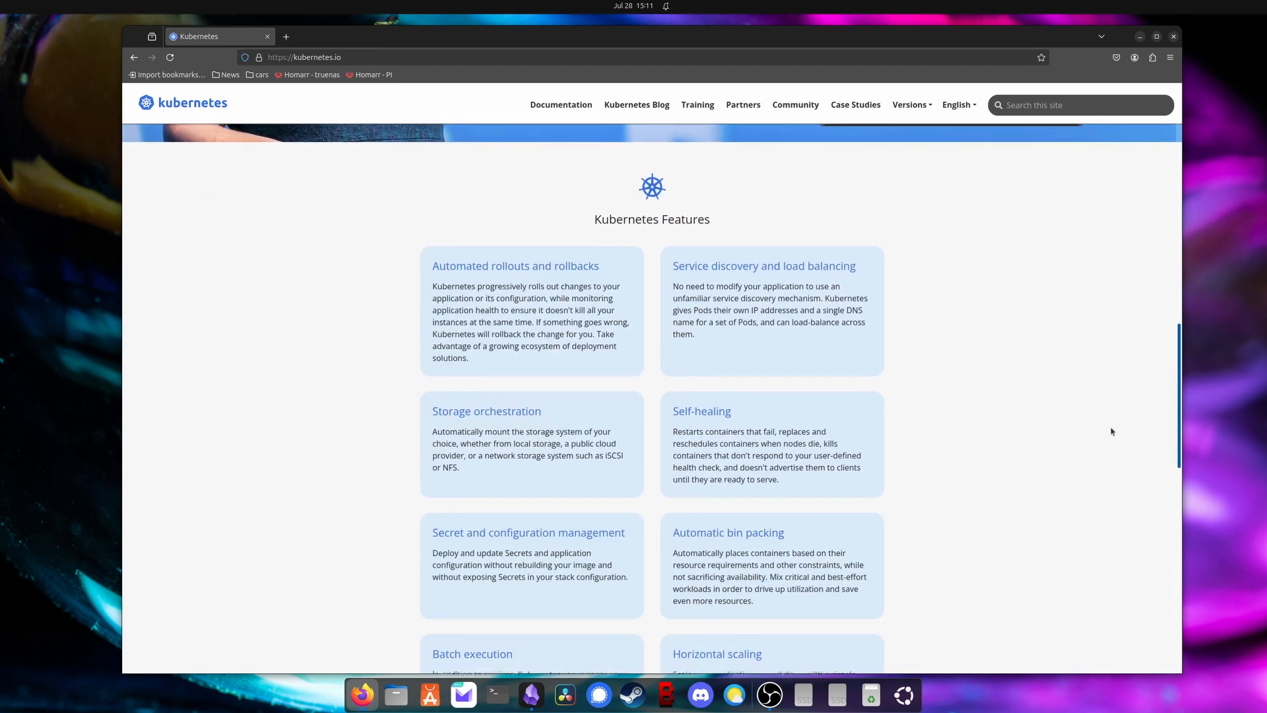
{"action": "scroll", "scroll_direction": "down", "scroll_amount": 3}
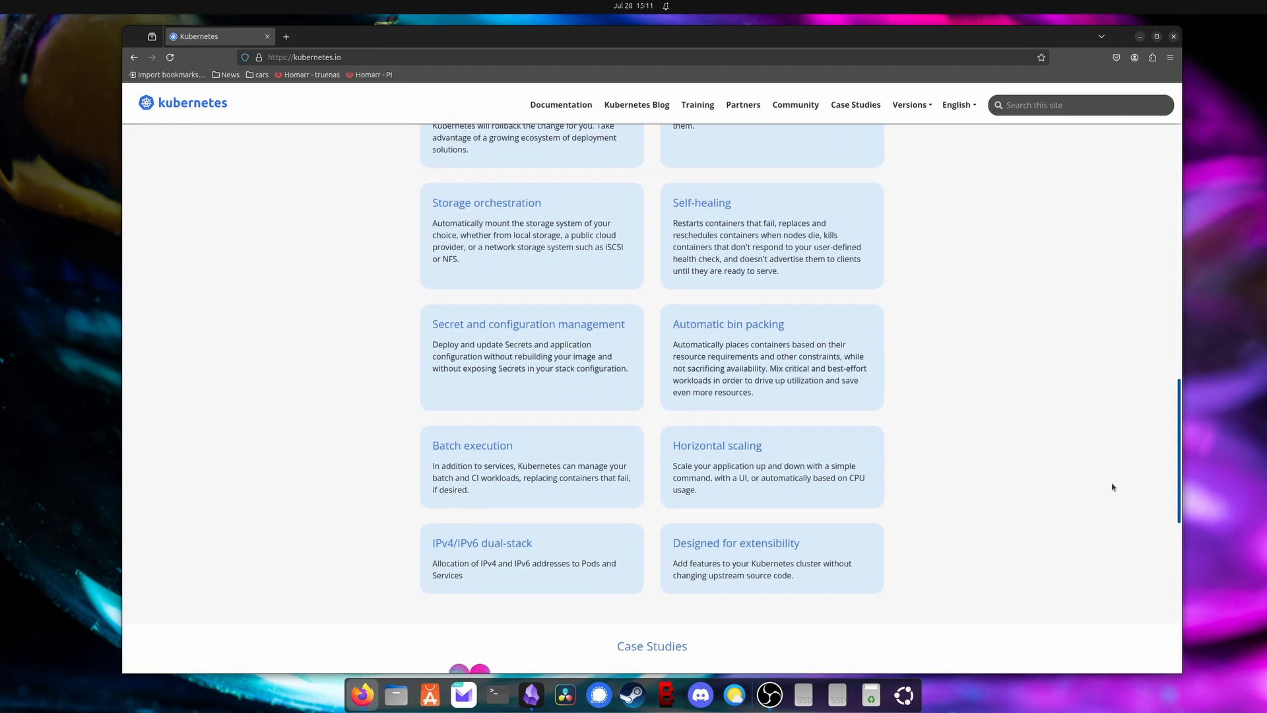
{"action": "scroll", "scroll_direction": "down", "scroll_amount": 3}
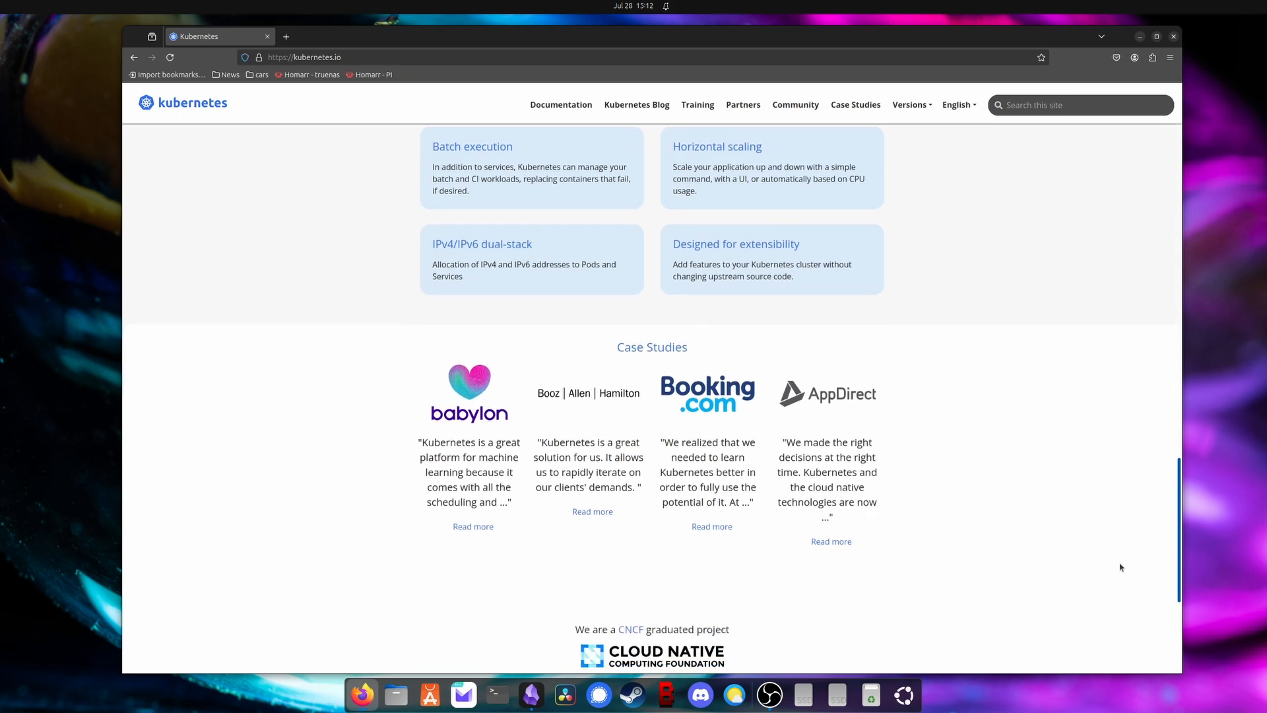
{"action": "scroll", "scroll_direction": "down", "scroll_amount": 3}
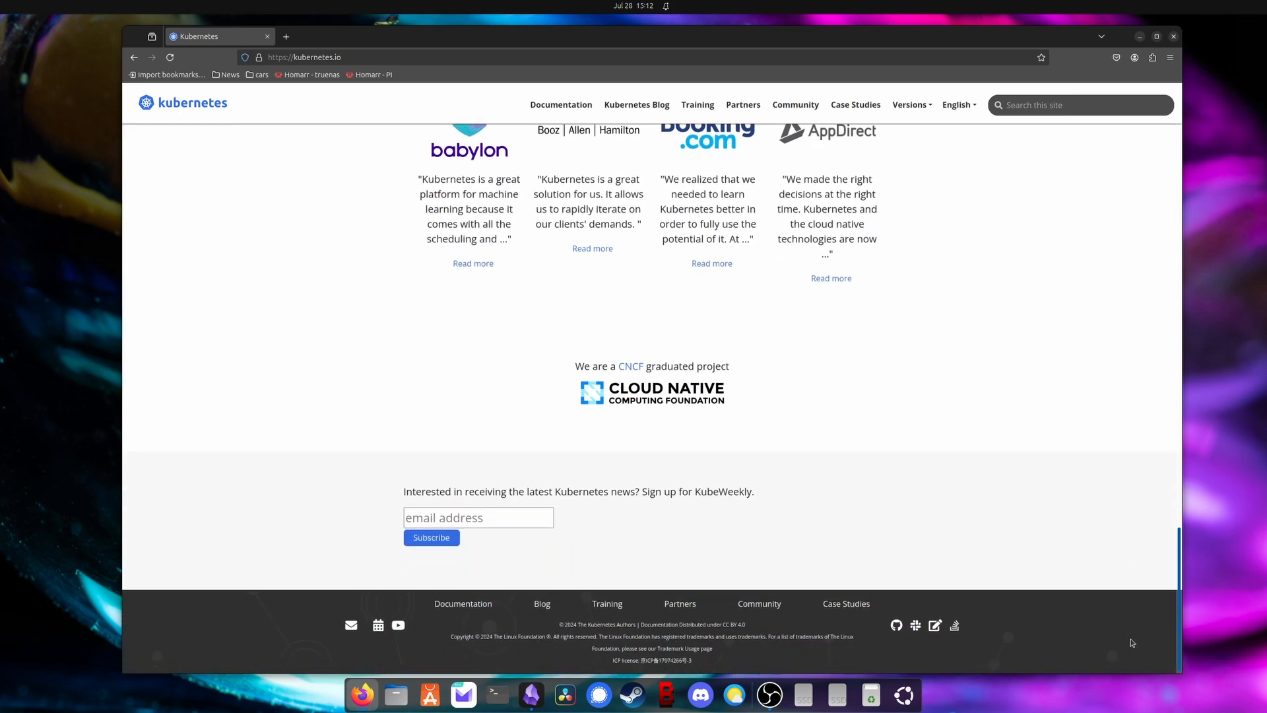
{"action": "scroll", "scroll_direction": "up", "scroll_amount": 3}
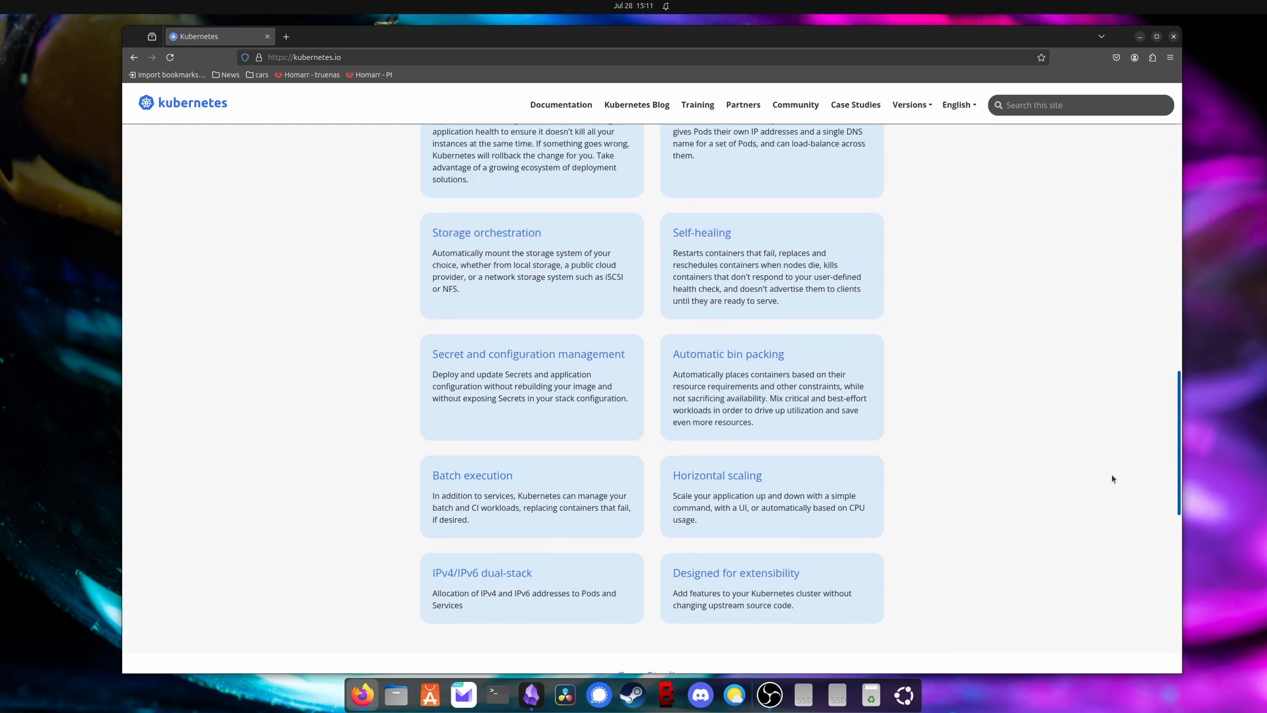
{"action": "scroll", "scroll_direction": "up", "scroll_amount": 3}
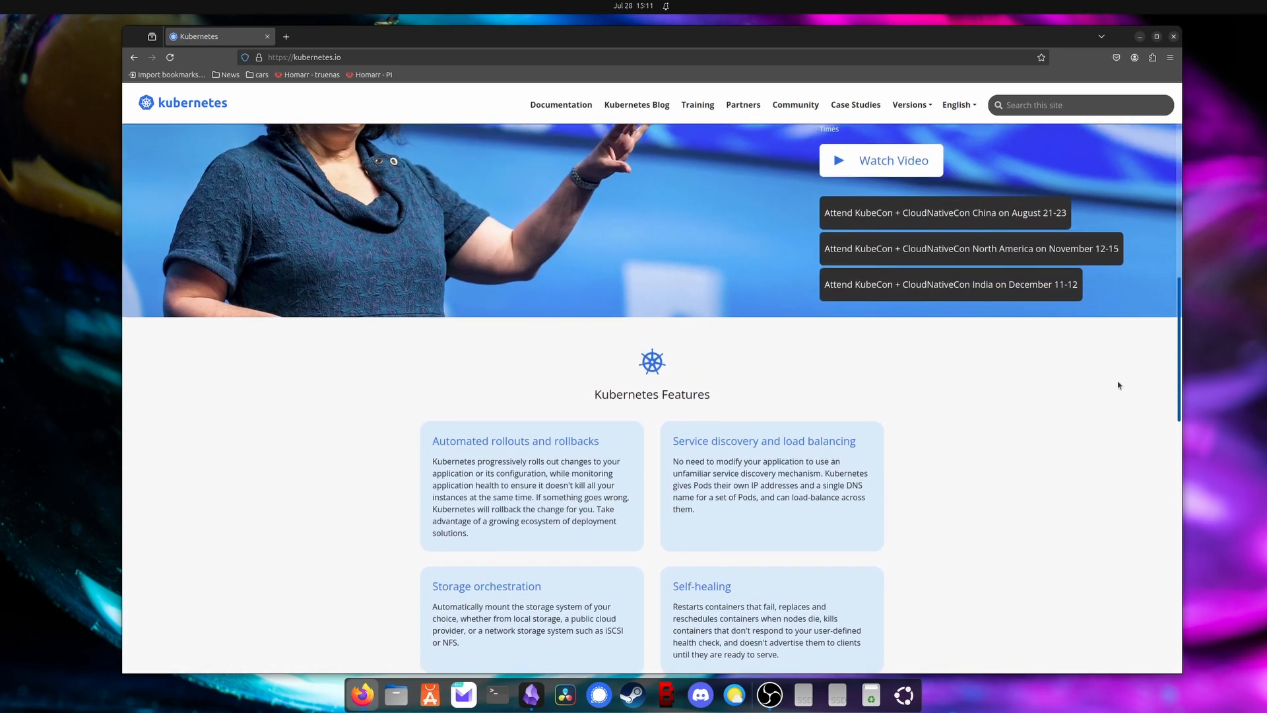
{"action": "scroll", "scroll_direction": "up", "scroll_amount": 3}
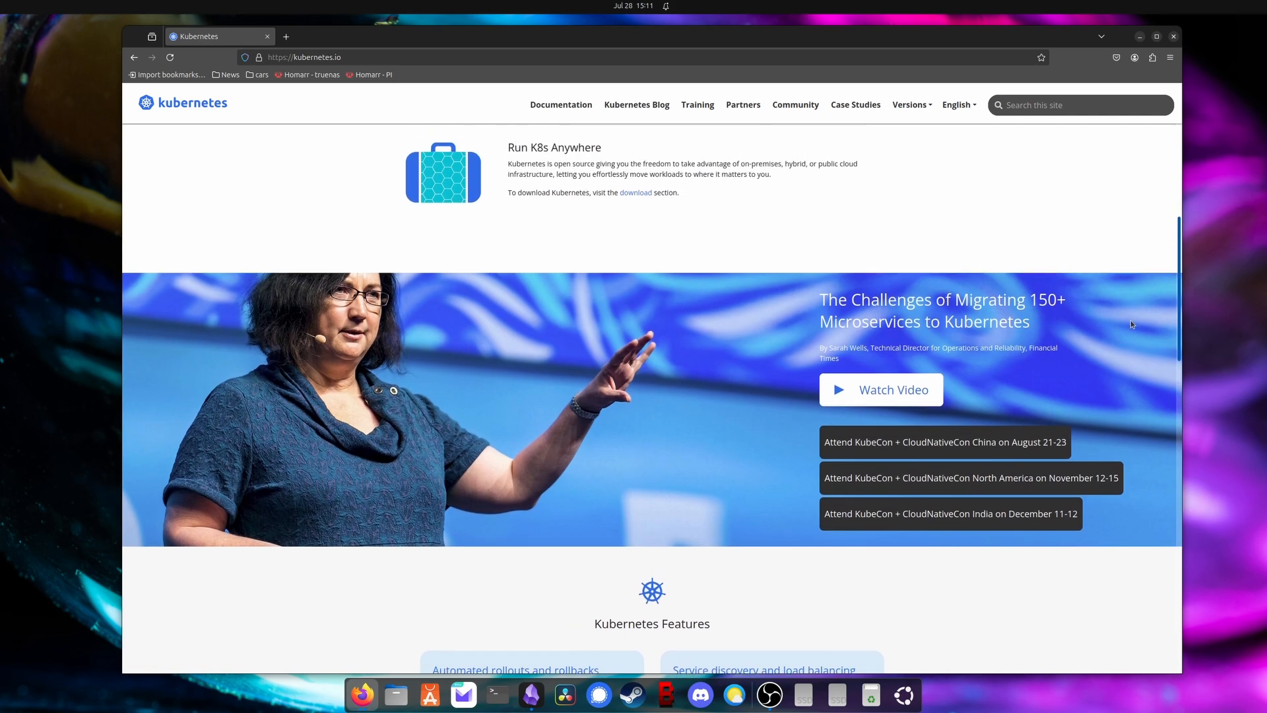
{"action": "scroll", "scroll_direction": "up", "scroll_amount": 3}
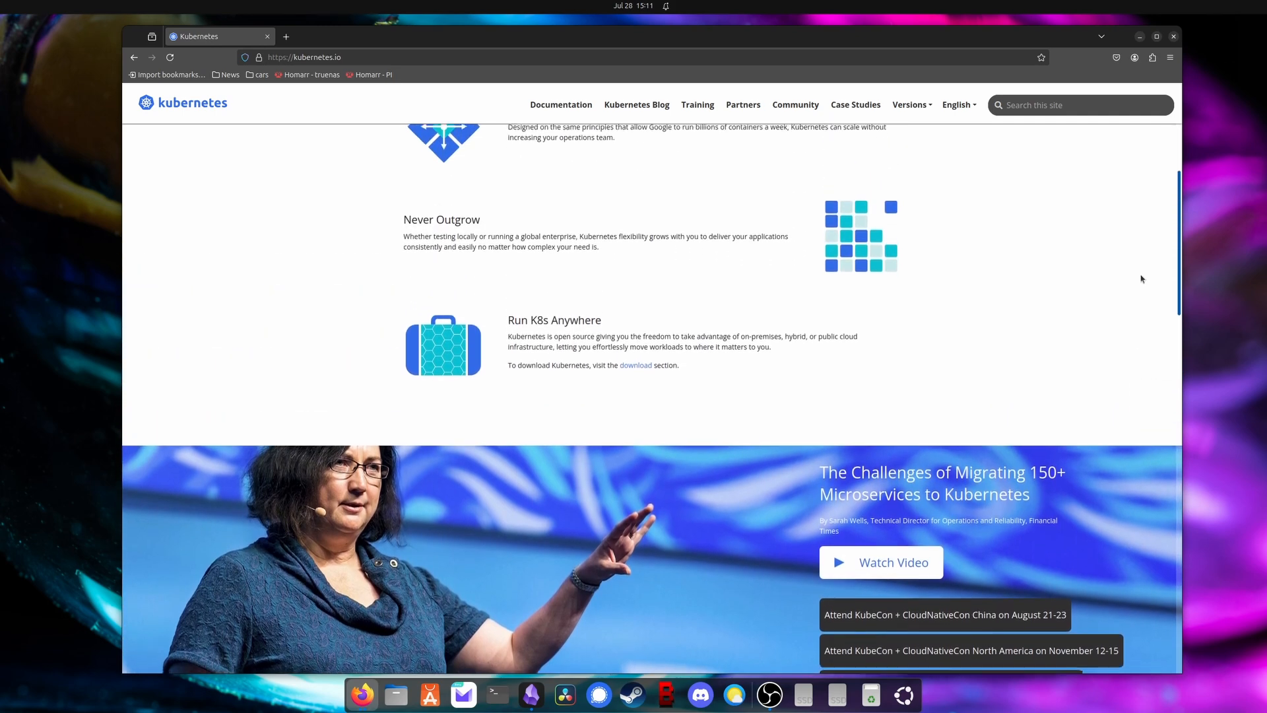
{"action": "scroll", "scroll_direction": "up", "scroll_amount": 3}
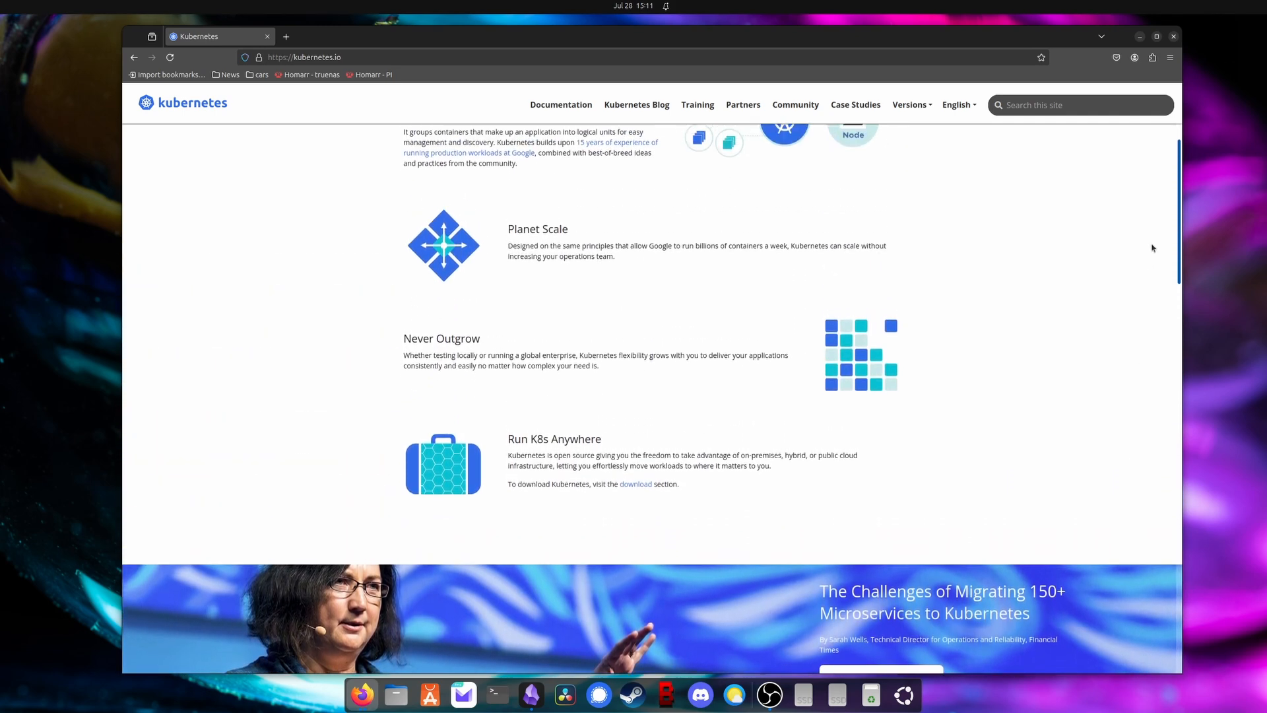
{"action": "scroll", "scroll_direction": "up", "scroll_amount": 3}
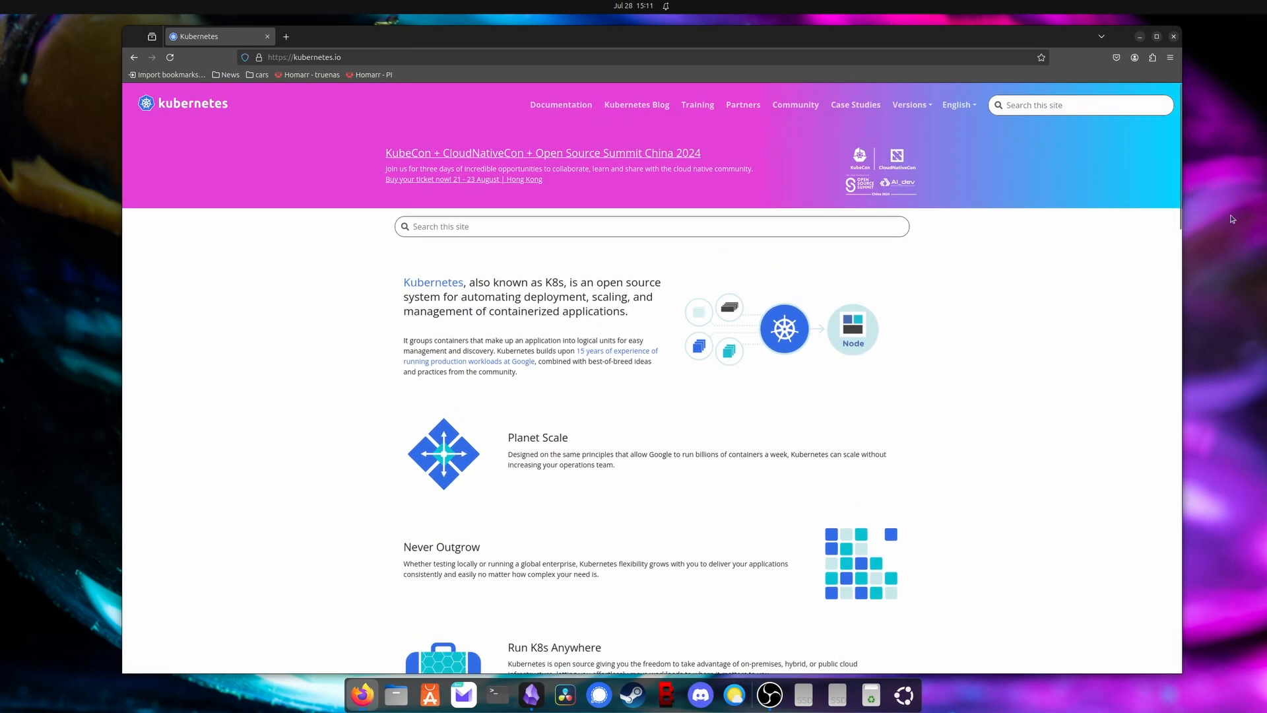
{"action": "mouse_move", "coordinate": [1122, 505]}
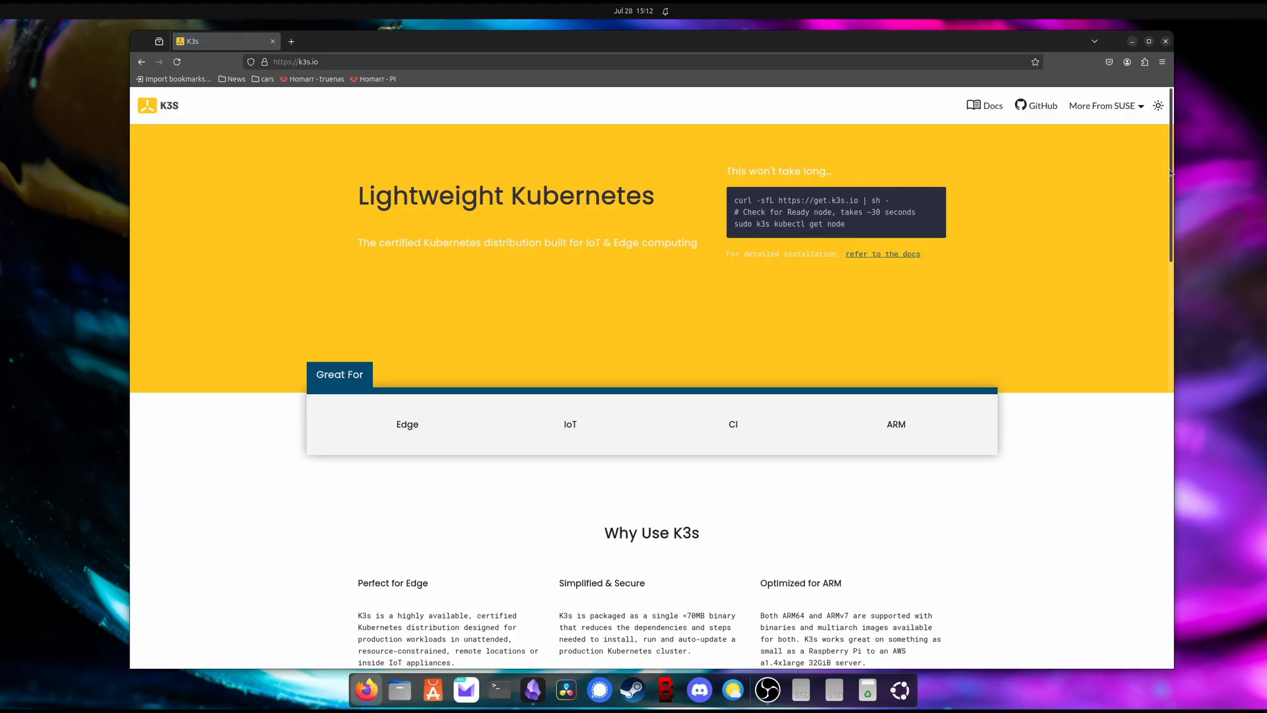
Step: Scroll down through the MicroK8s site
{"action": "scroll", "scroll_direction": "down", "scroll_amount": 3}
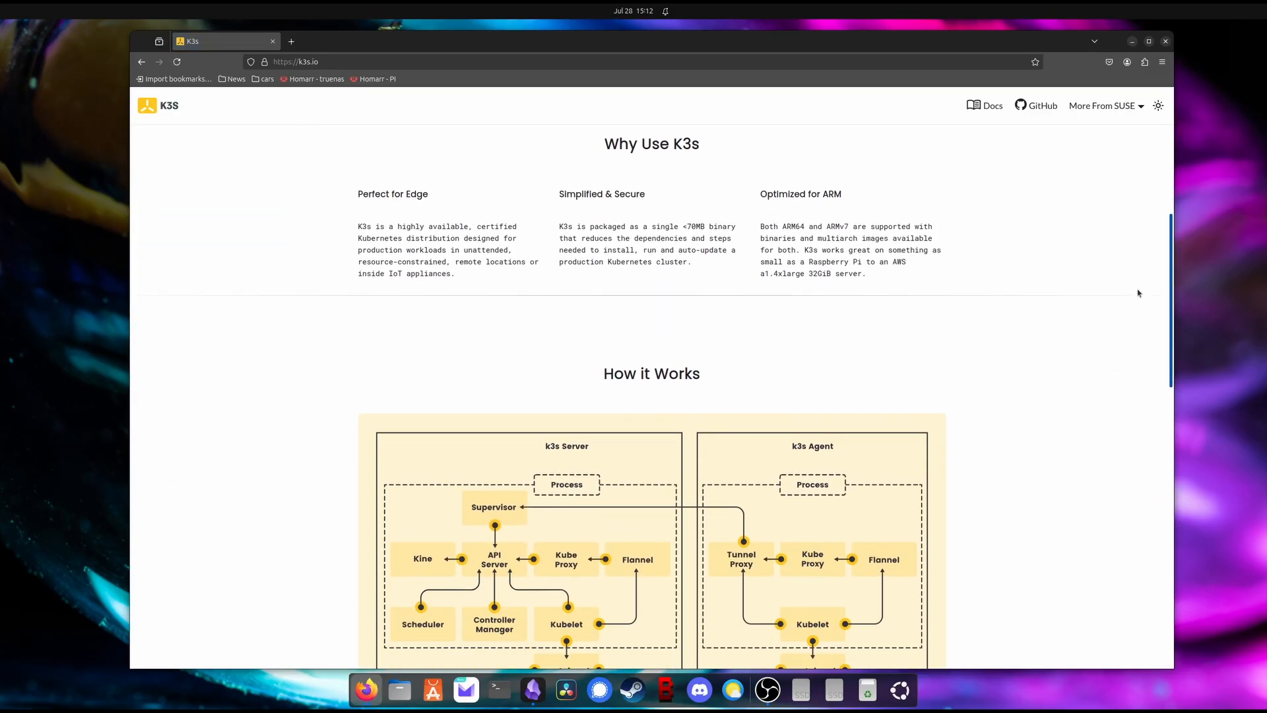
{"action": "scroll", "scroll_direction": "down", "scroll_amount": 3}
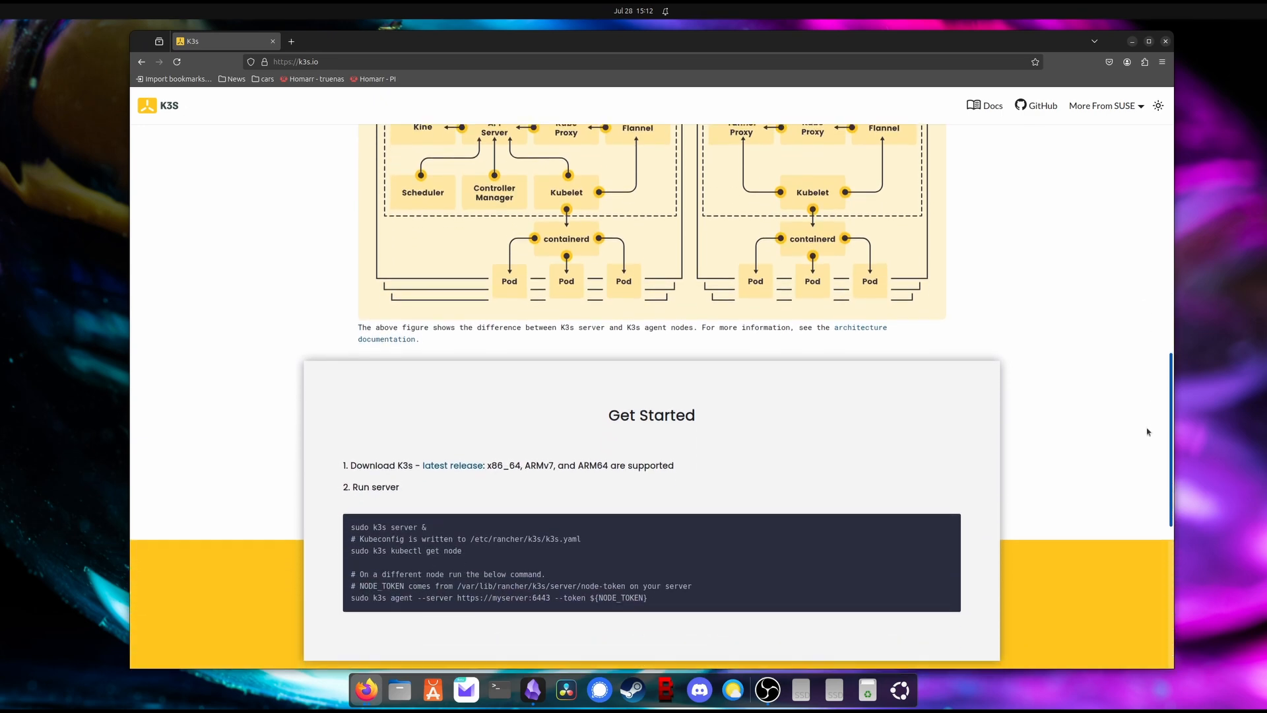
{"action": "scroll", "scroll_direction": "down", "scroll_amount": 3}
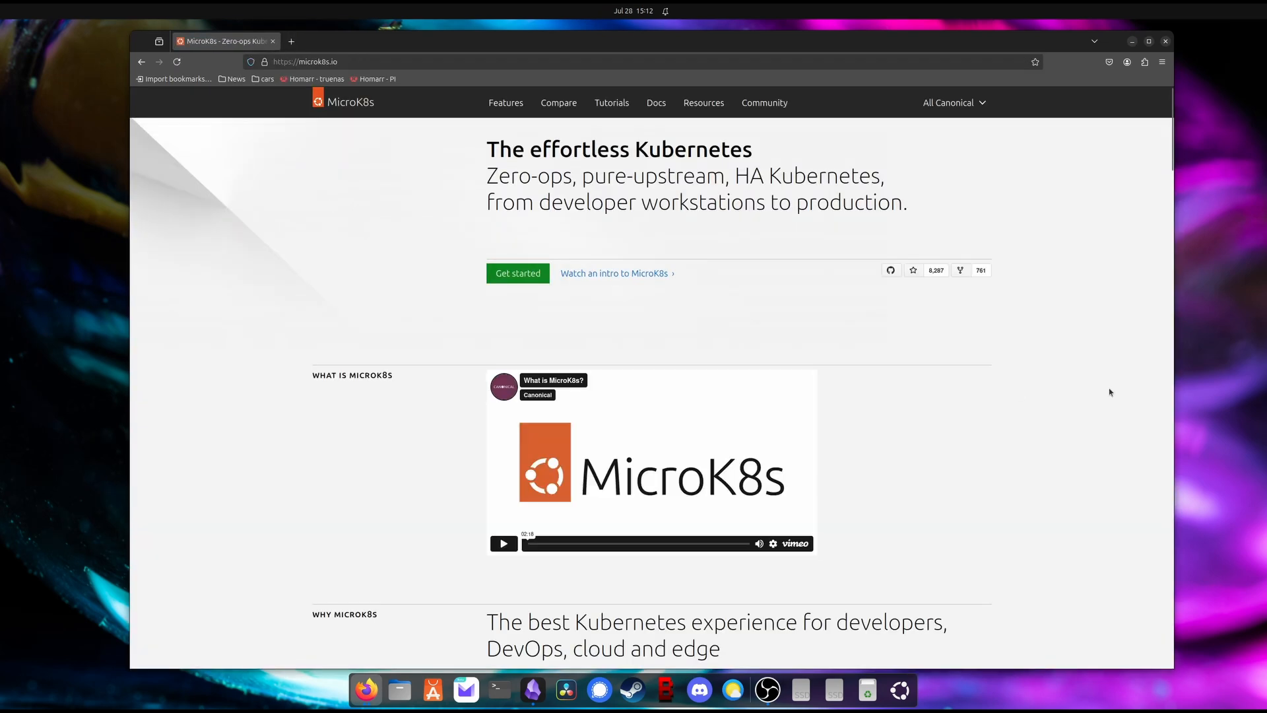
{"action": "scroll", "scroll_direction": "down", "scroll_amount": 3}
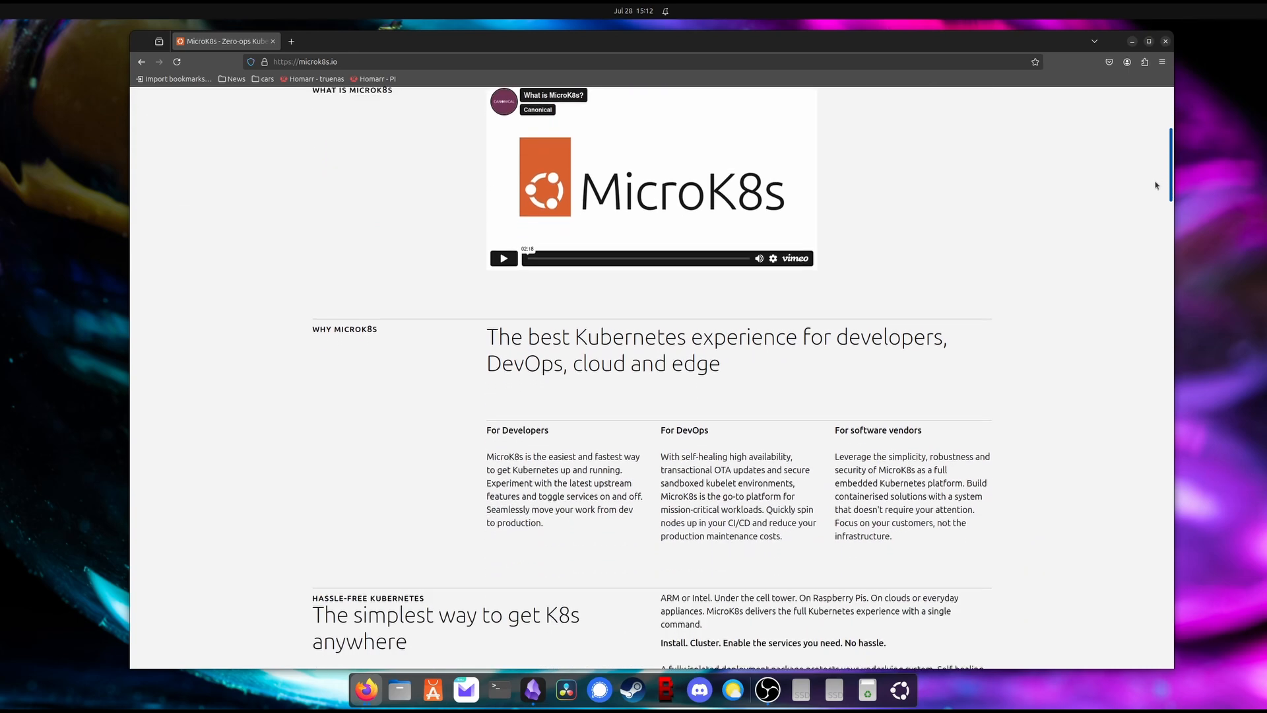
{"action": "scroll", "scroll_direction": "down", "scroll_amount": 3}
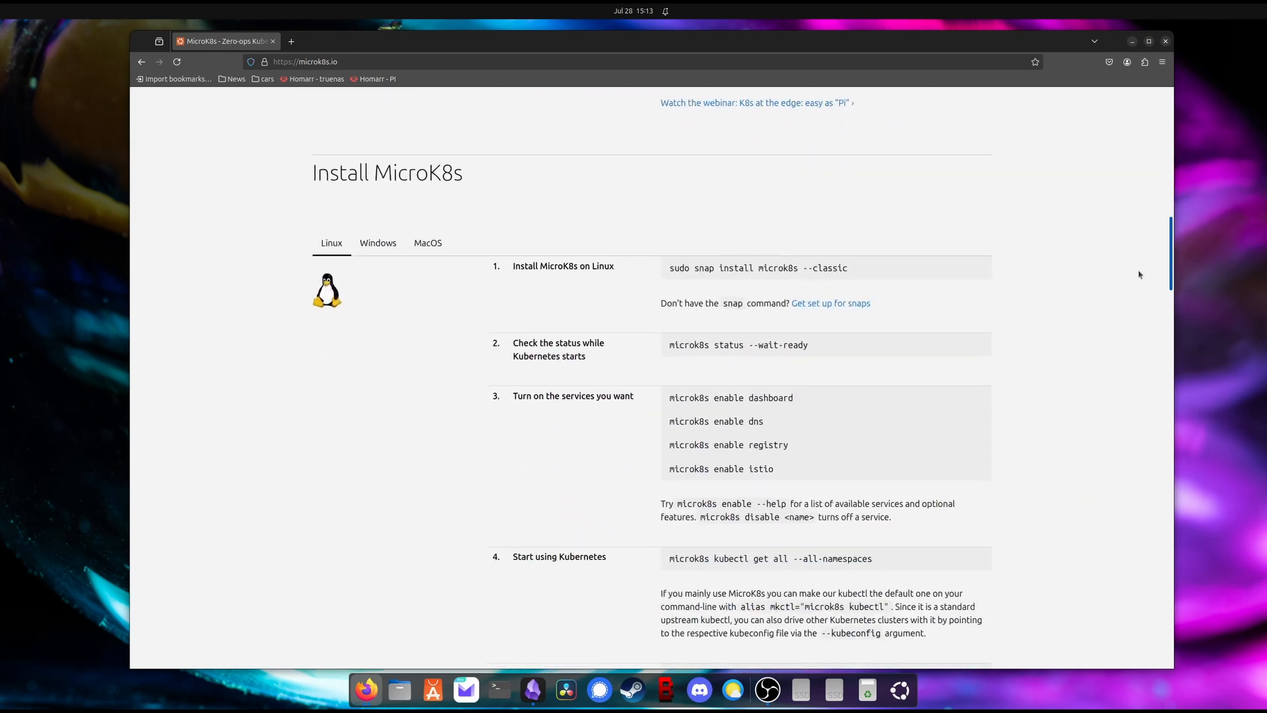
{"action": "scroll", "scroll_direction": "down", "scroll_amount": 3}
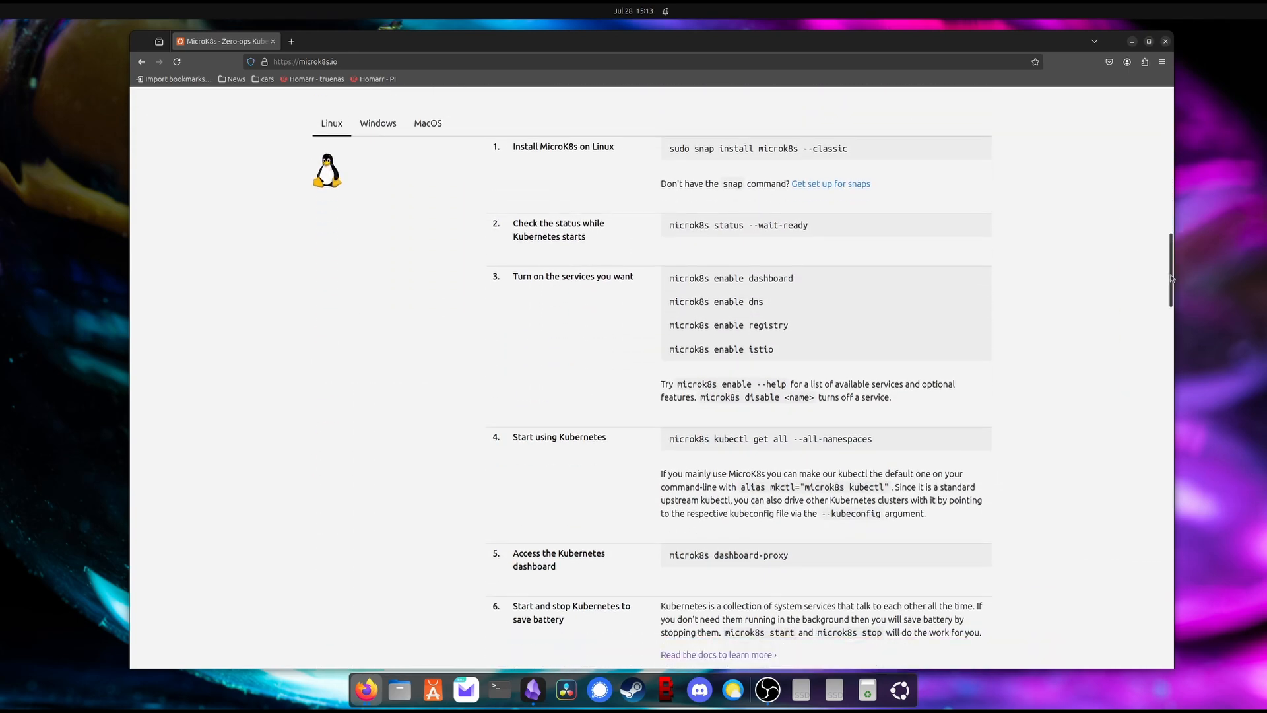
{"action": "scroll", "scroll_direction": "down", "scroll_amount": 3}
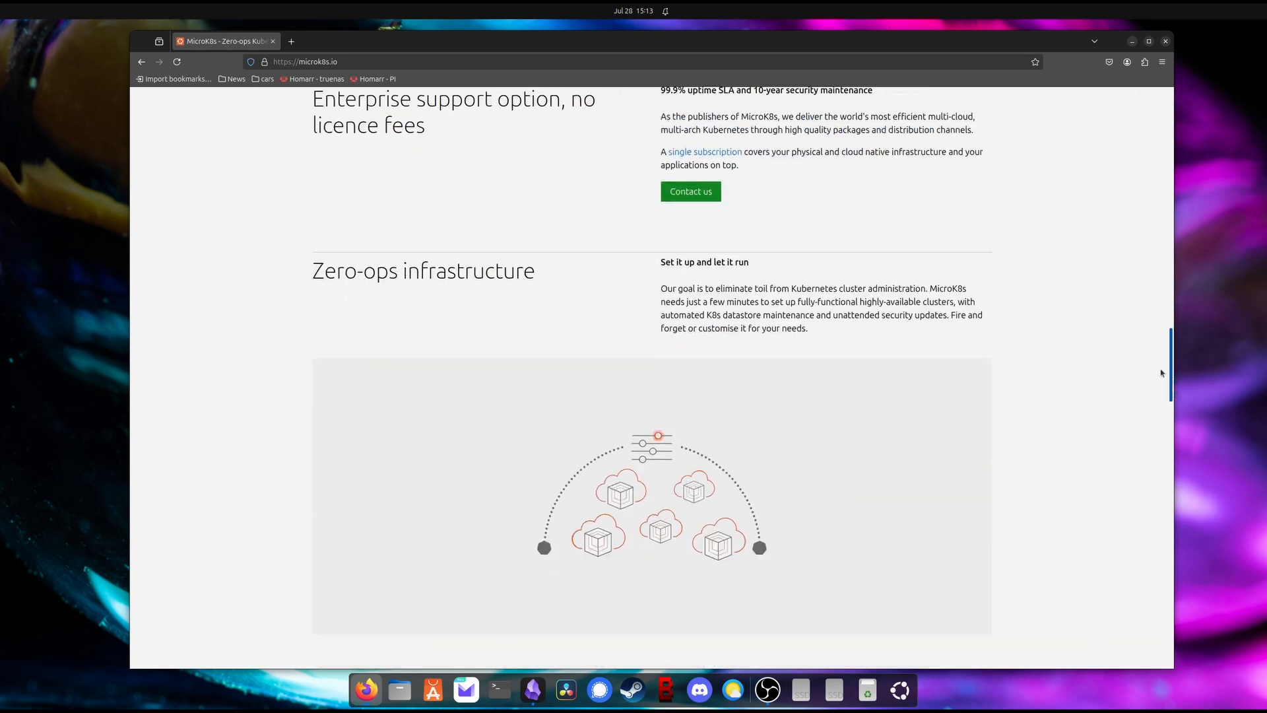
{"action": "scroll", "scroll_direction": "down", "scroll_amount": 3}
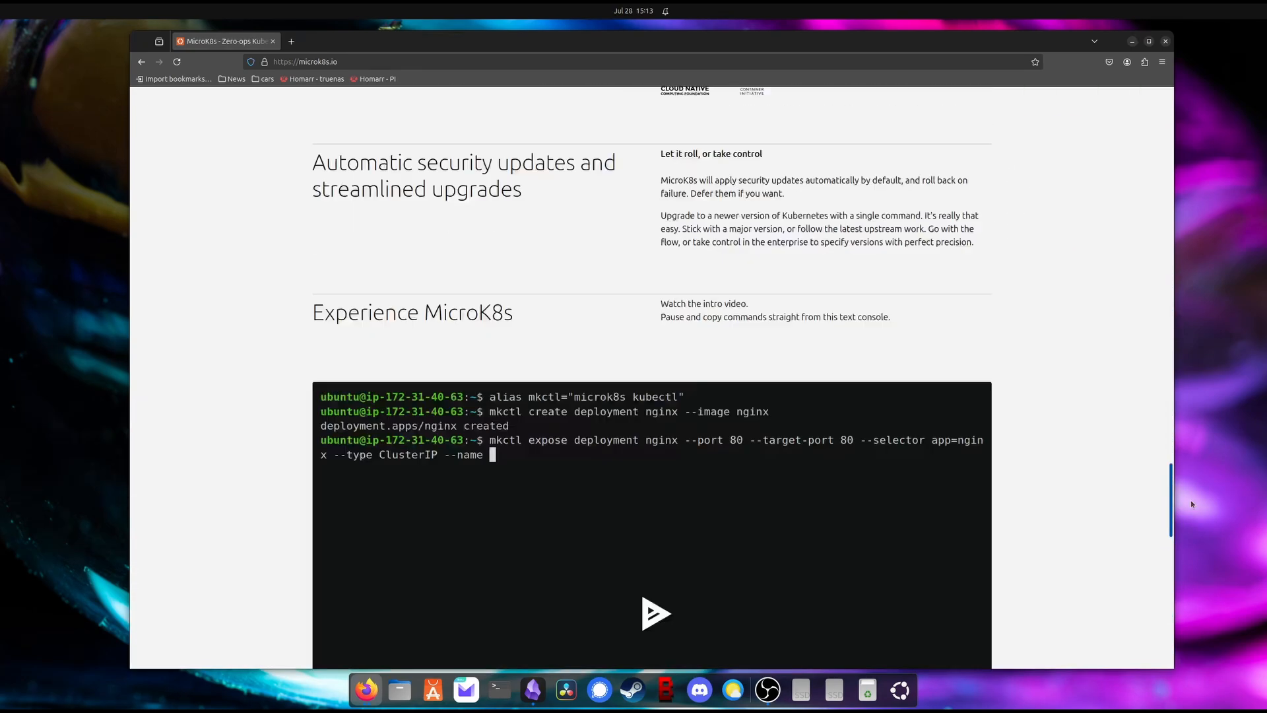
Step: Open the 'How to build a highly available Kubernetes cluster with MicroK8s' tutorial
{"action": "left_click", "coordinate": [611, 103]}
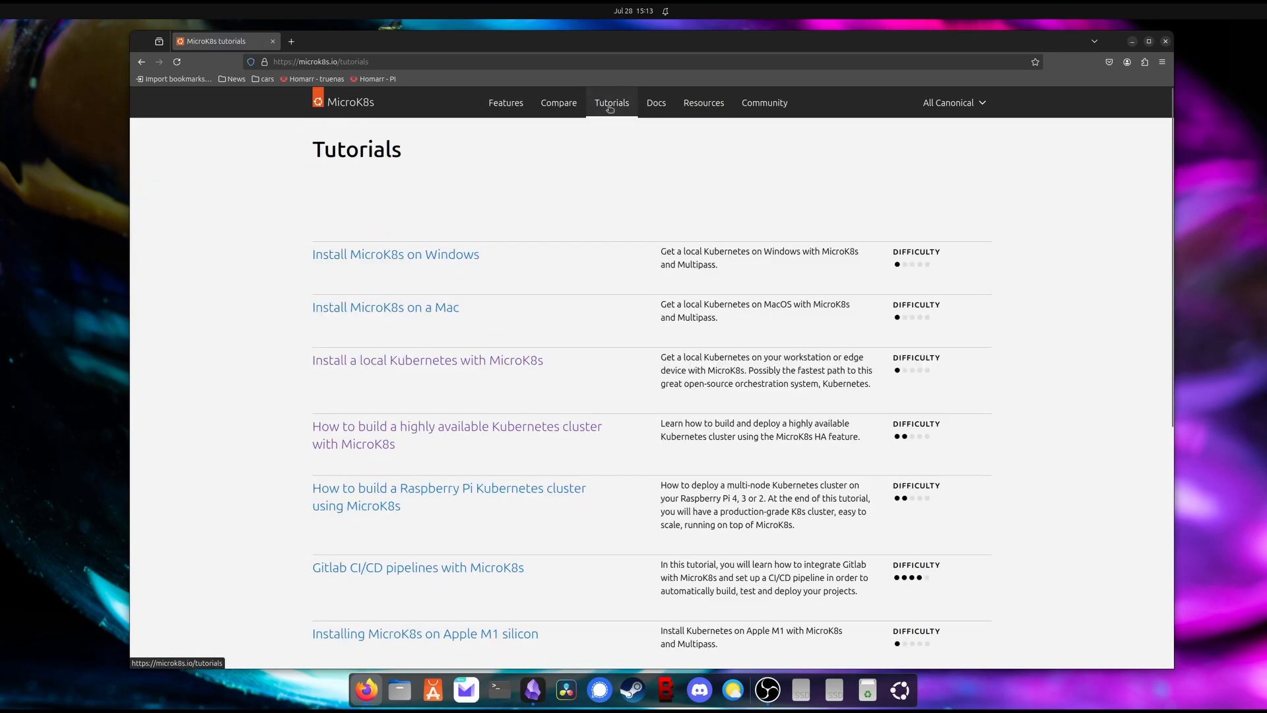
{"action": "left_click", "coordinate": [457, 426]}
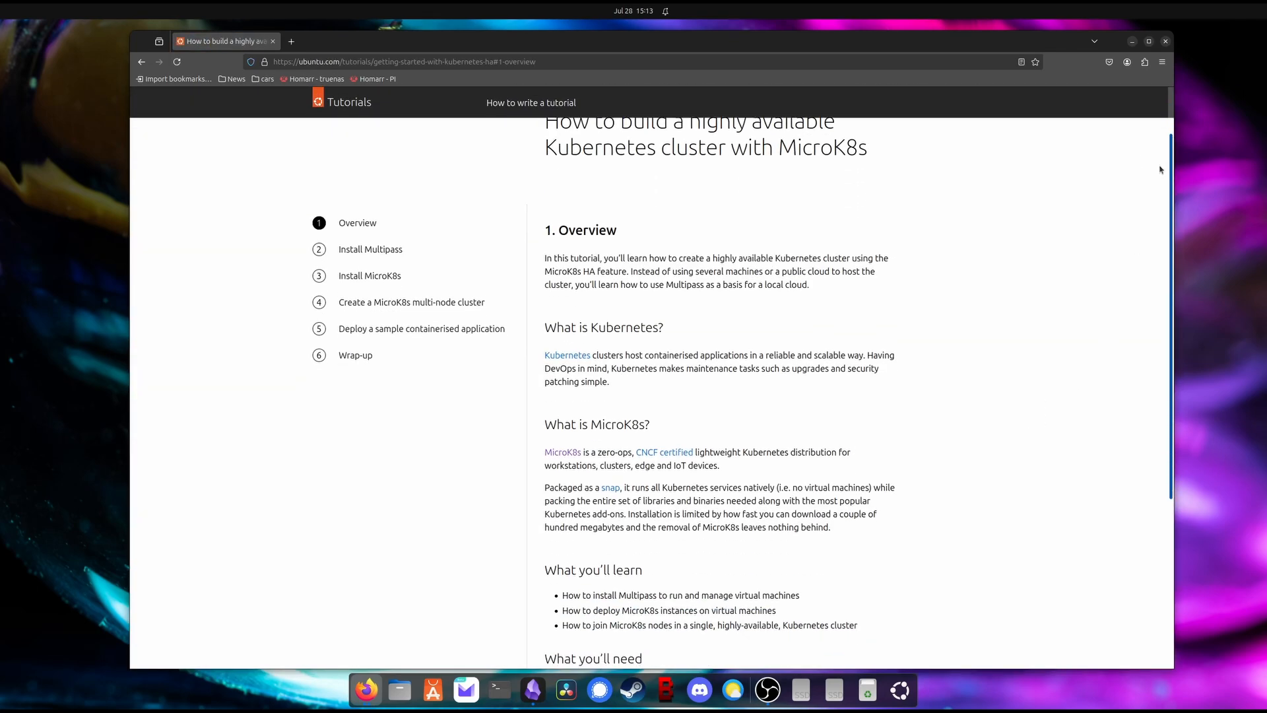
{"action": "scroll", "scroll_direction": "down", "scroll_amount": 3}
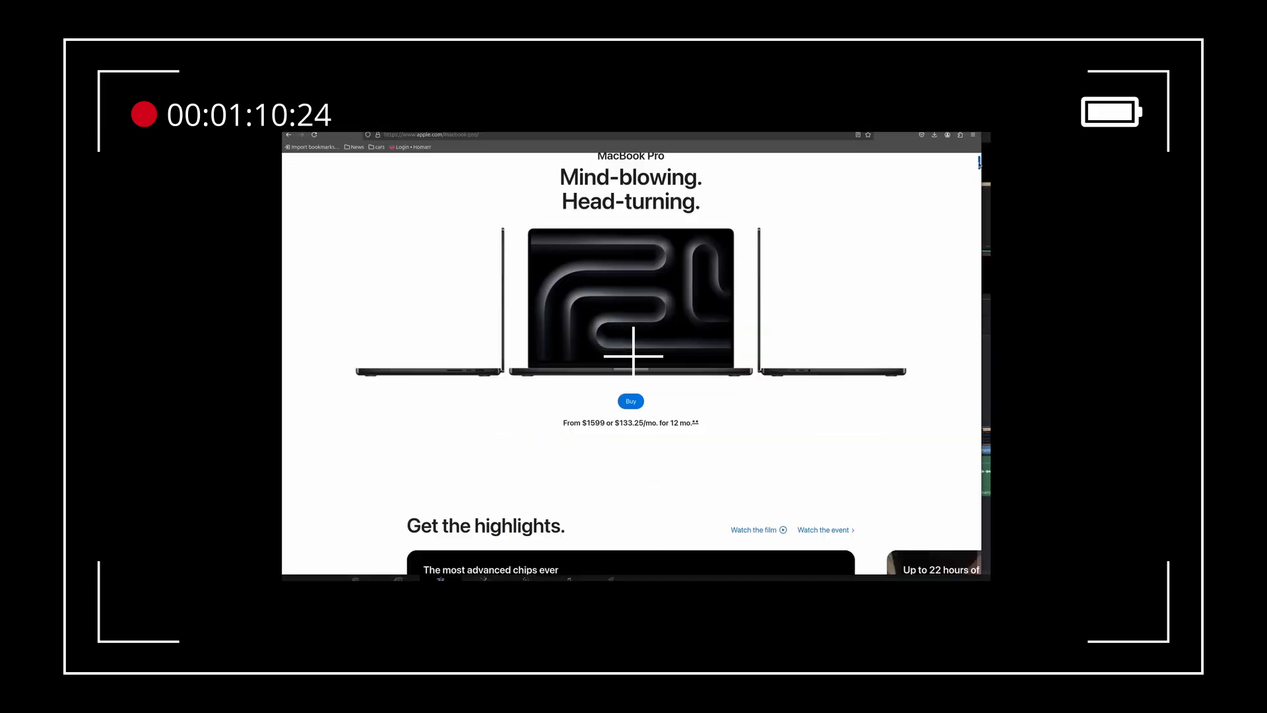
Step: Scroll through the Ubuntu 24.04 LTS announcement toward its developer toolchains section
{"action": "scroll", "scroll_direction": "down", "scroll_amount": 3}
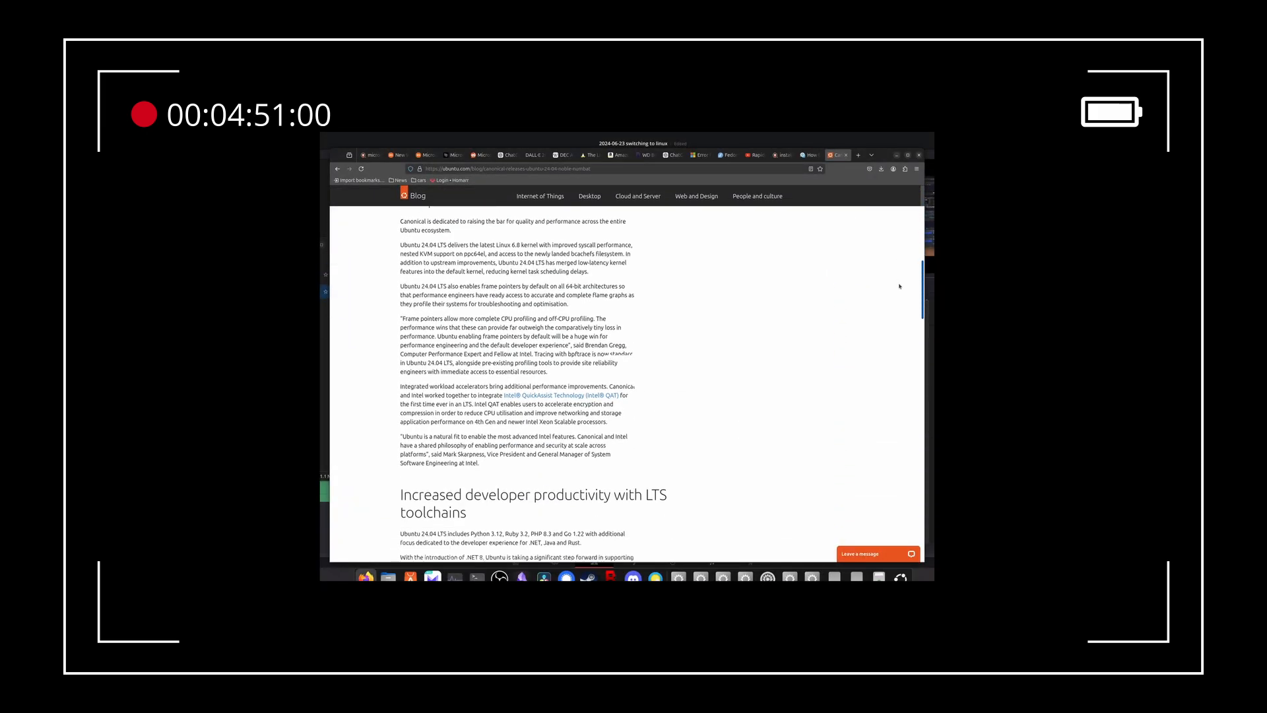
Step: Scroll the proxmox2 Ceph status page showing degraded redundancy and 32% usage
{"action": "scroll", "scroll_direction": "down", "scroll_amount": 3}
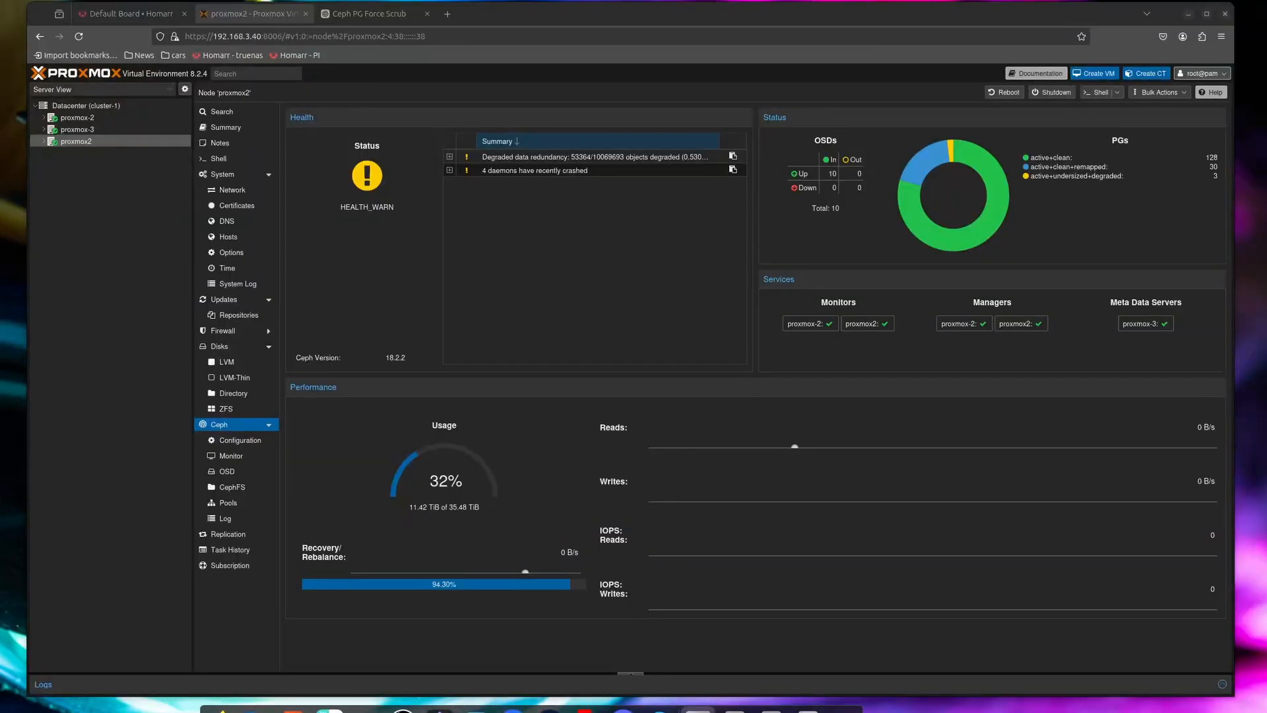
{"action": "mouse_move", "coordinate": [693, 277]}
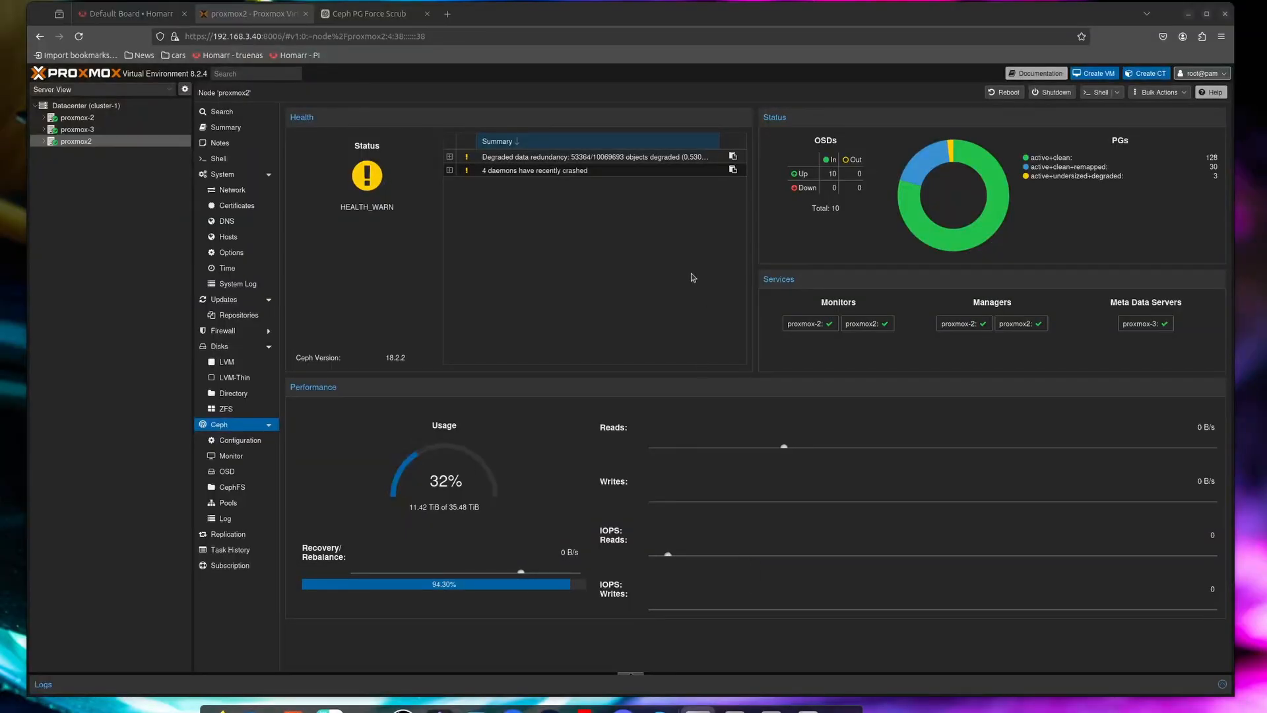
{"action": "mouse_move", "coordinate": [945, 172]}
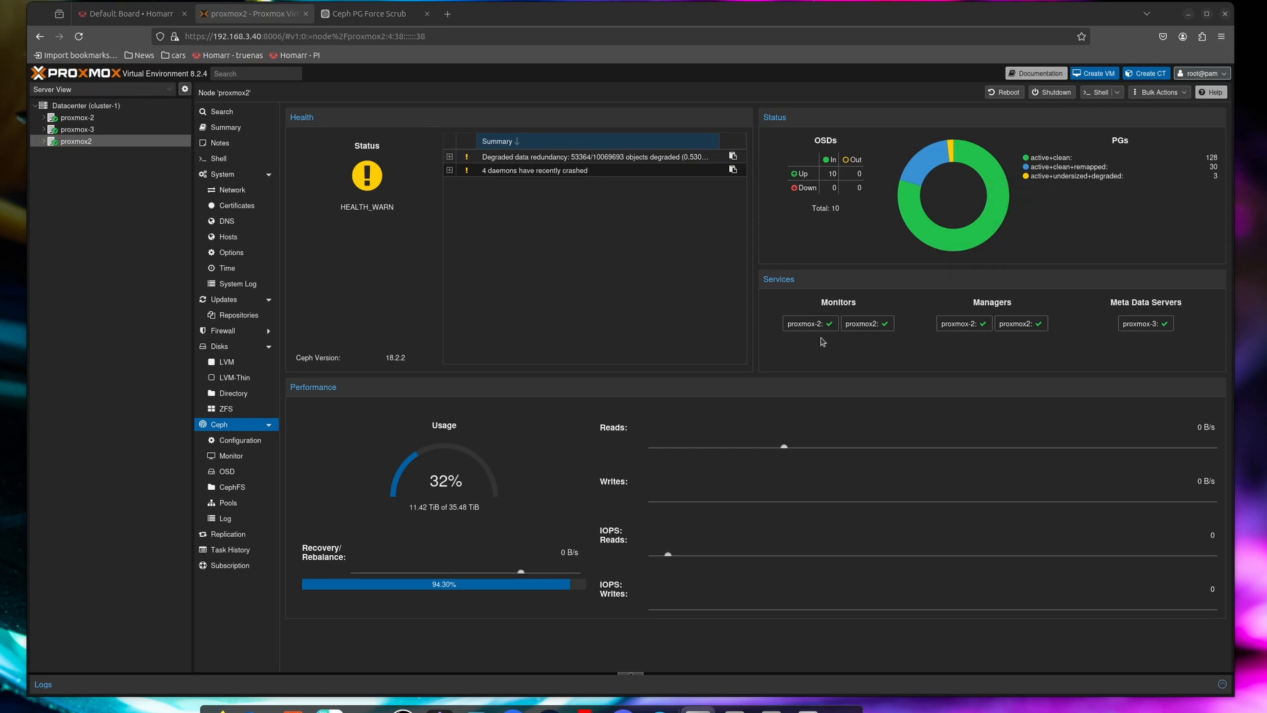
{"action": "mouse_move", "coordinate": [246, 440]}
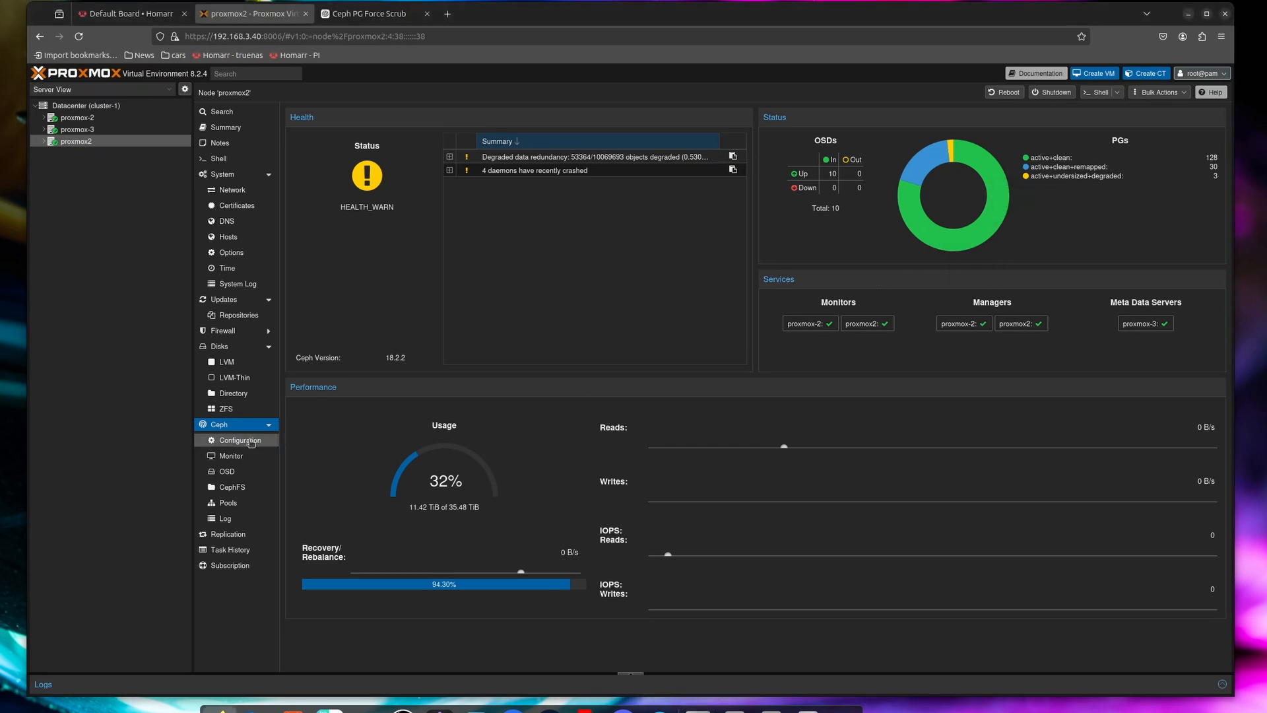
Step: Open proxmox2's Ceph Configuration and scroll through the configuration database and CRUSH map
{"action": "left_click", "coordinate": [237, 441]}
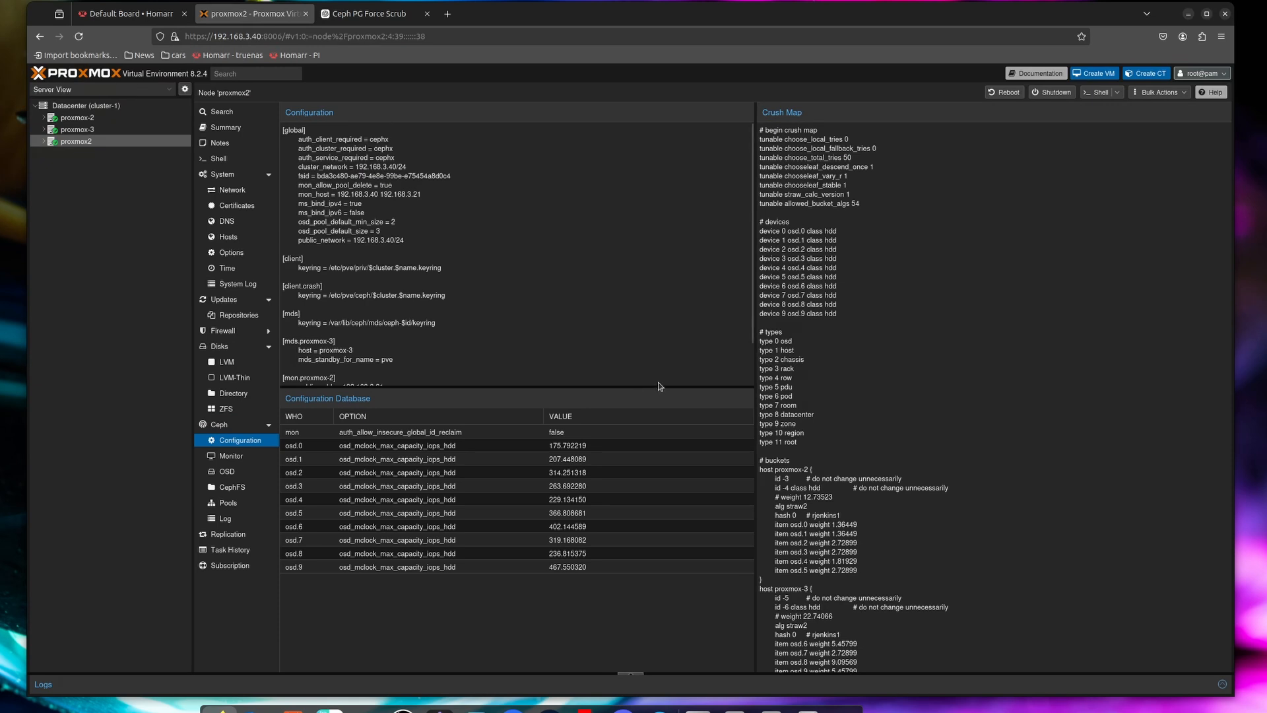
{"action": "scroll", "scroll_direction": "down", "scroll_amount": 3}
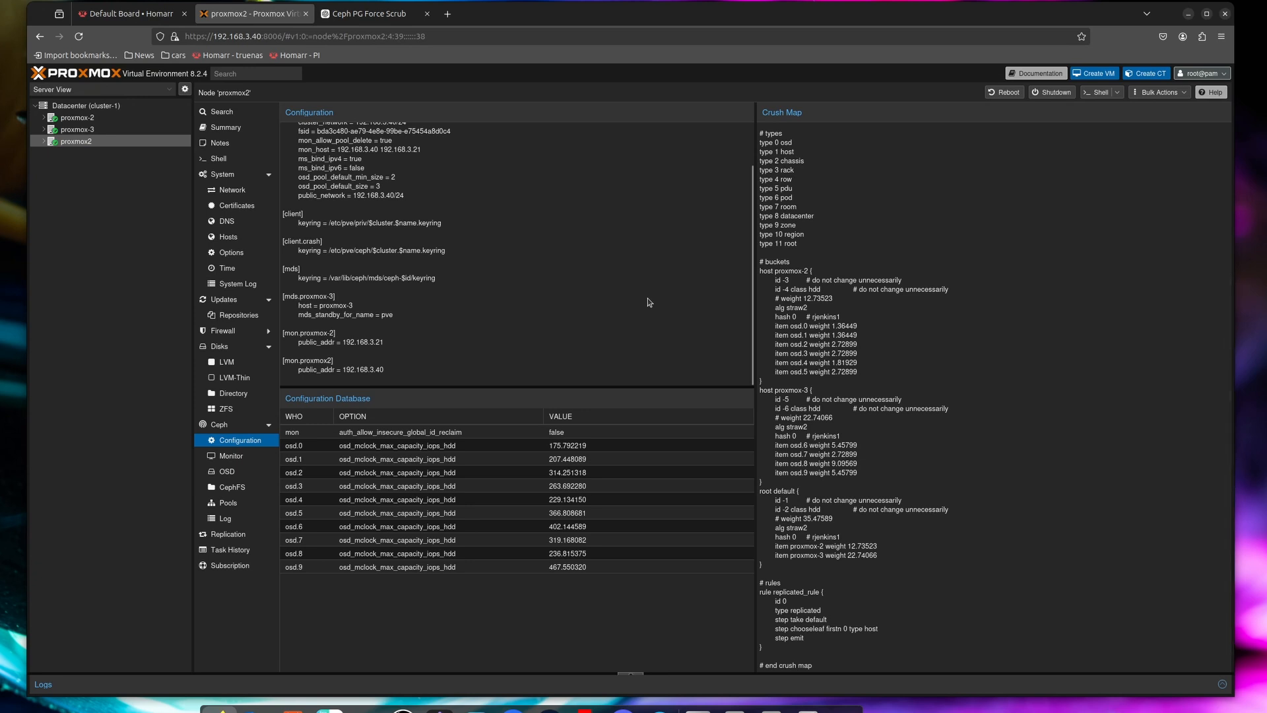
{"action": "mouse_move", "coordinate": [239, 459]}
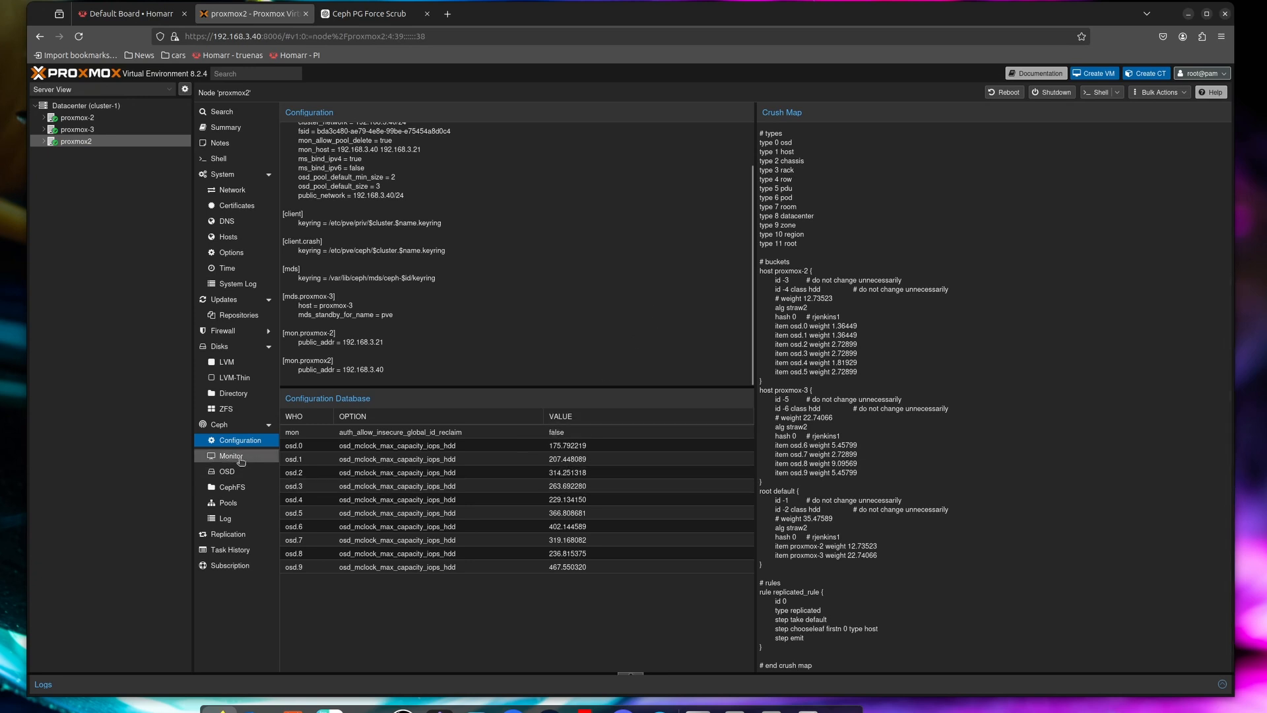
Step: Step through the node's Ceph Monitor, OSD, CephFS, Pools and Log pages
{"action": "left_click", "coordinate": [231, 455]}
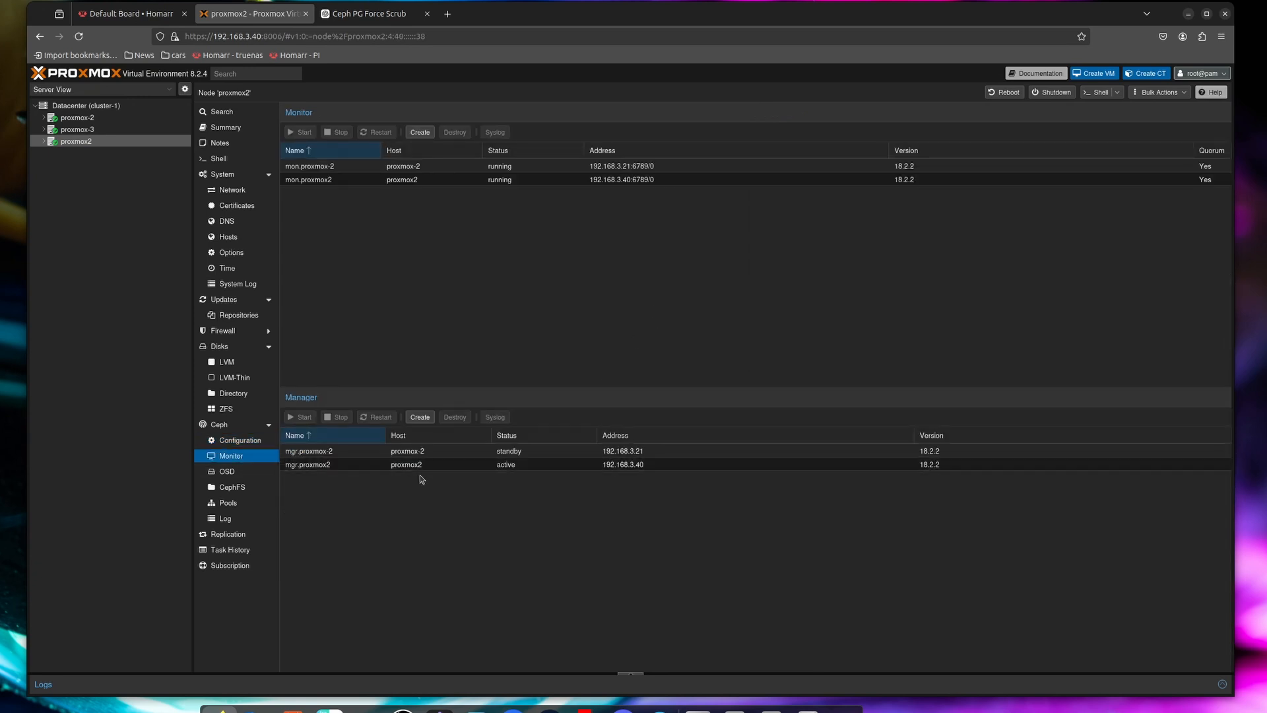
{"action": "mouse_move", "coordinate": [445, 524]}
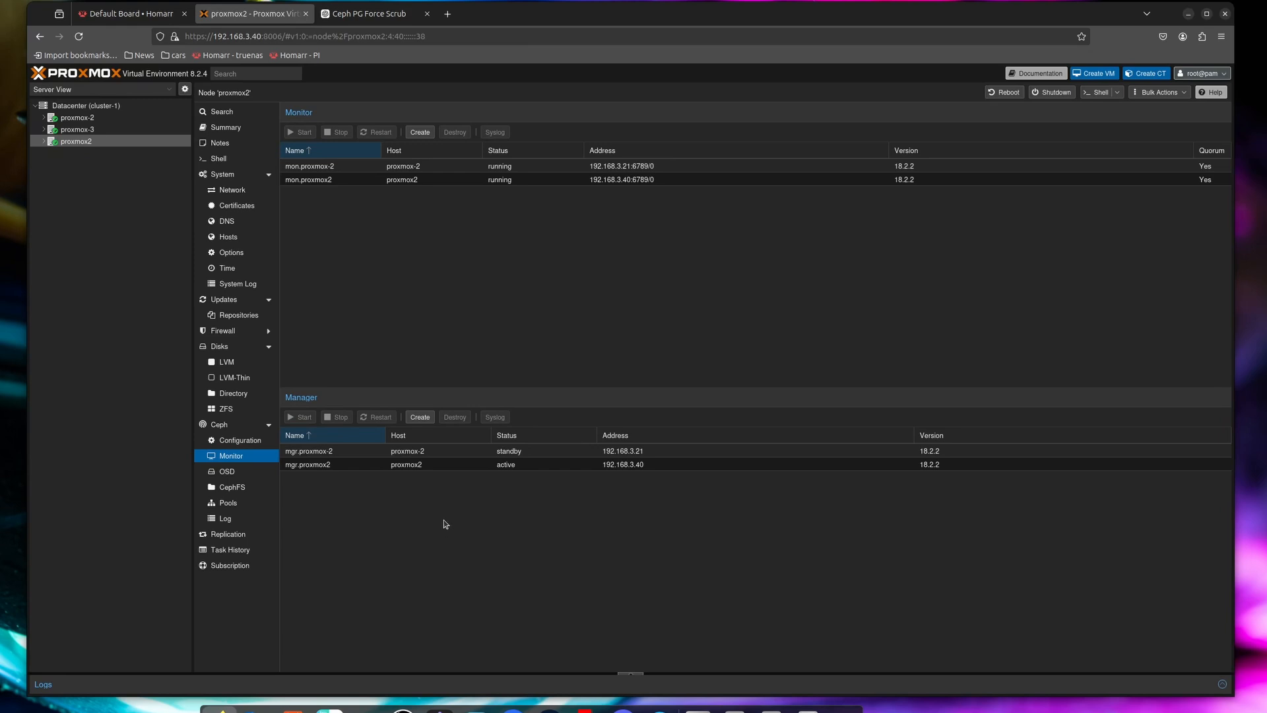
{"action": "left_click", "coordinate": [227, 471]}
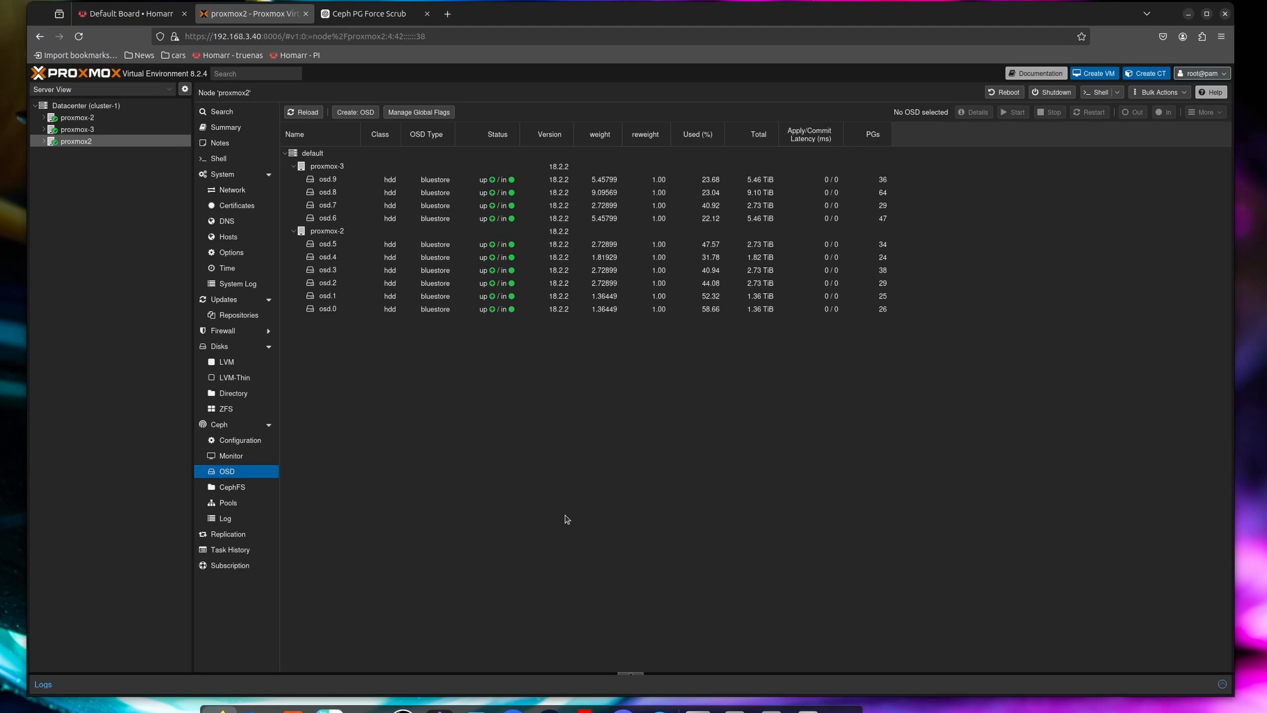
{"action": "left_click", "coordinate": [232, 487]}
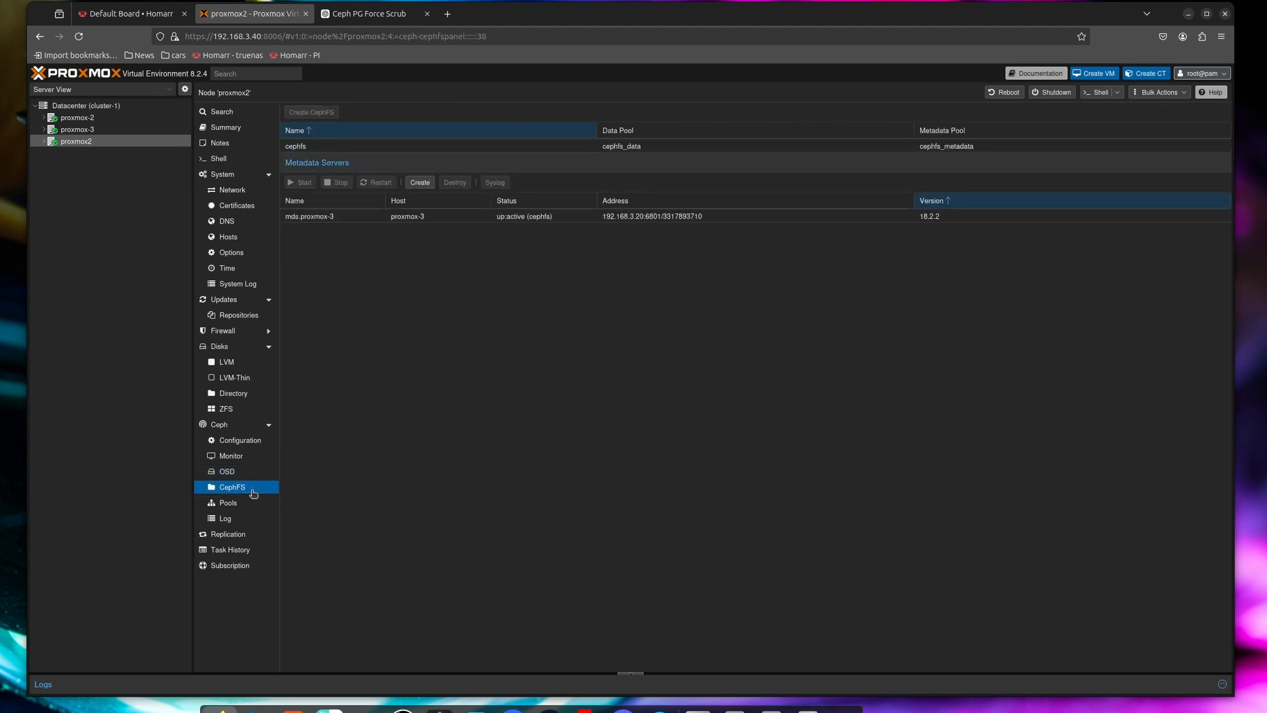
{"action": "left_click", "coordinate": [228, 502]}
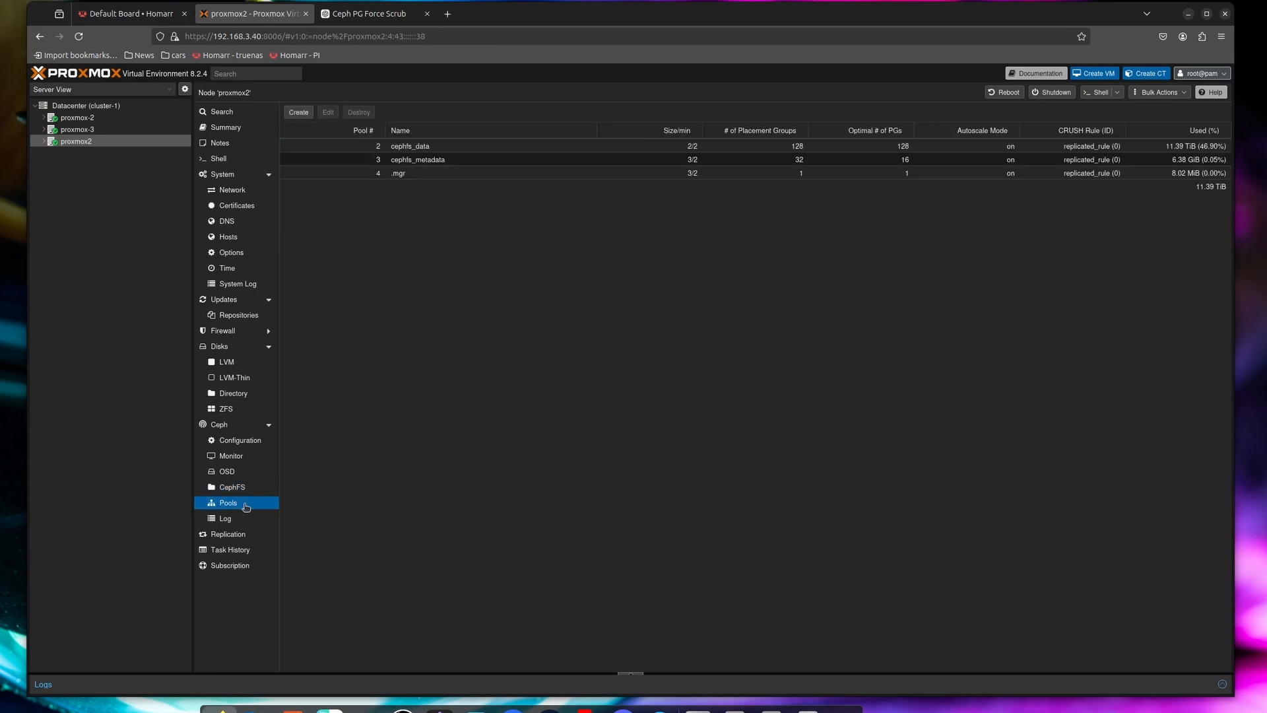
{"action": "mouse_move", "coordinate": [240, 522]}
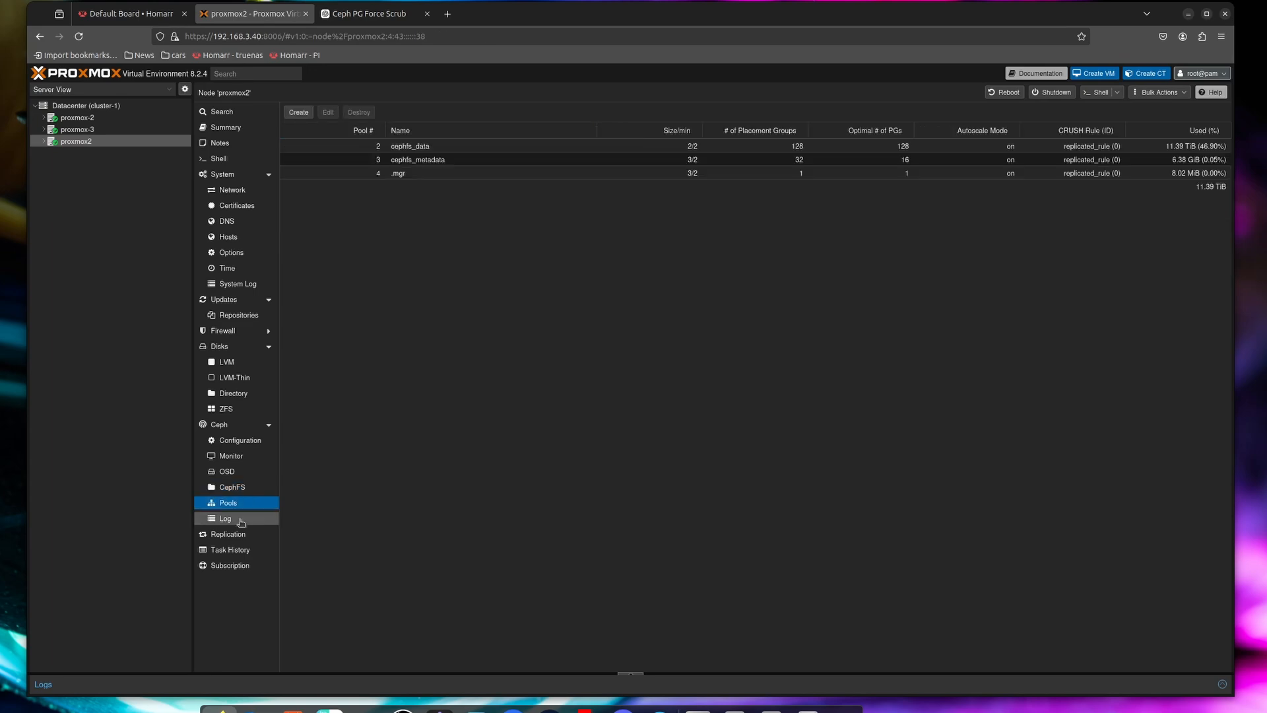
{"action": "left_click", "coordinate": [226, 518]}
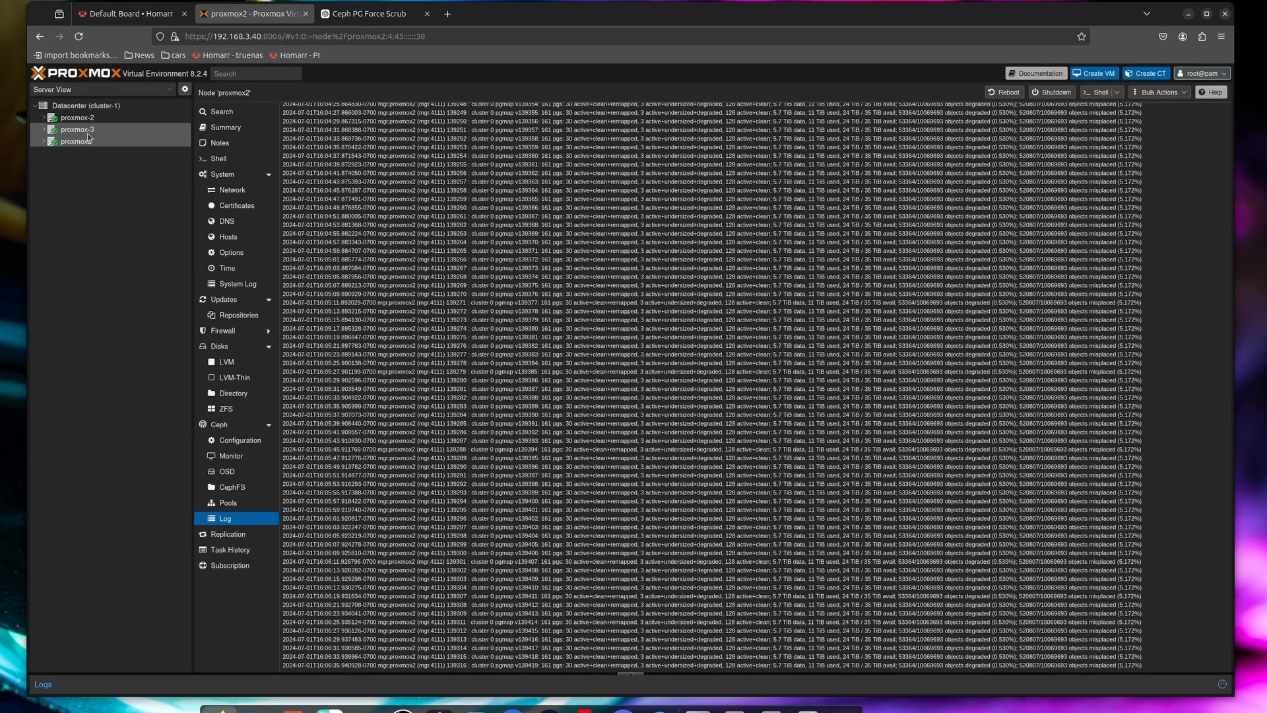
Step: View the proxmox2, proxmox-3 and proxmox-2 node summaries, then VM 104 (files) on proxmox2
{"action": "left_click", "coordinate": [225, 127]}
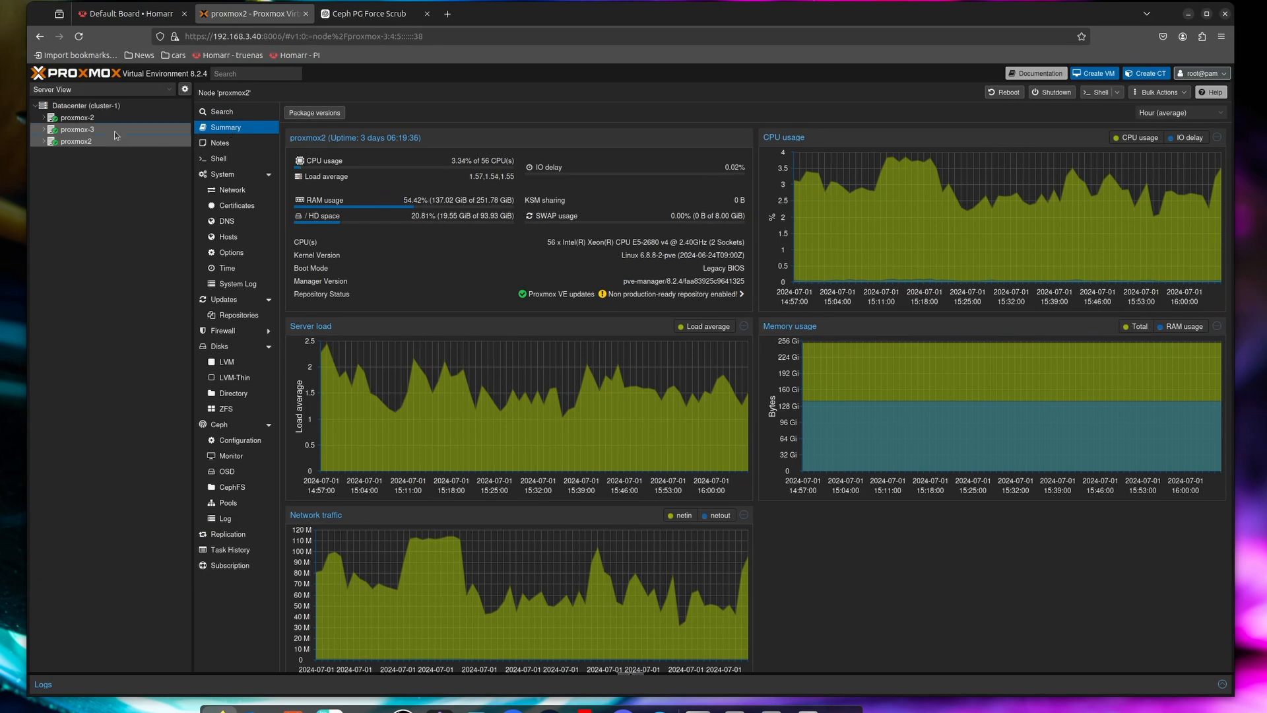
{"action": "left_click", "coordinate": [72, 129]}
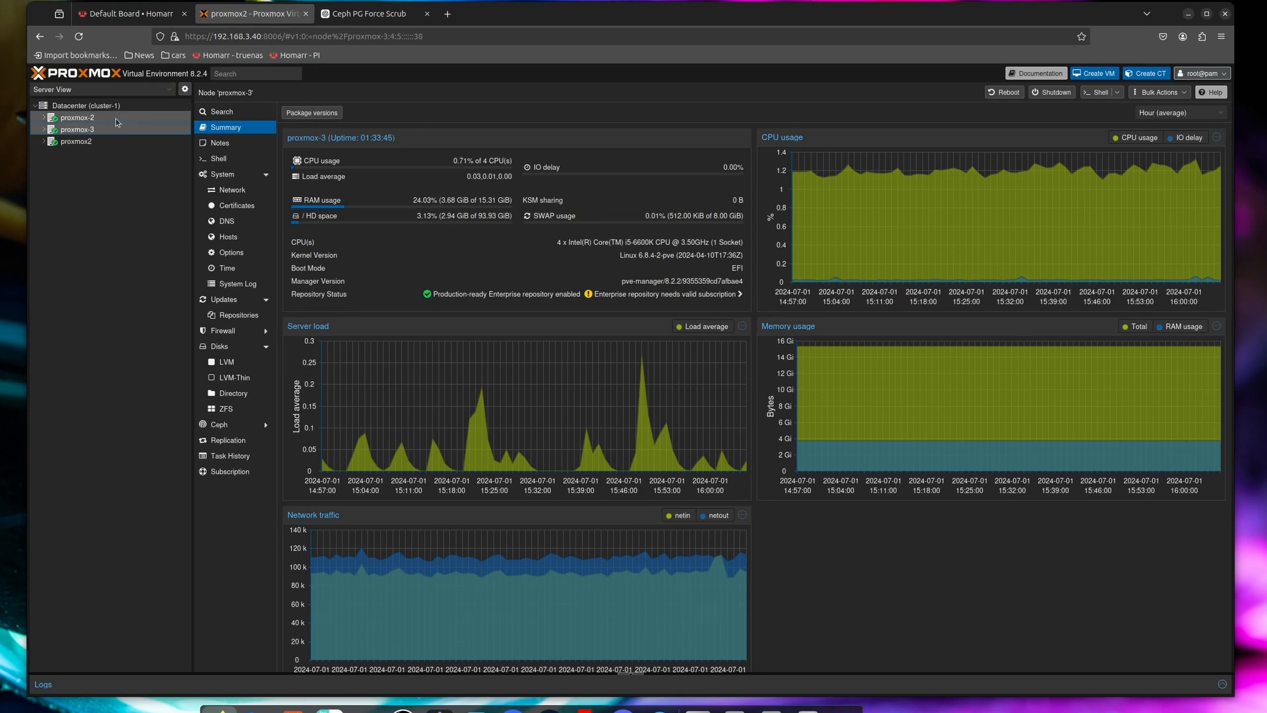
{"action": "left_click", "coordinate": [73, 117]}
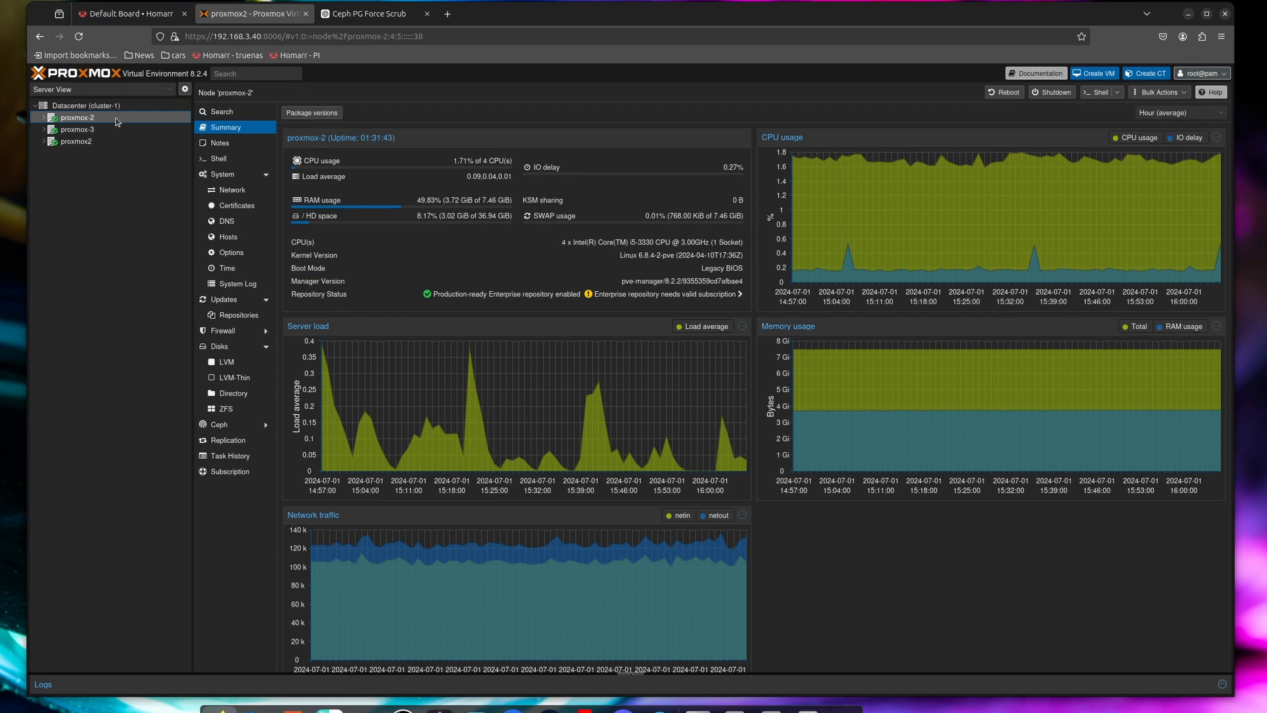
{"action": "left_click", "coordinate": [74, 141]}
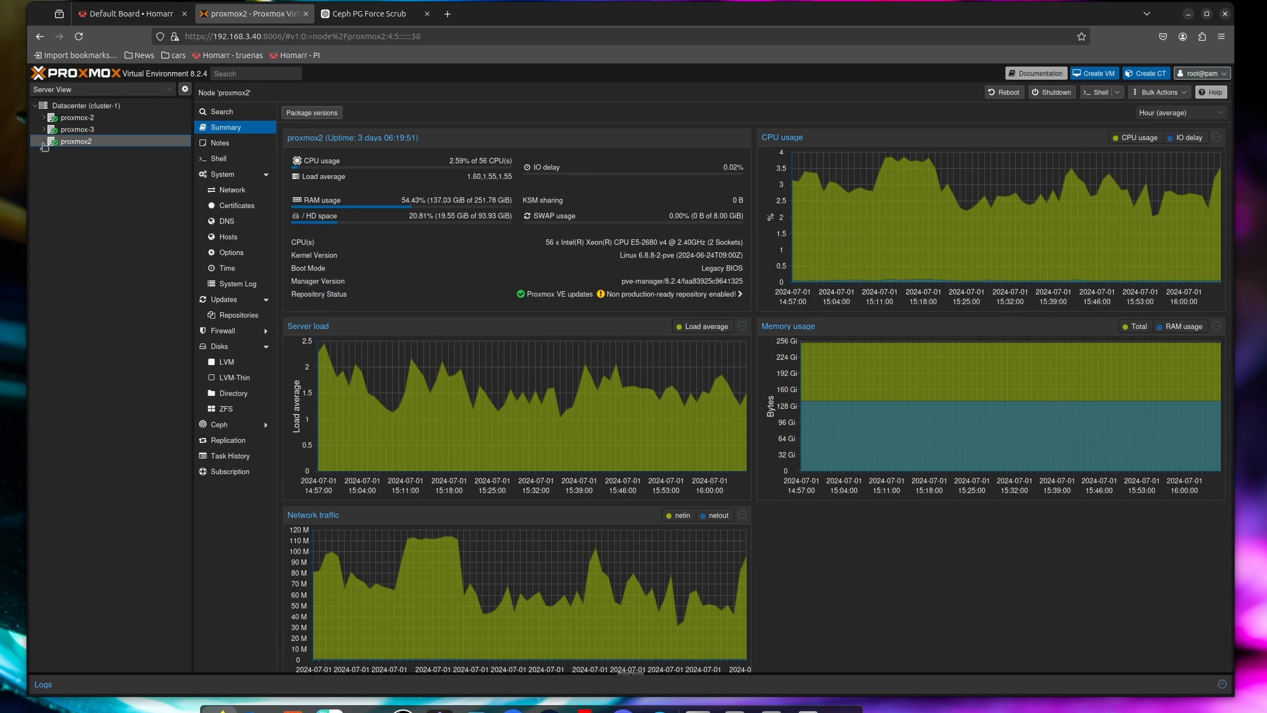
{"action": "left_click", "coordinate": [43, 144]}
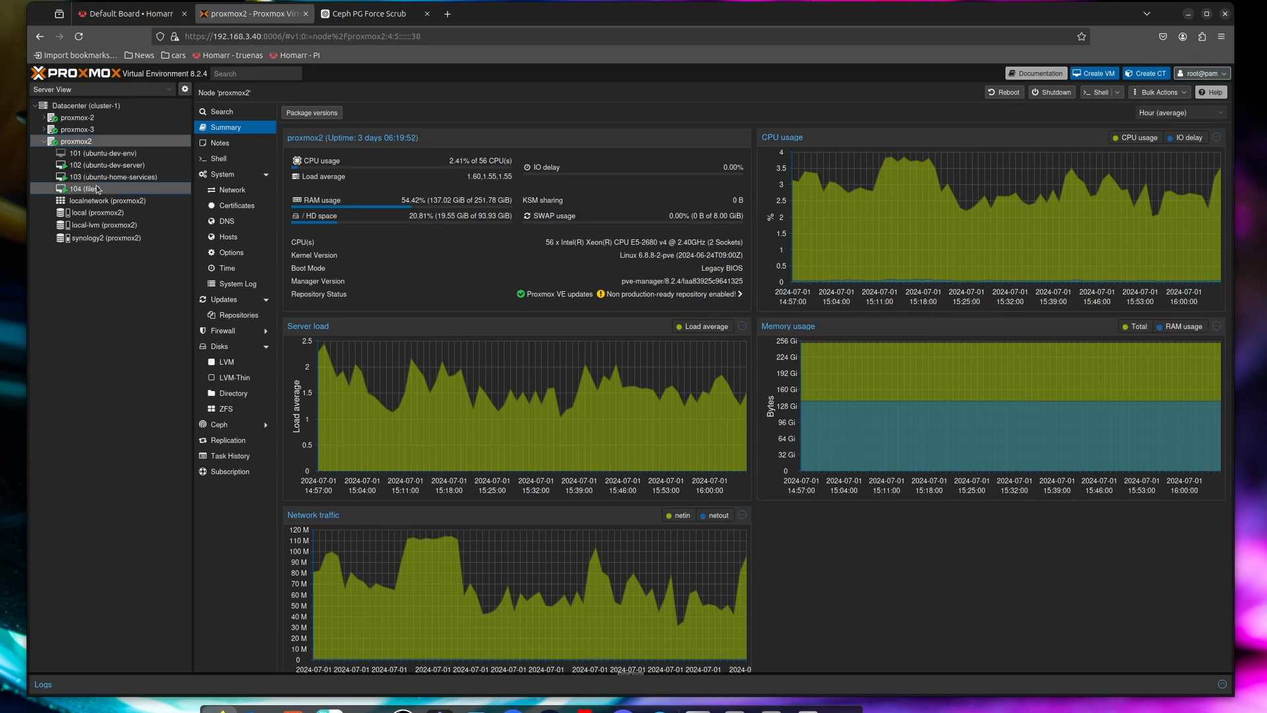
{"action": "left_click", "coordinate": [85, 189]}
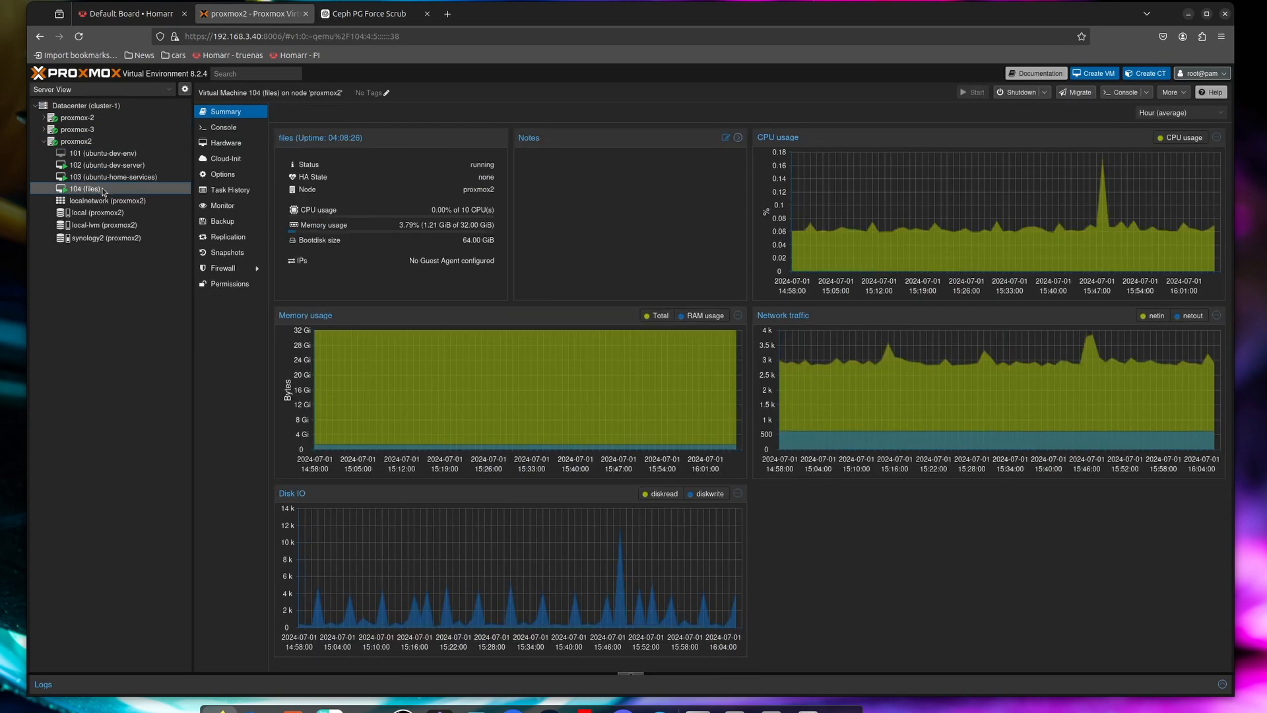